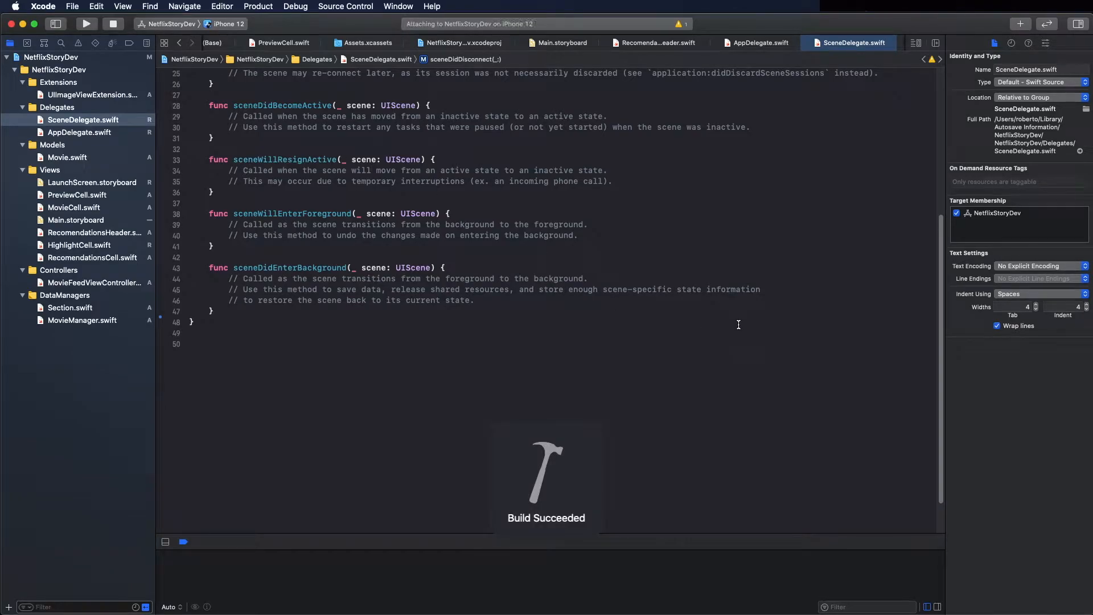
Bring up the running Netflix clone in Simulator and scroll through its banner, Preview and poster rows
left_click(86, 24)
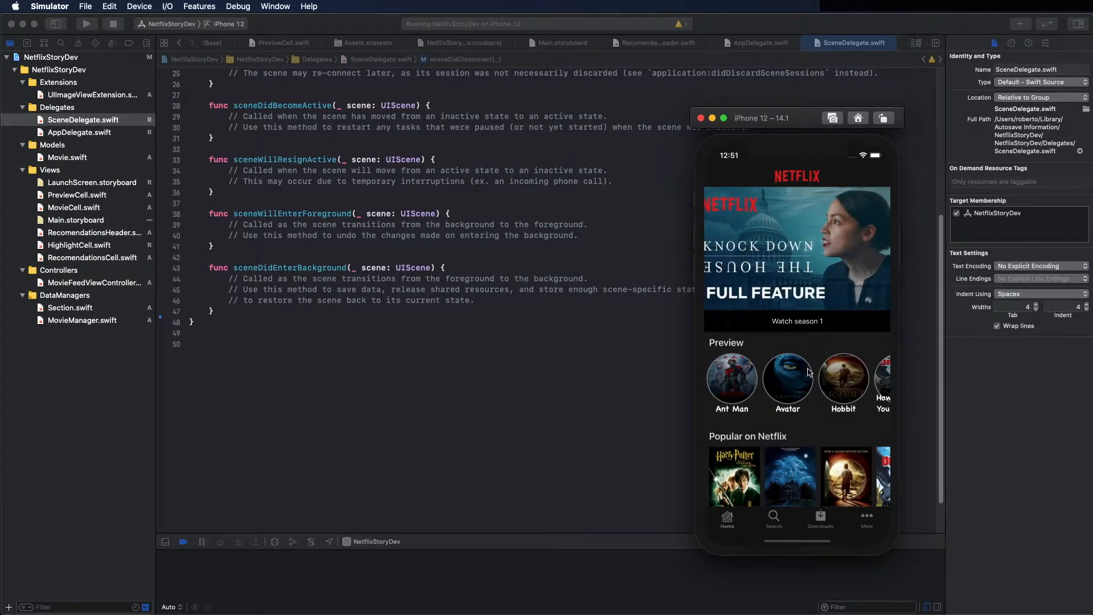
scroll("down", 3)
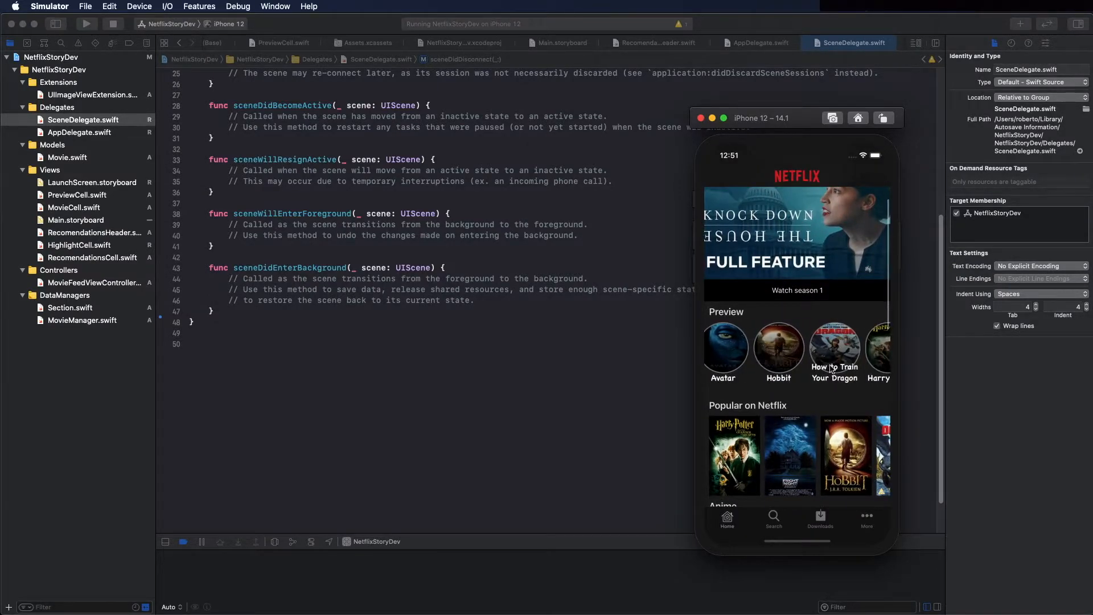
scroll("down", 3)
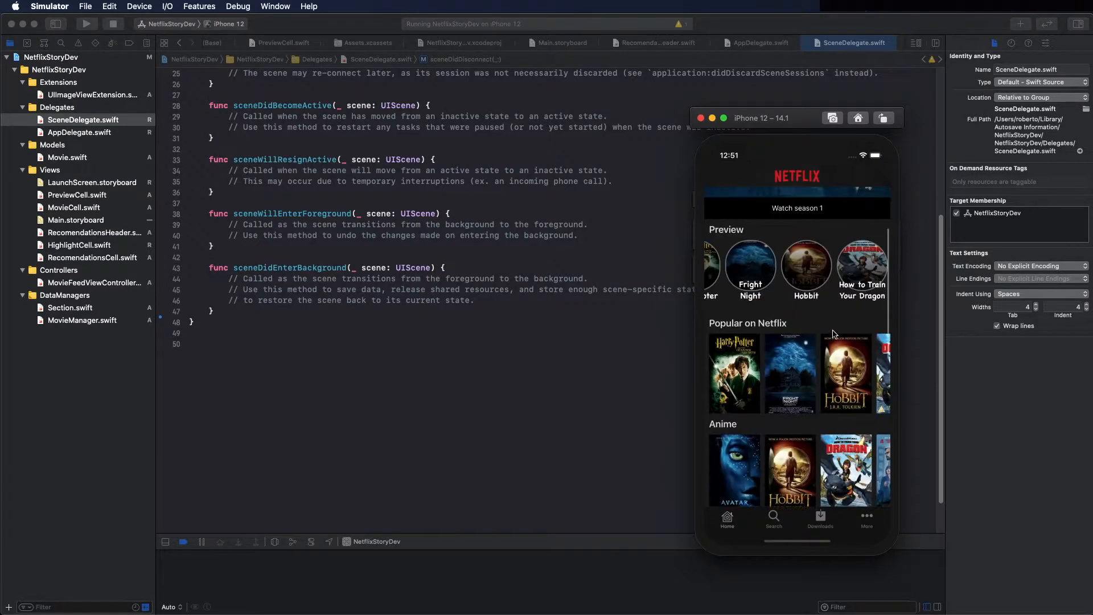
scroll("down", 3)
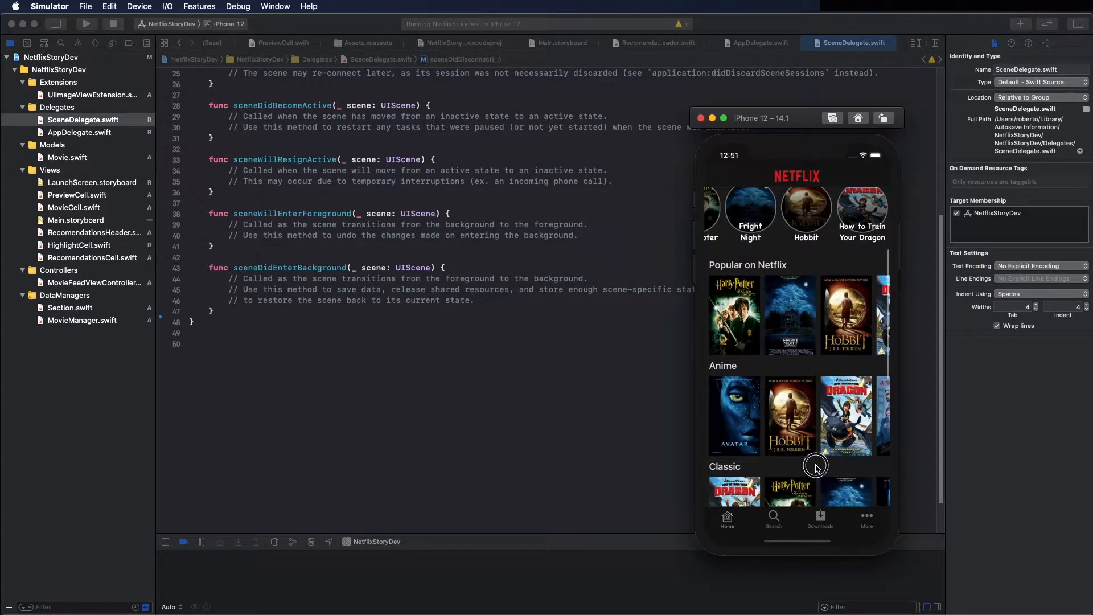
scroll("down", 3)
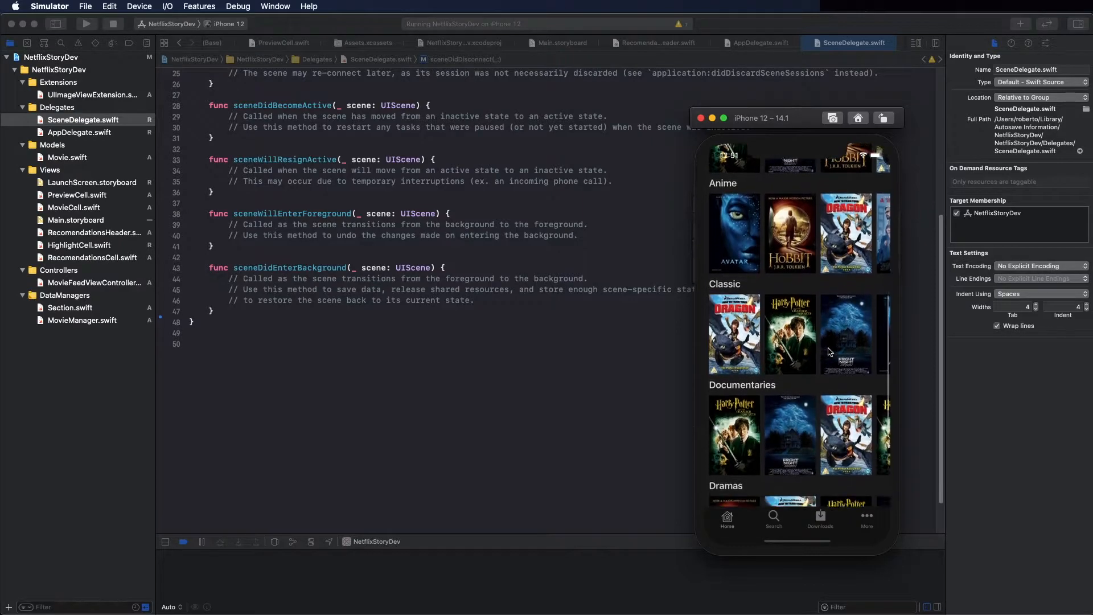
scroll("down", 3)
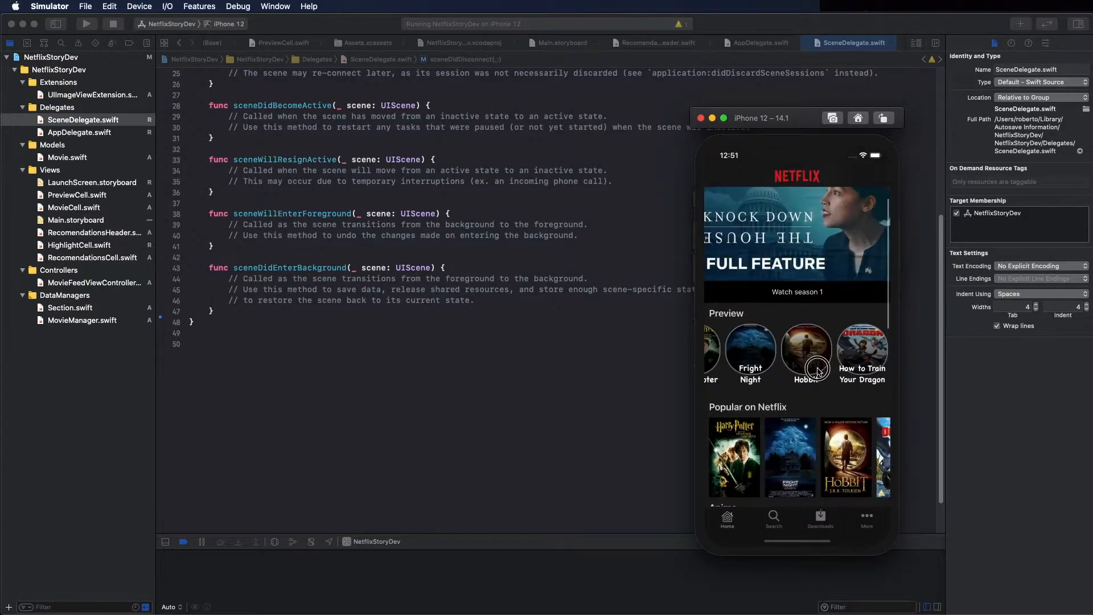
scroll("down", 3)
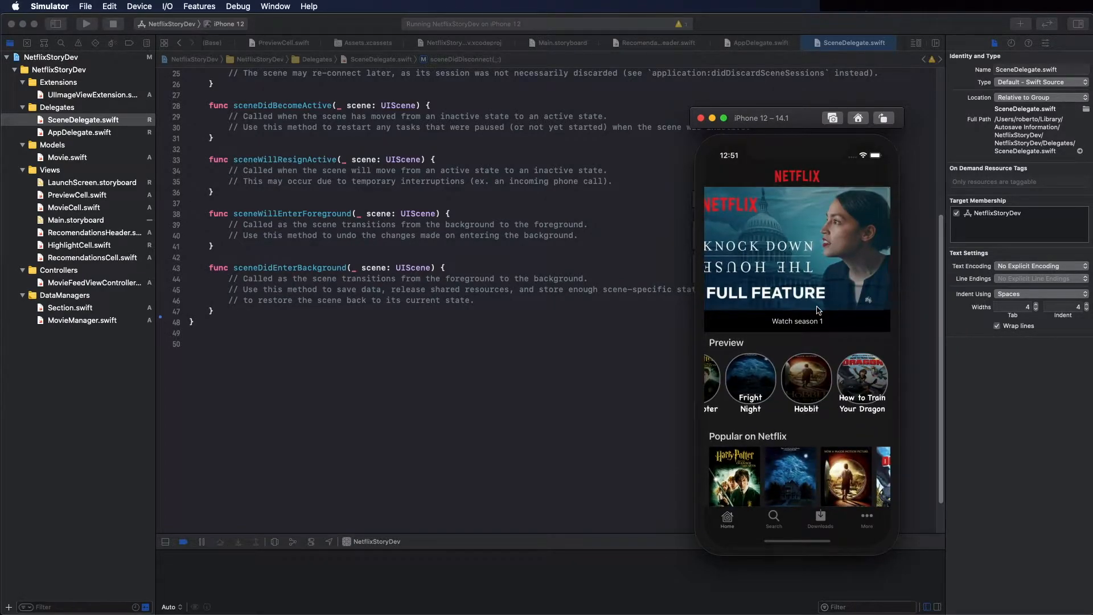
mouse_move(791, 530)
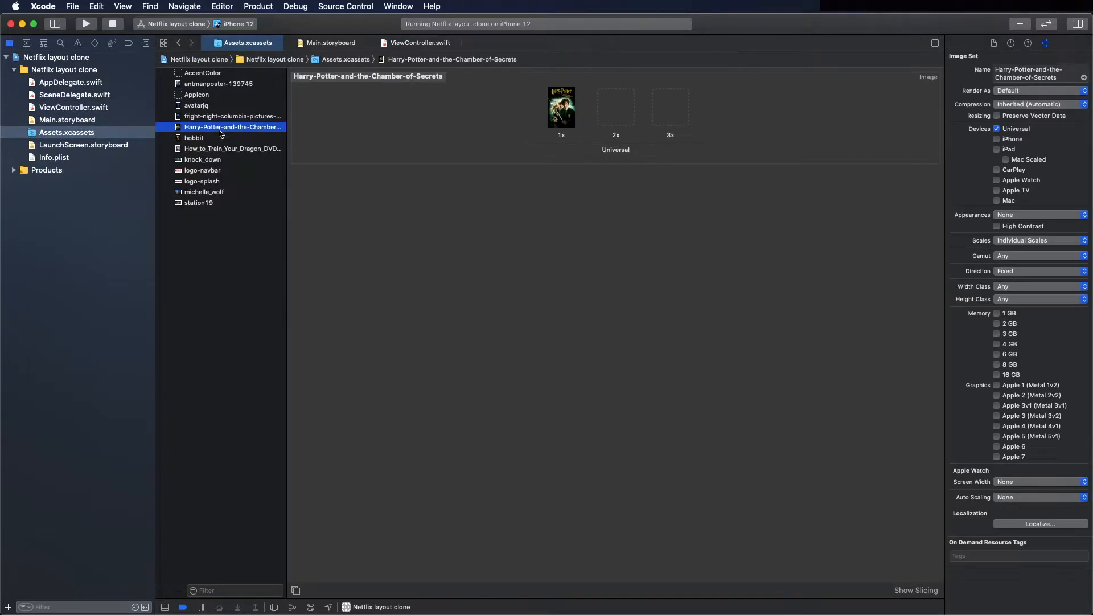
Select the knock_down image set in the Assets.xcassets catalog
left_click(203, 158)
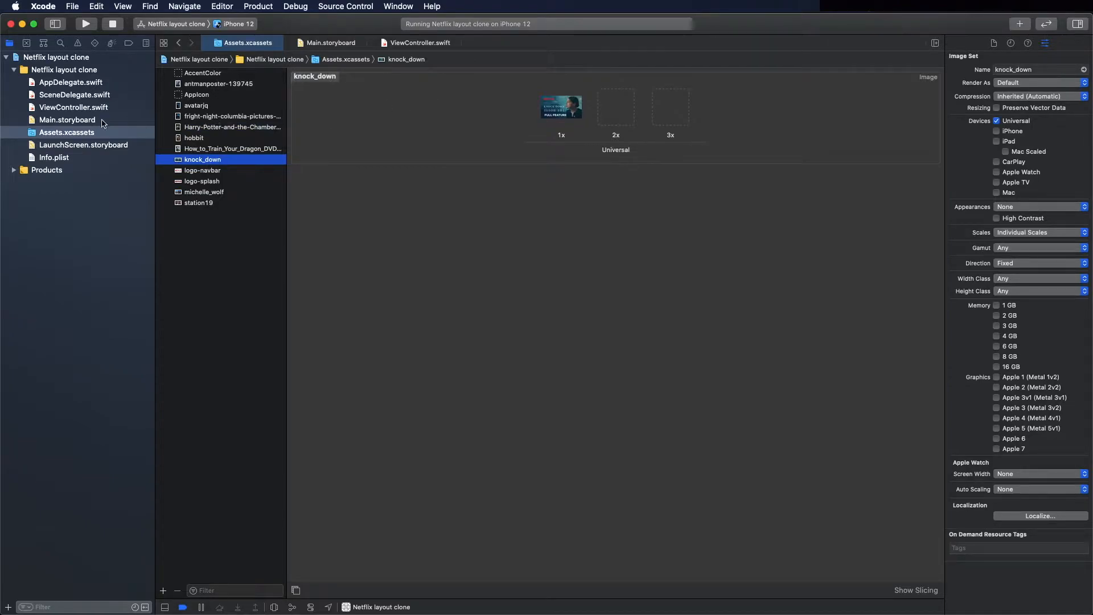
mouse_move(87, 124)
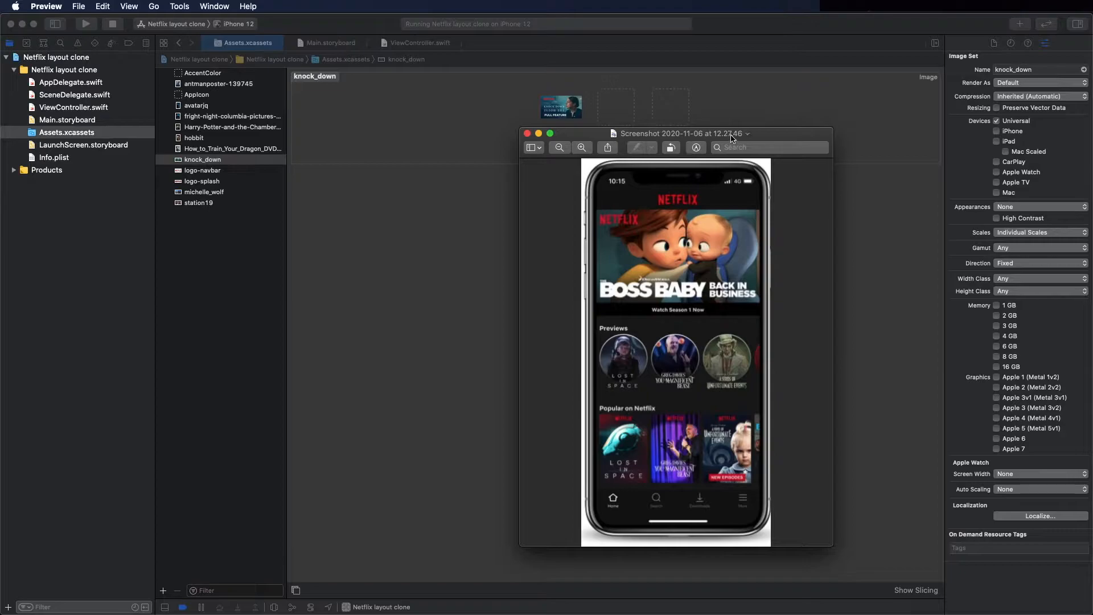
left_click(528, 133)
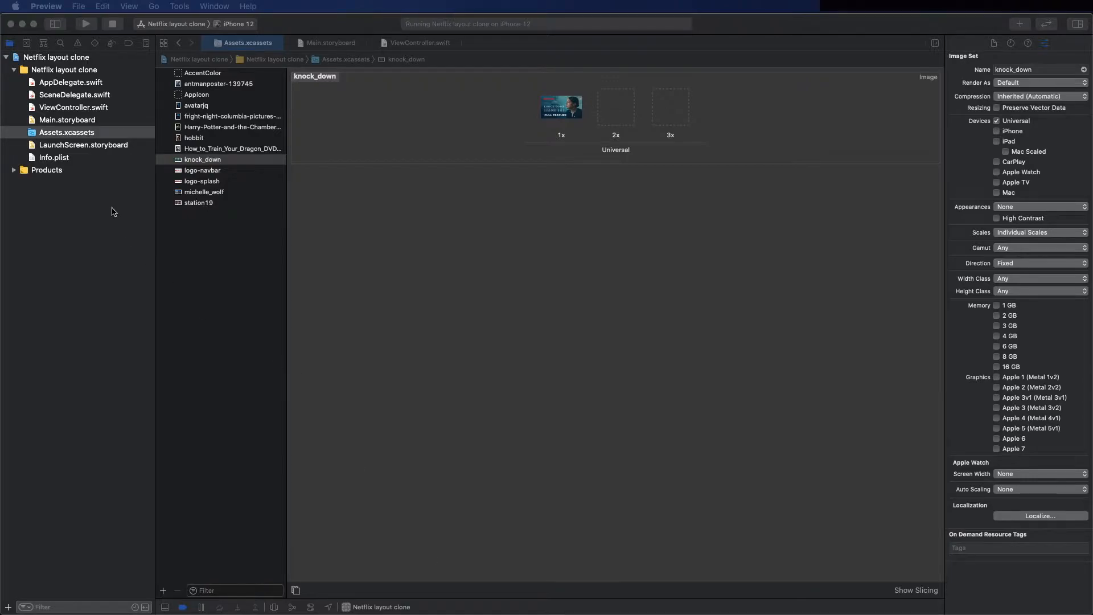
Embed Main.storyboard's only View Controller in a Tab Bar Controller and select its Item scene
left_click(67, 119)
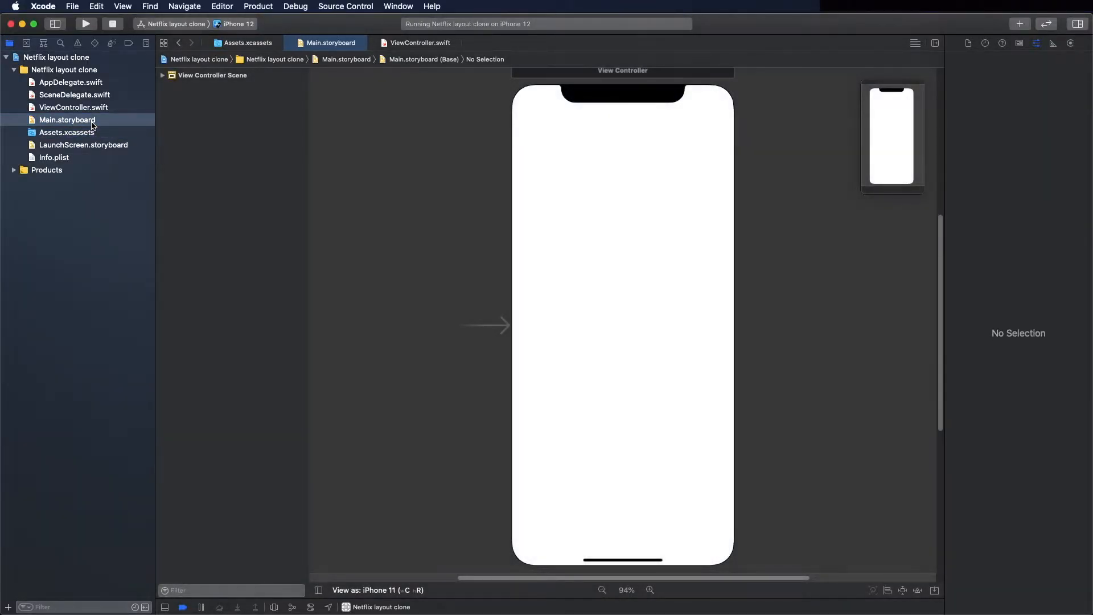
mouse_move(498, 339)
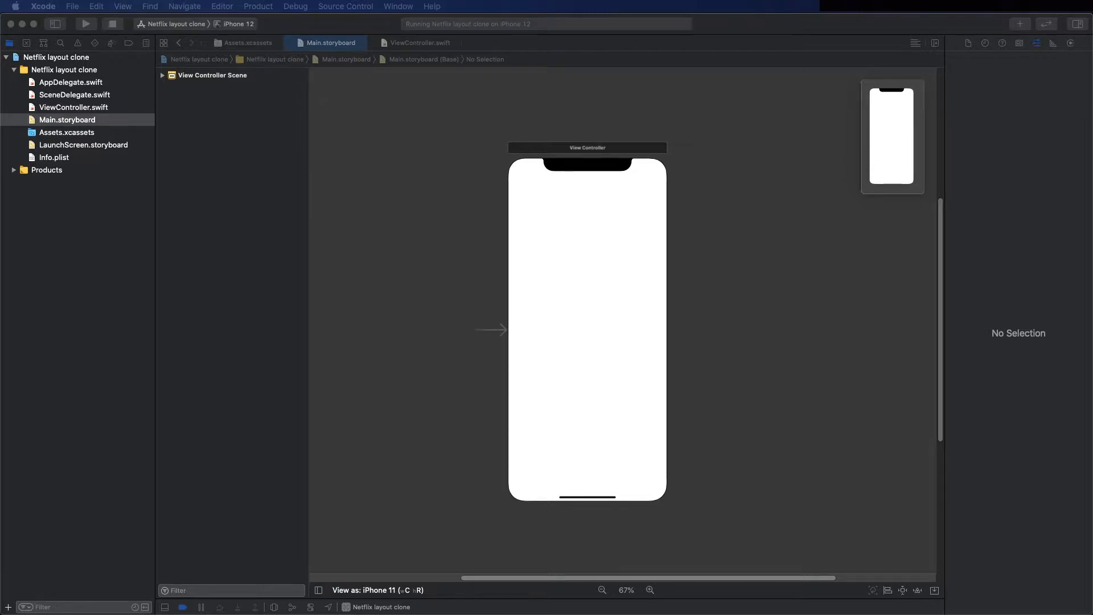
mouse_move(899, 390)
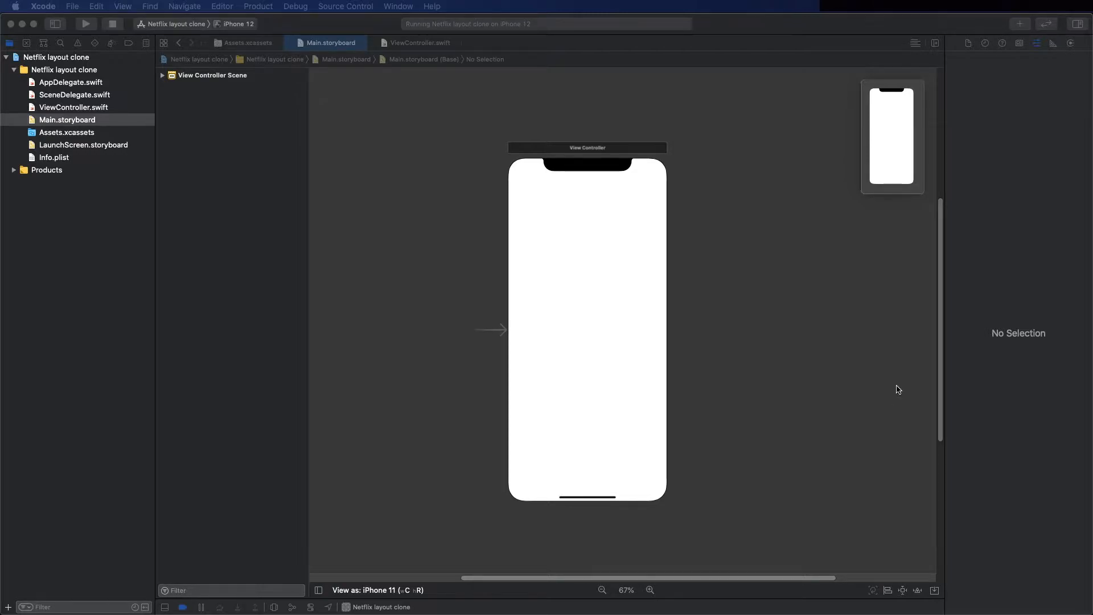
left_click(587, 147)
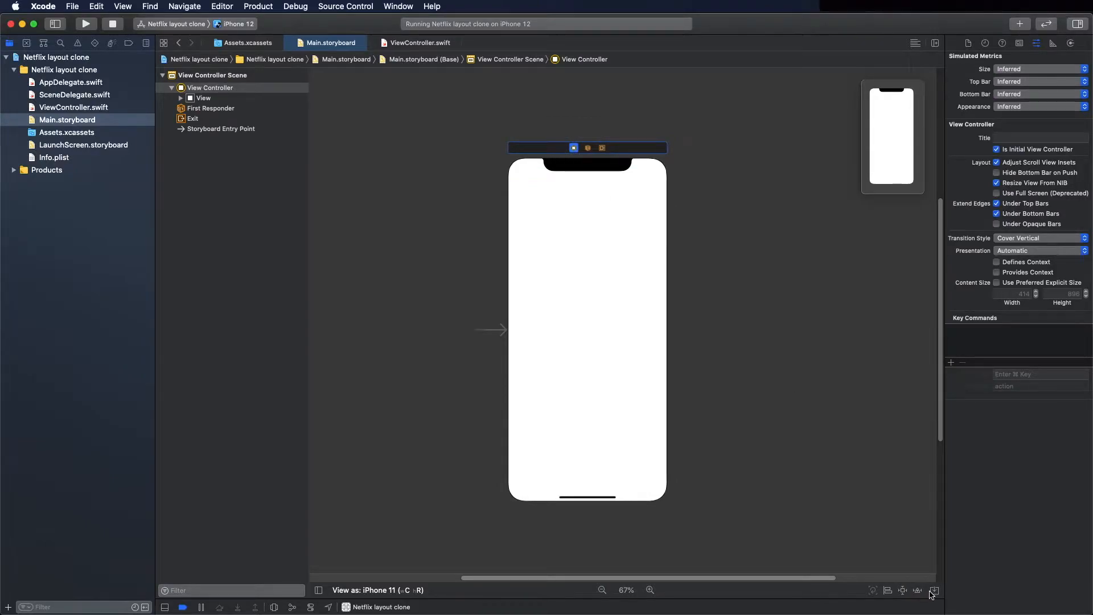
left_click(935, 591)
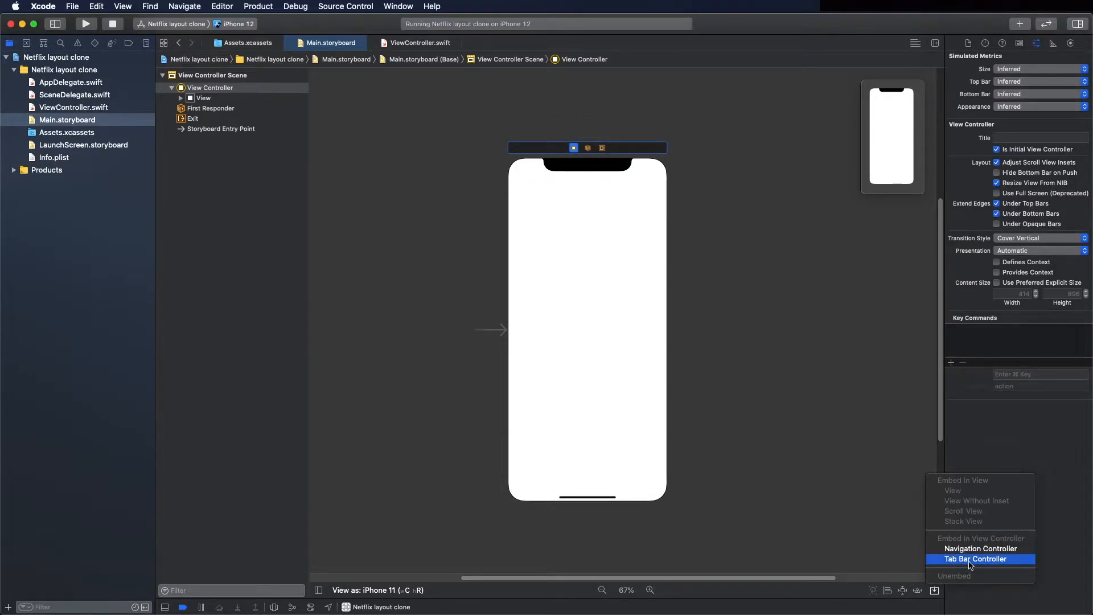
left_click(978, 558)
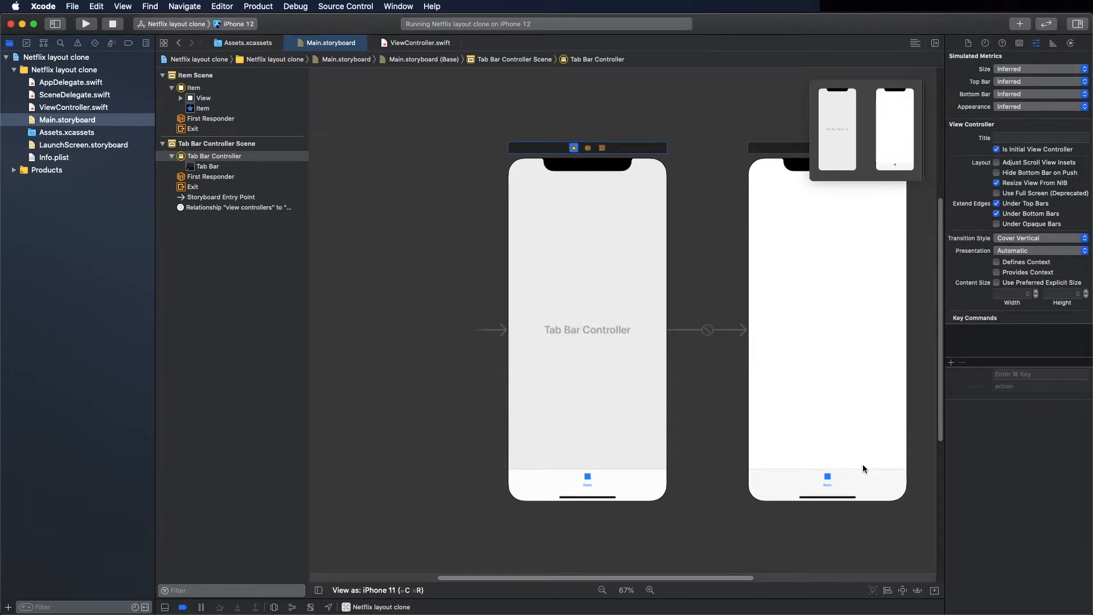
left_click(202, 97)
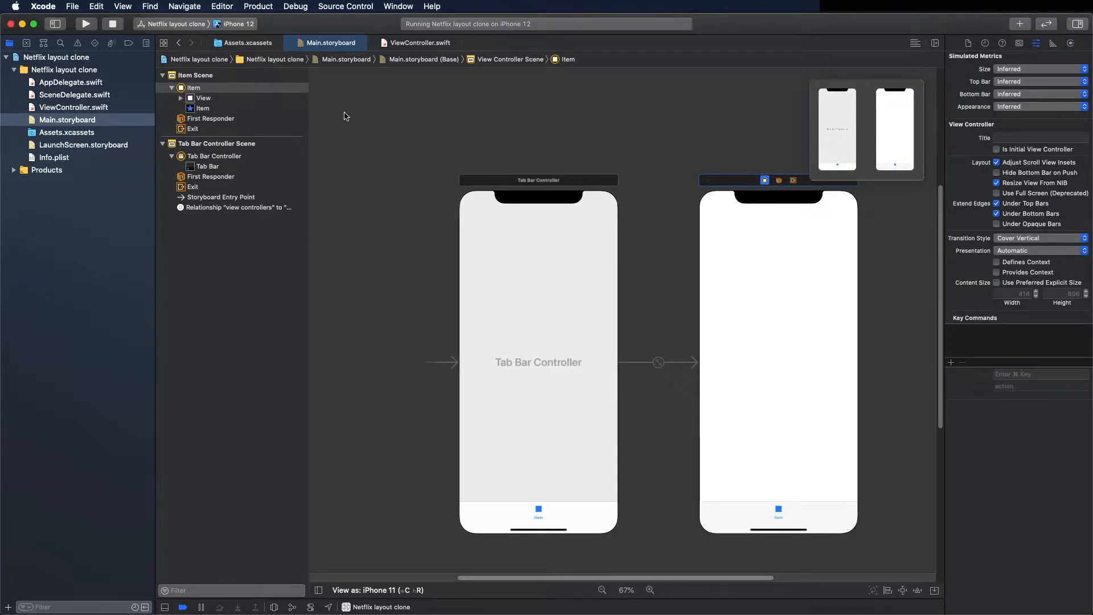
left_click(194, 88)
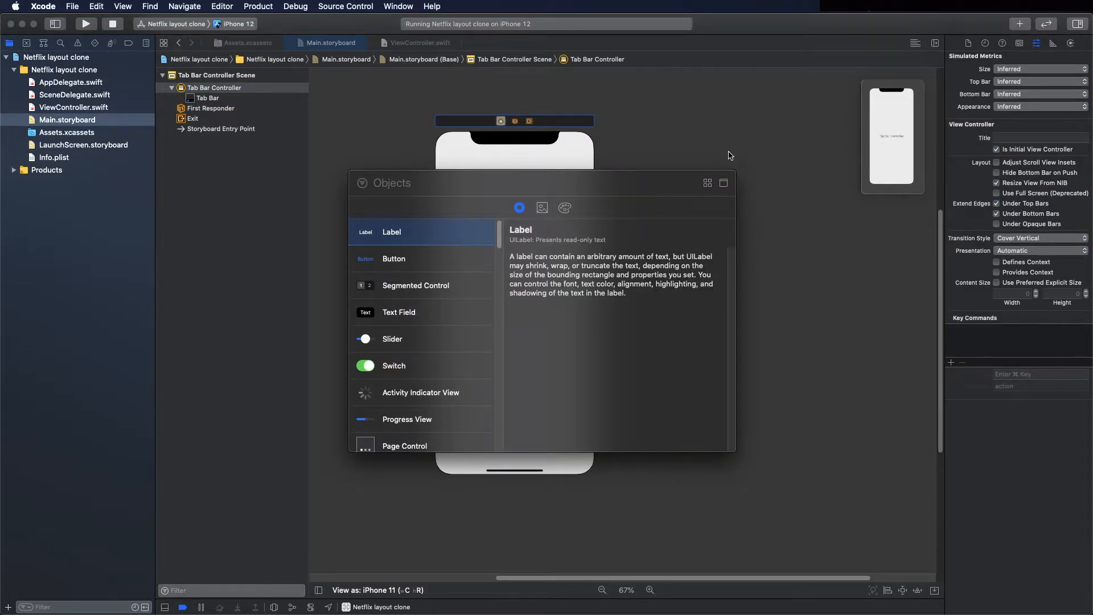
Add a Navigation Controller from the Library and link it as a Tab Bar Controller tab
type("Na")
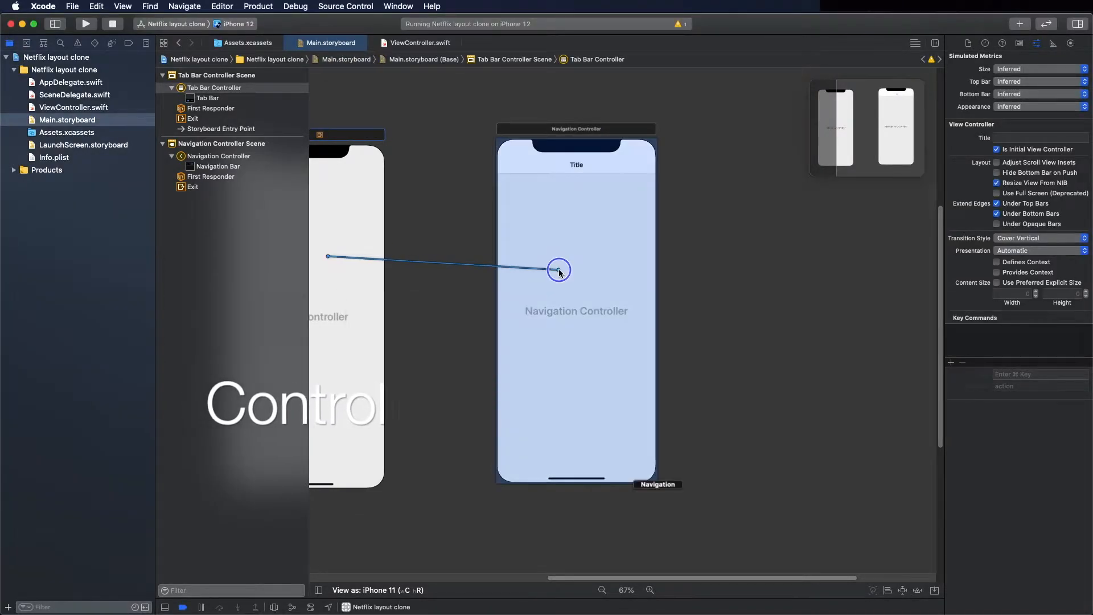
left_click(631, 341)
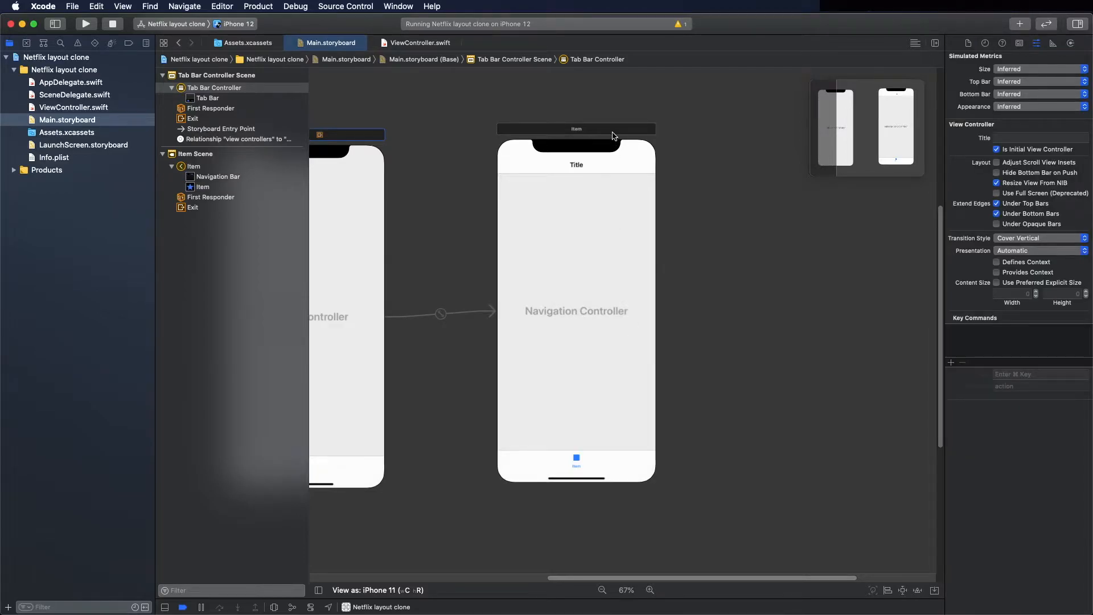
left_click(573, 134)
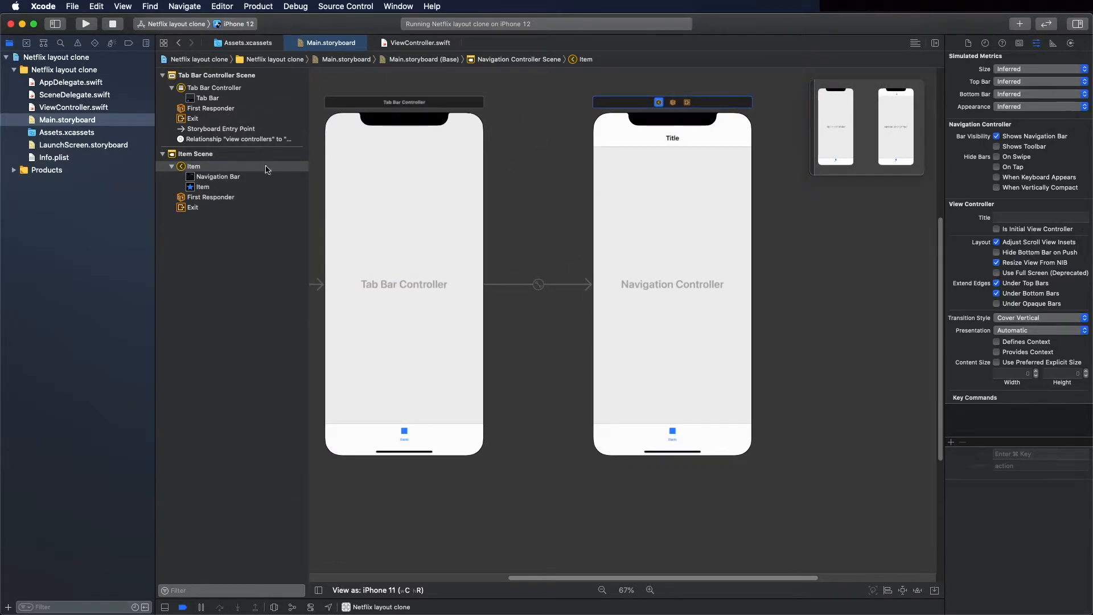
mouse_move(726, 136)
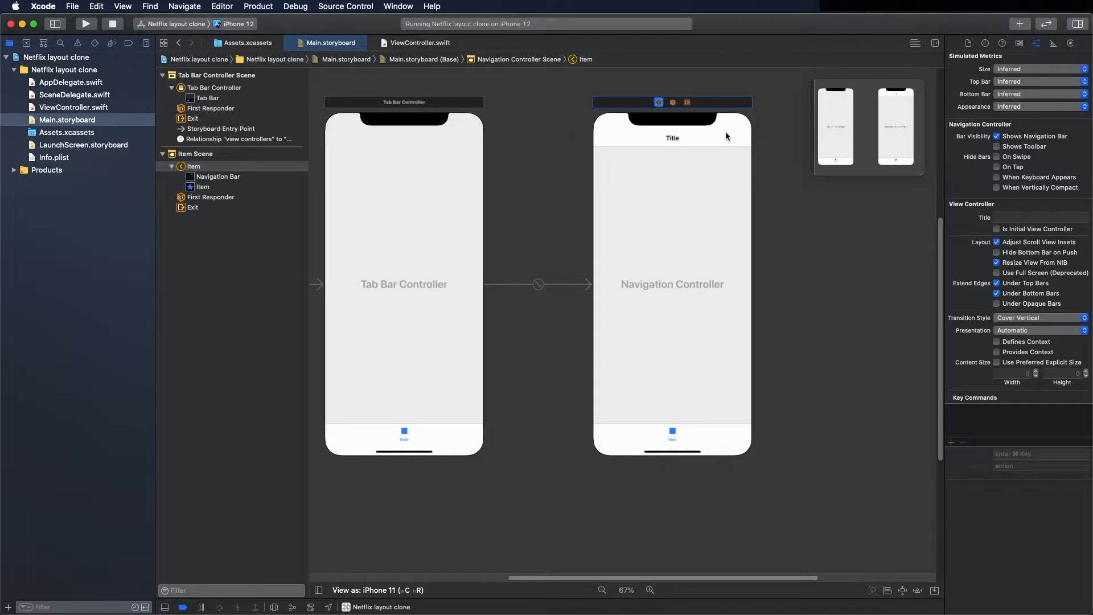
mouse_move(562, 424)
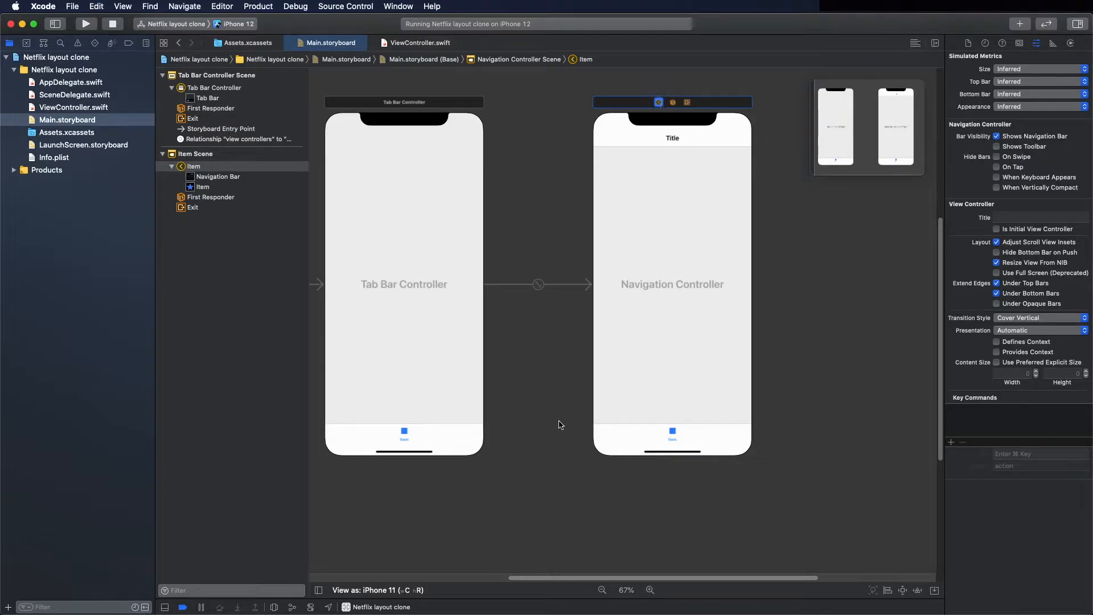
Copy the Navigation Controller and connect three copies as view controllers of the Tab Bar Controller
left_click(628, 102)
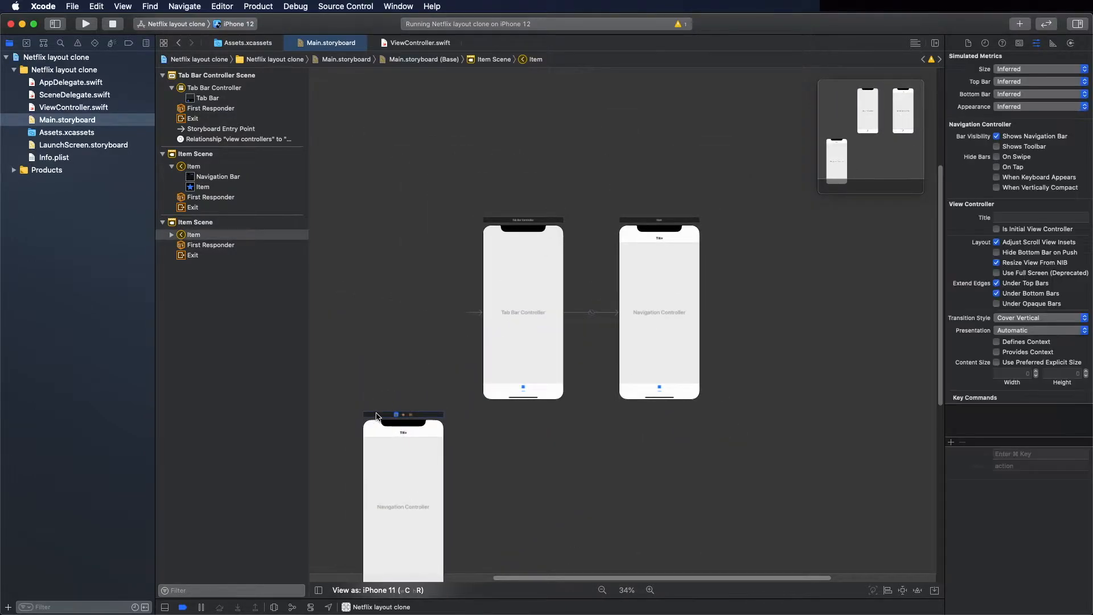
left_click(454, 447)
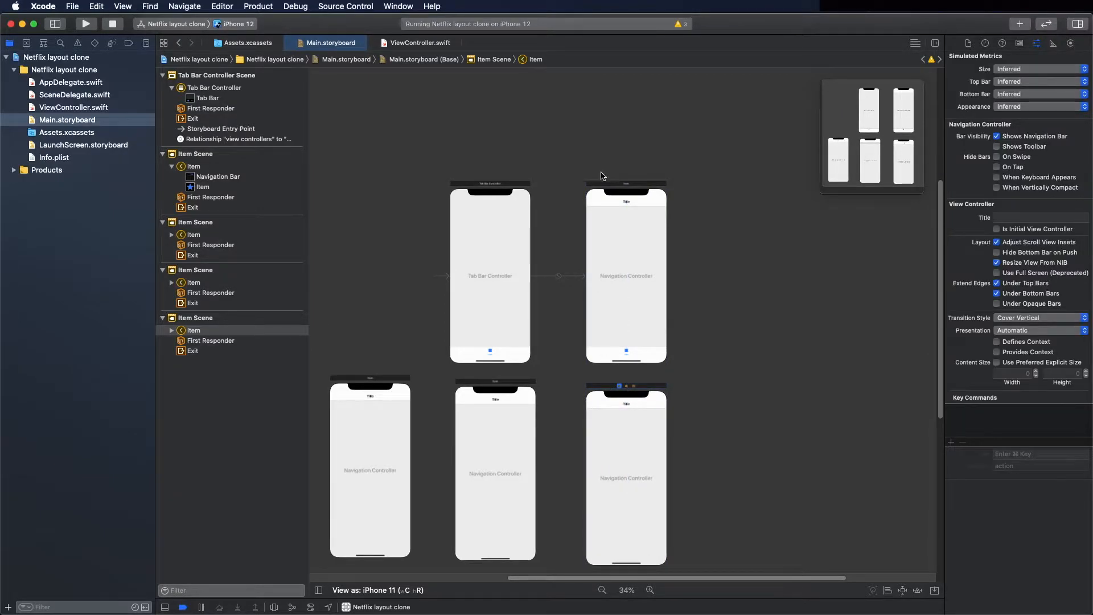
left_click(433, 323)
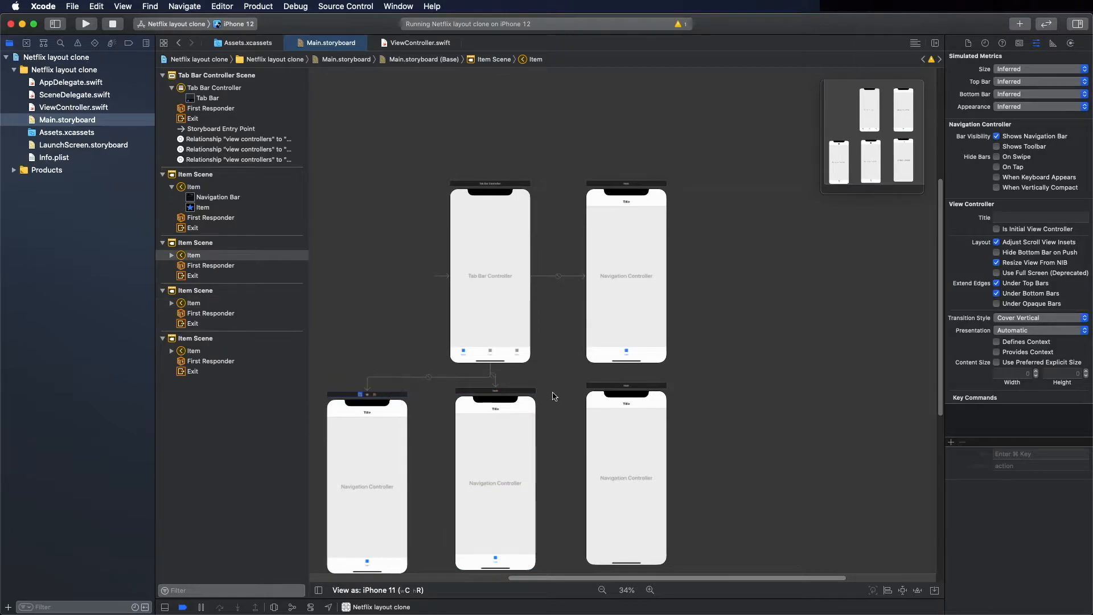
mouse_move(605, 392)
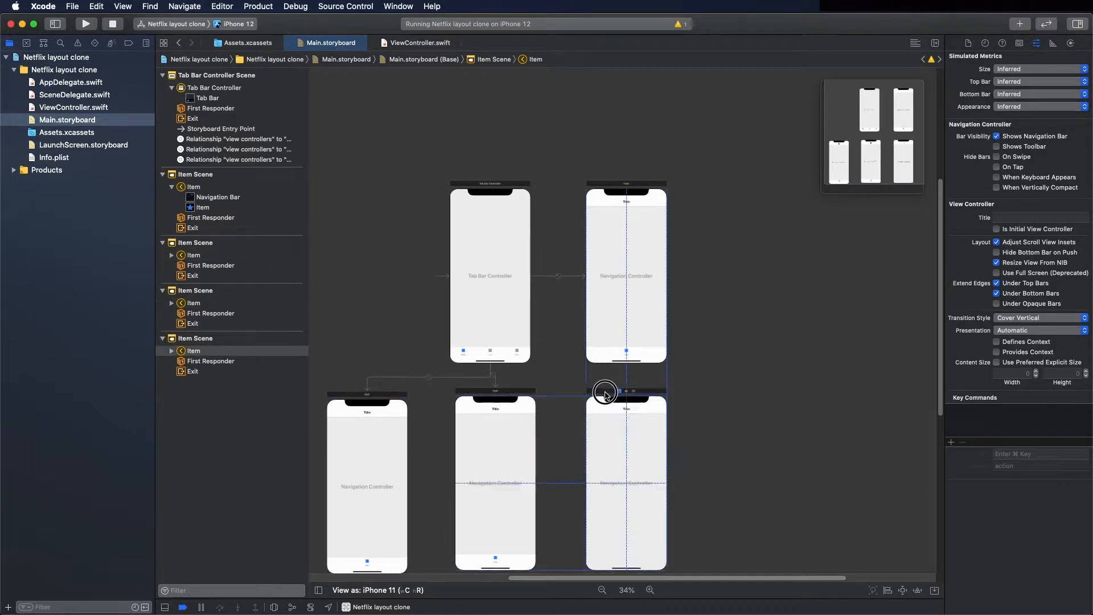
left_click(490, 275)
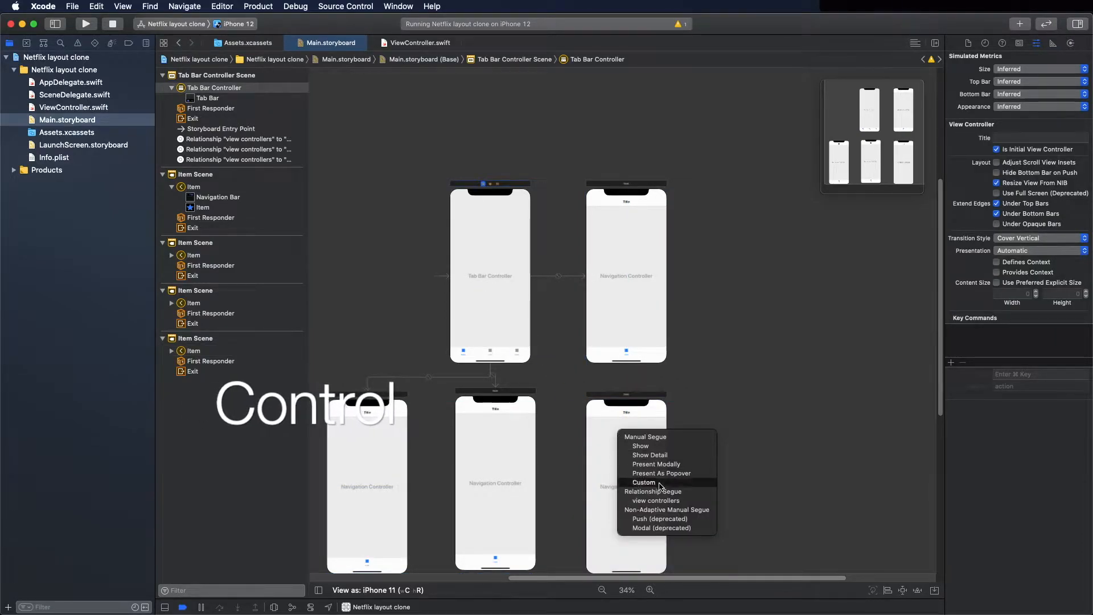
left_click(655, 505)
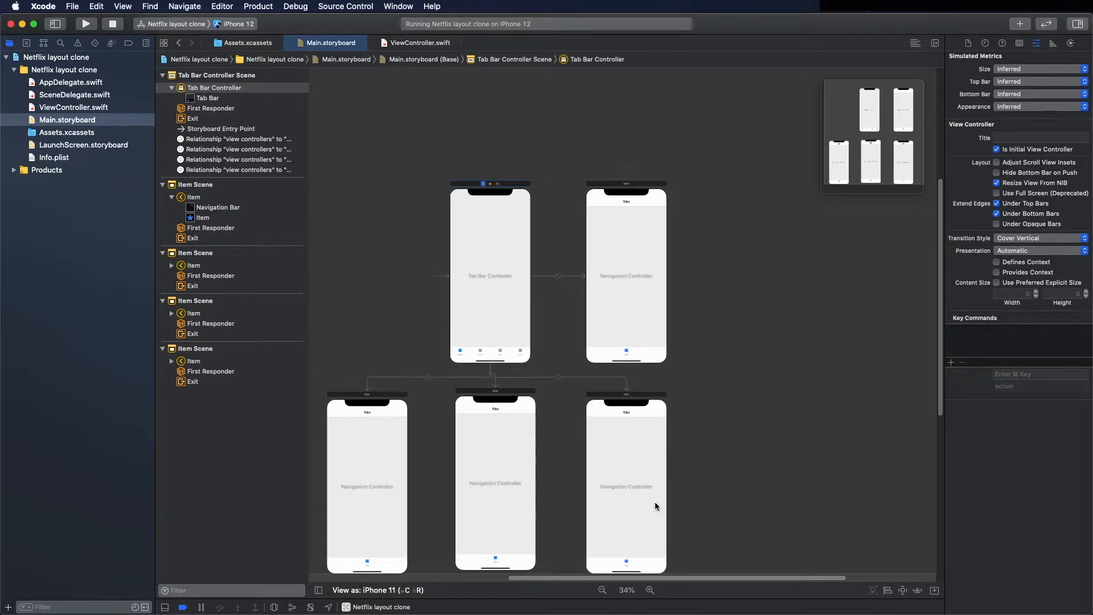
Place a View Controller from the Library as the first Navigation Controller's root view controller
left_click(1019, 24)
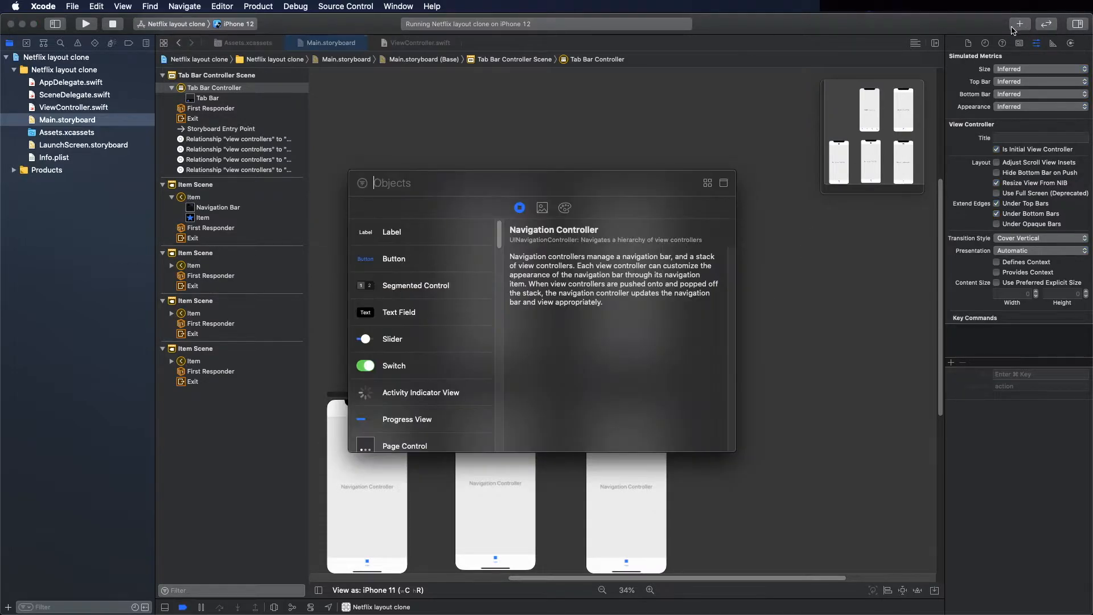
type("Vi")
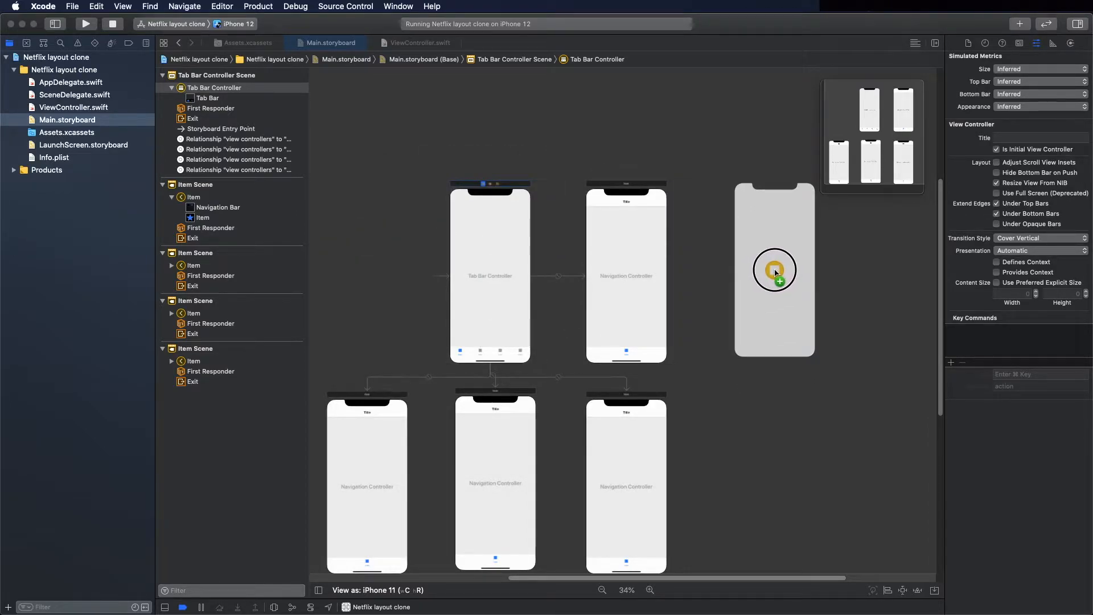
left_click(775, 270)
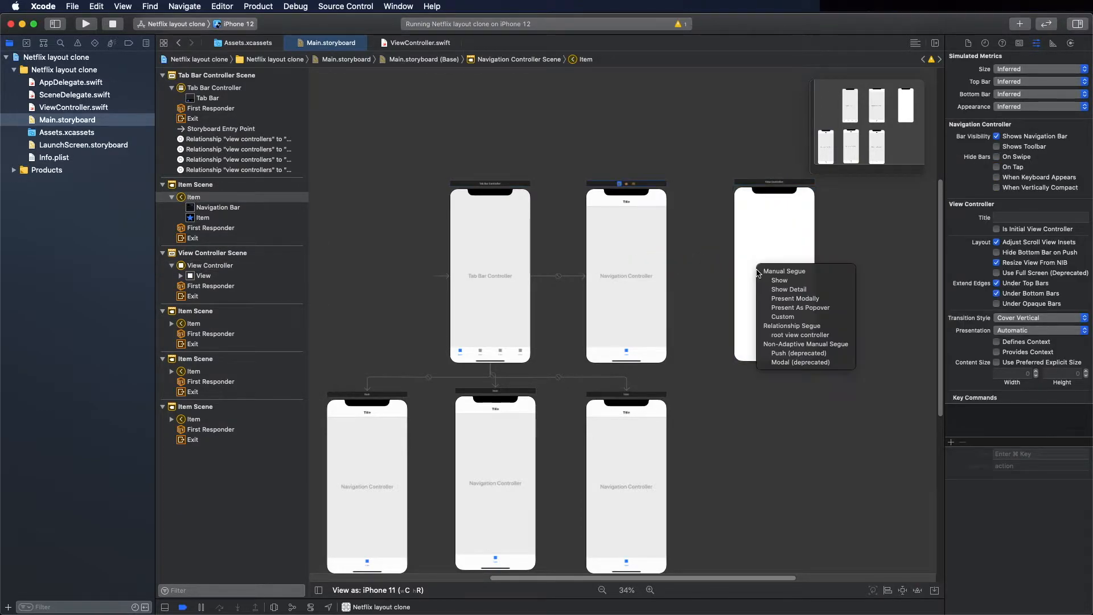
left_click(771, 227)
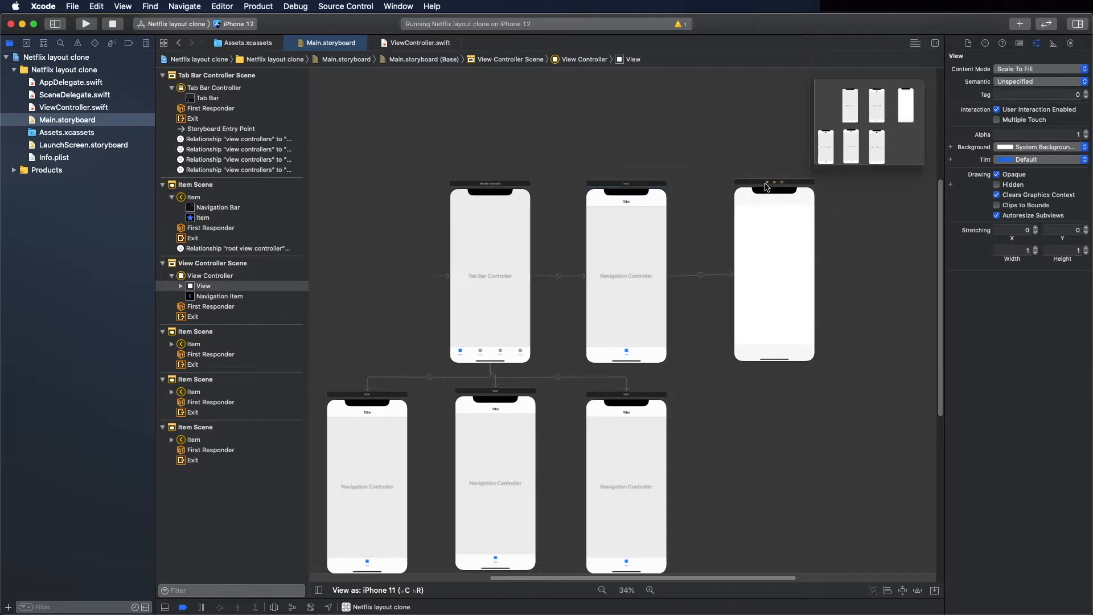
left_click(211, 276)
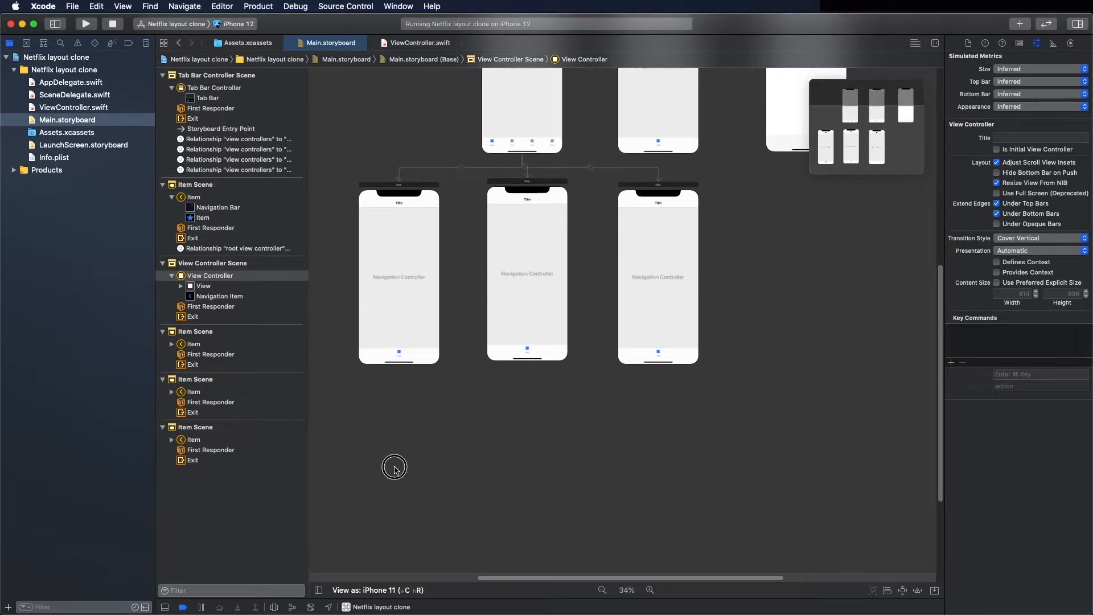
Add three blank View Controllers as root screens for the remaining Navigation Controllers
left_click(394, 467)
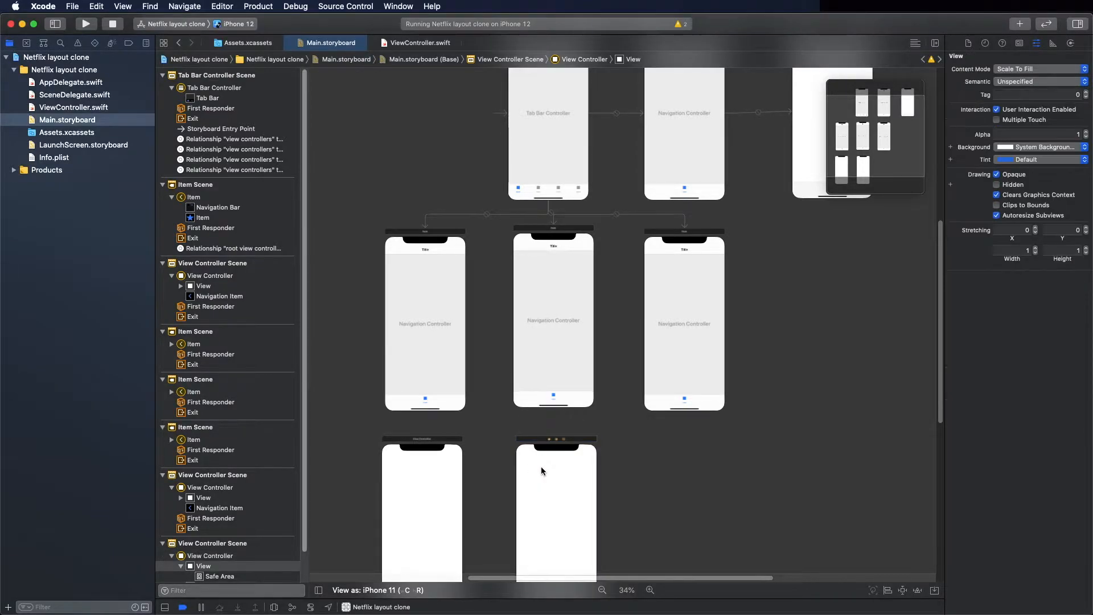
left_click(204, 565)
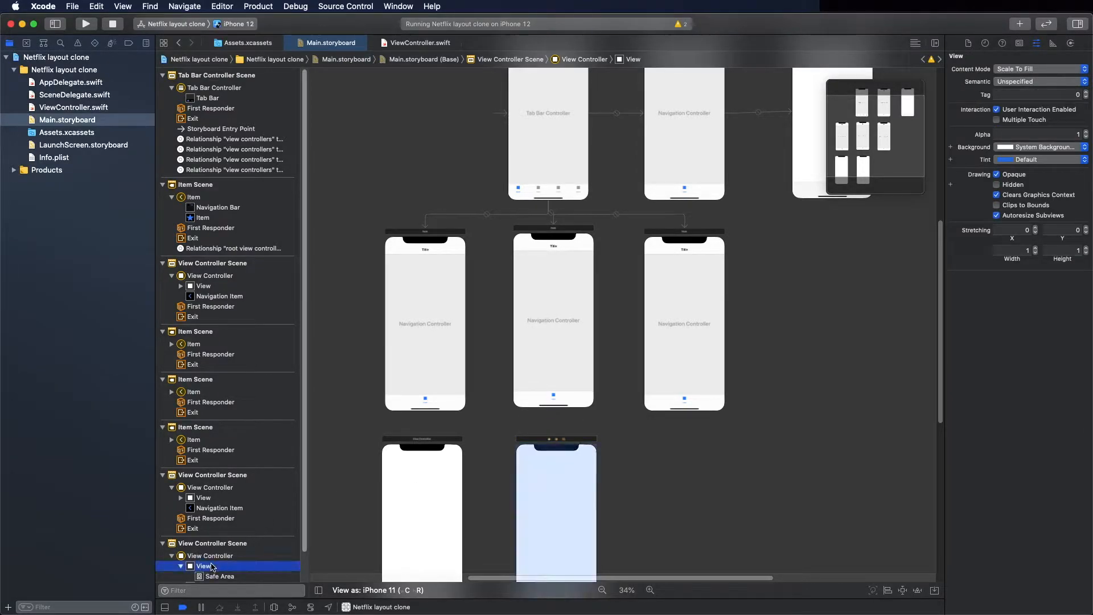
left_click(211, 555)
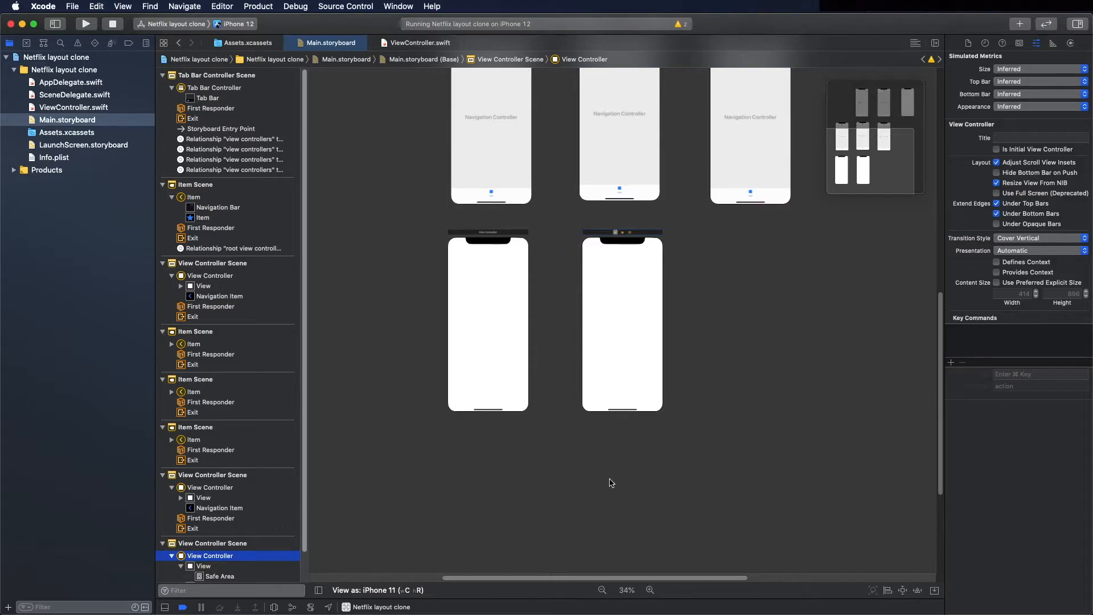
left_click(655, 232)
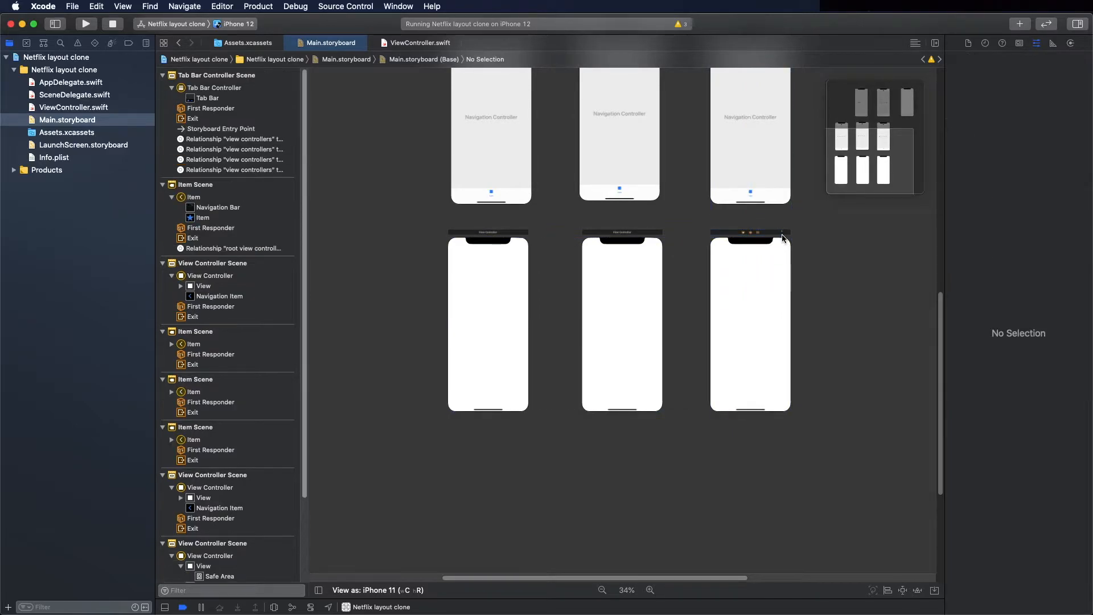
scroll("up", 3)
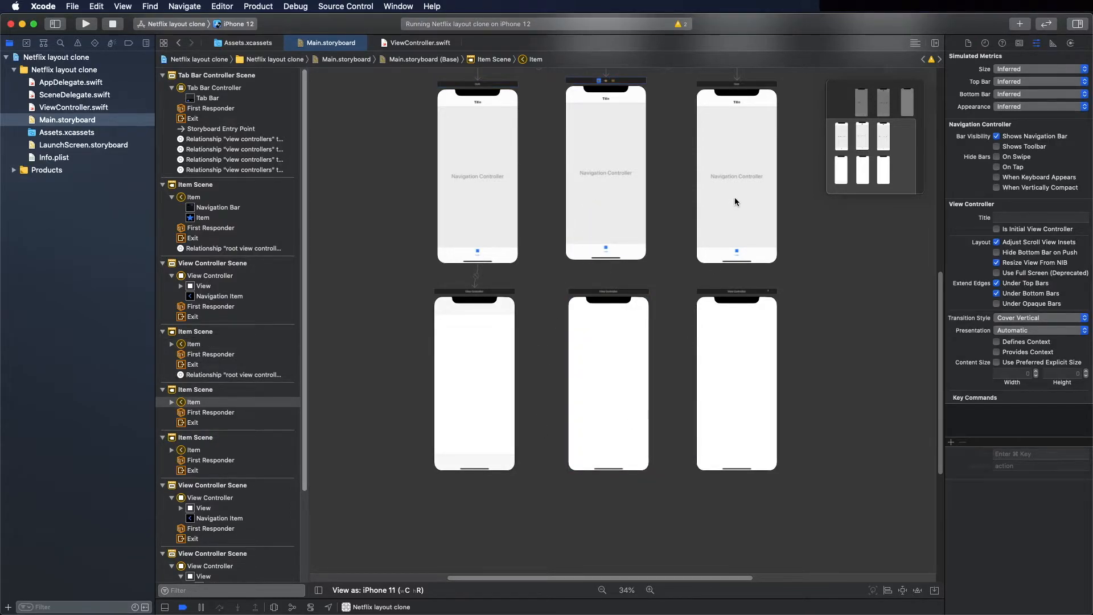
left_click(733, 214)
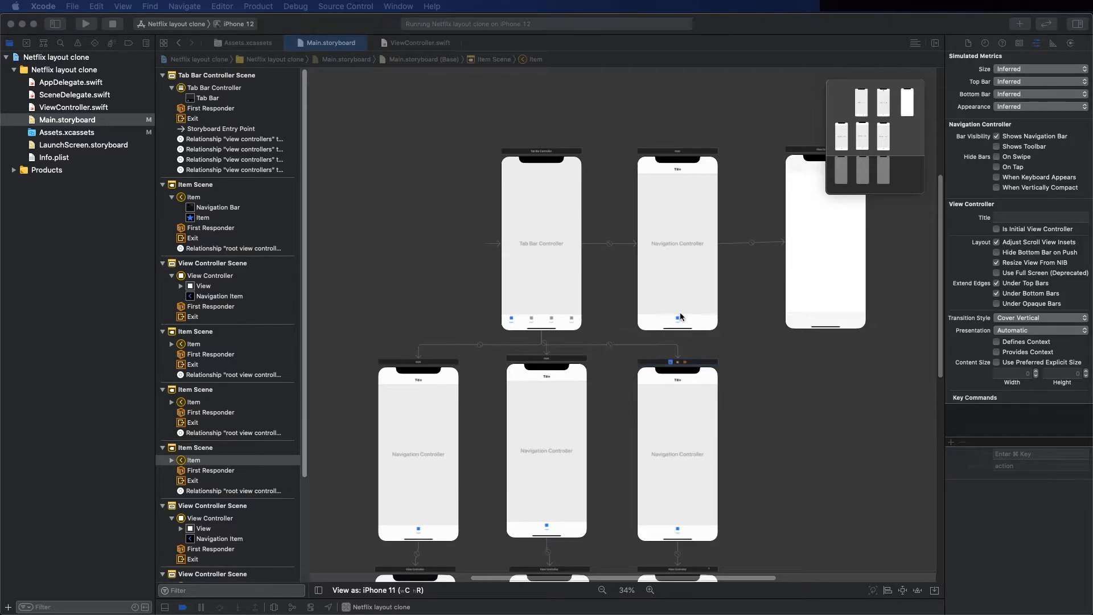
Set the first Tab Bar Item's Image and Selected Image to homekit and Title to Home
left_click(676, 317)
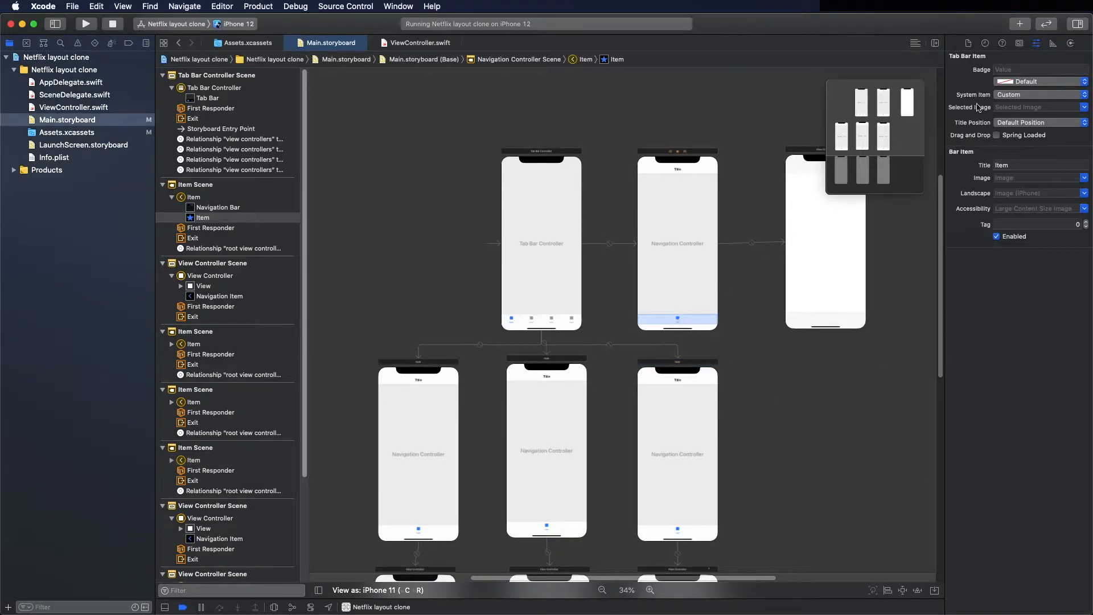
left_click(1039, 94)
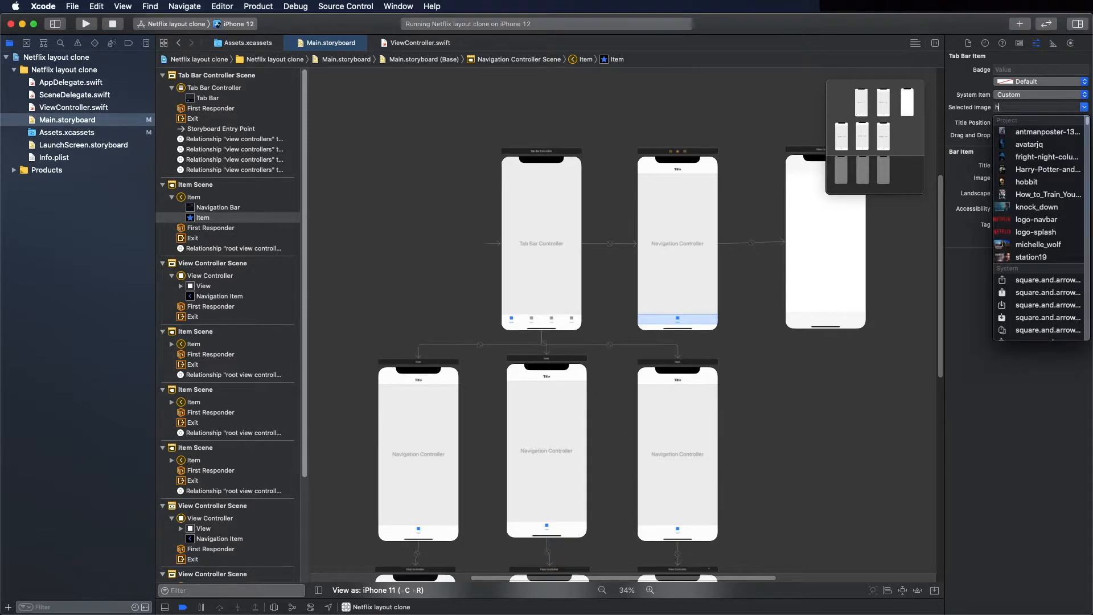
type("ome")
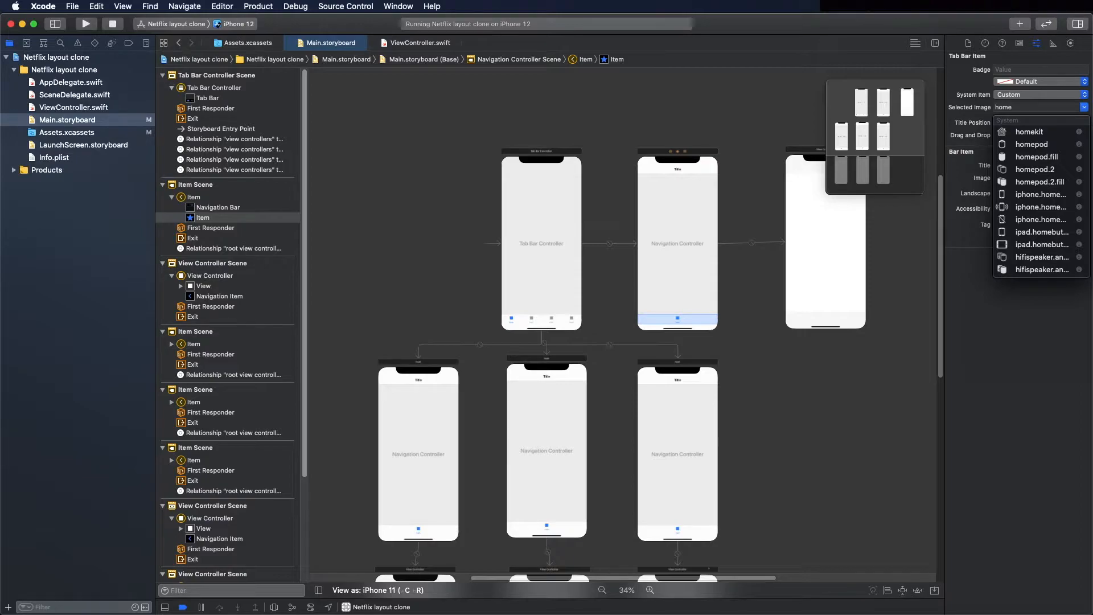
left_click(1029, 131)
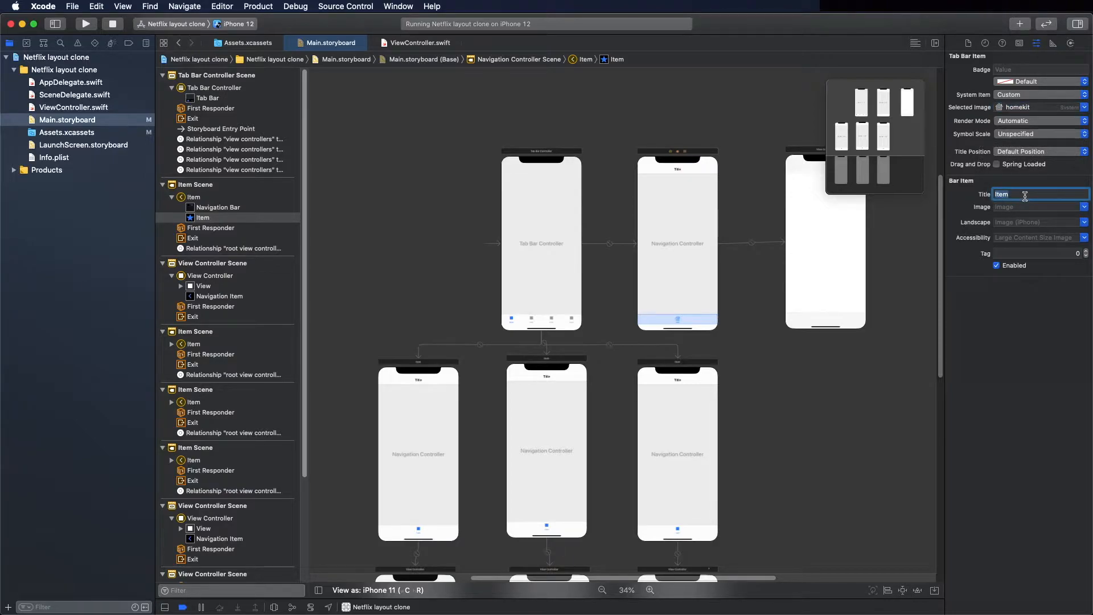
type("Home")
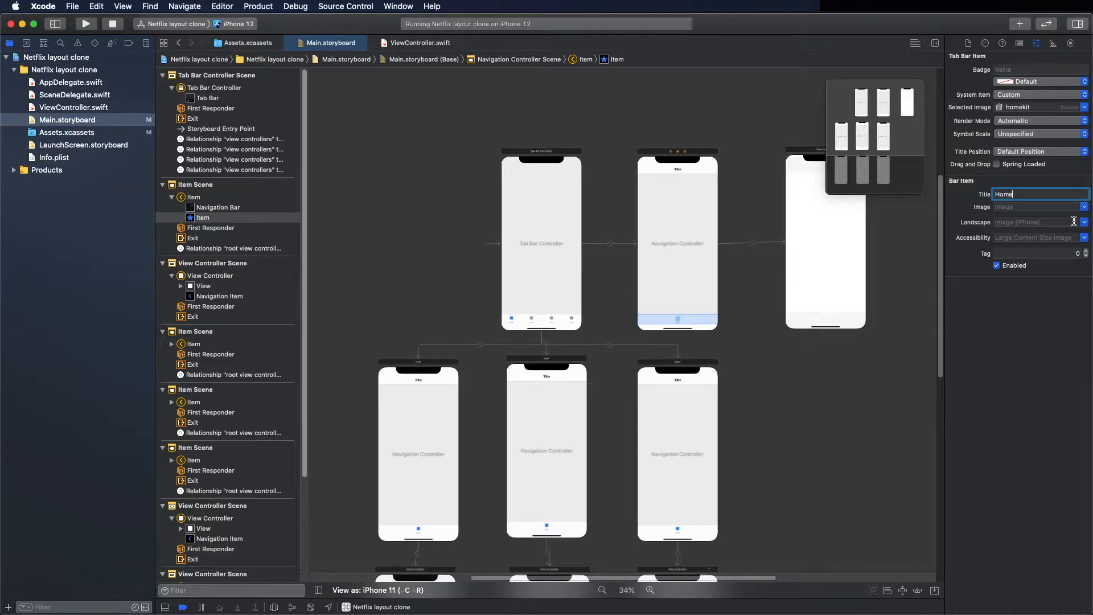
left_click(1084, 206)
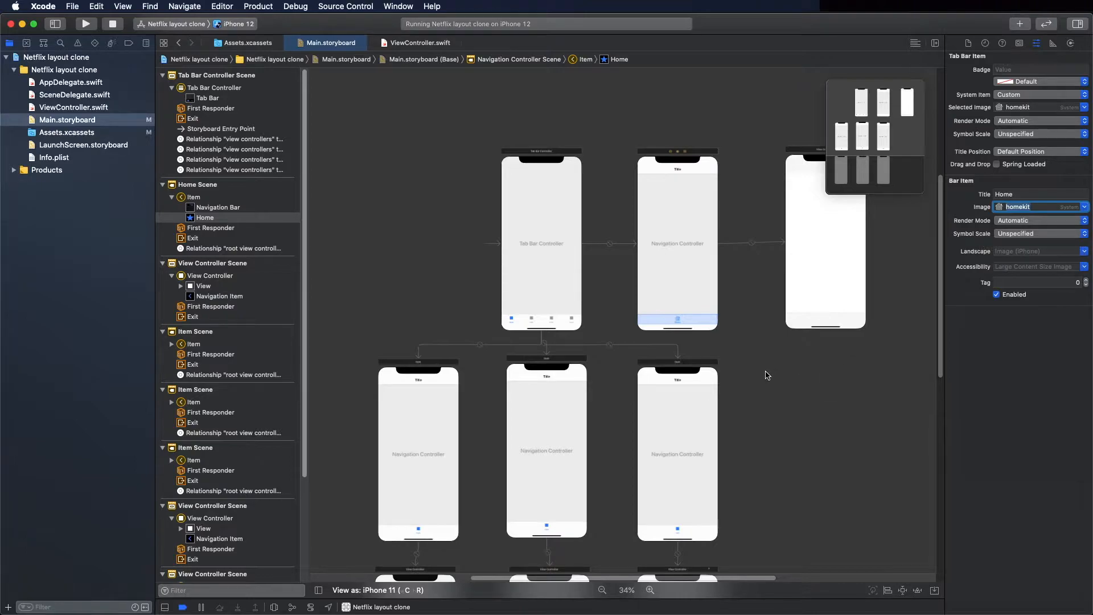
mouse_move(440, 535)
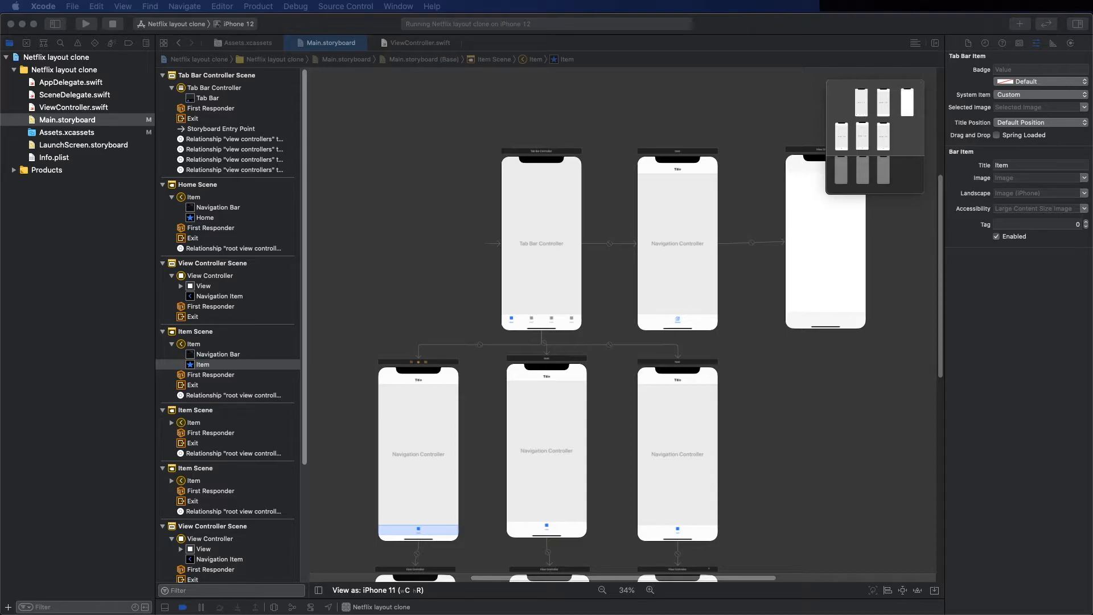
mouse_move(1036, 102)
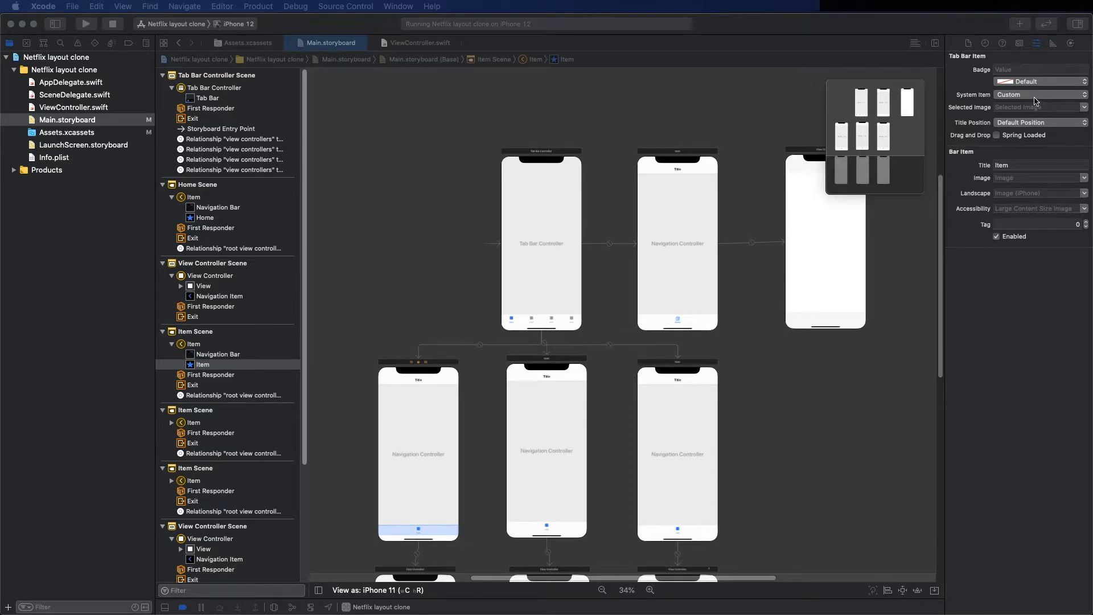
Set the second and third Tab Bar Items to the Search and Downloads system items
left_click(1041, 94)
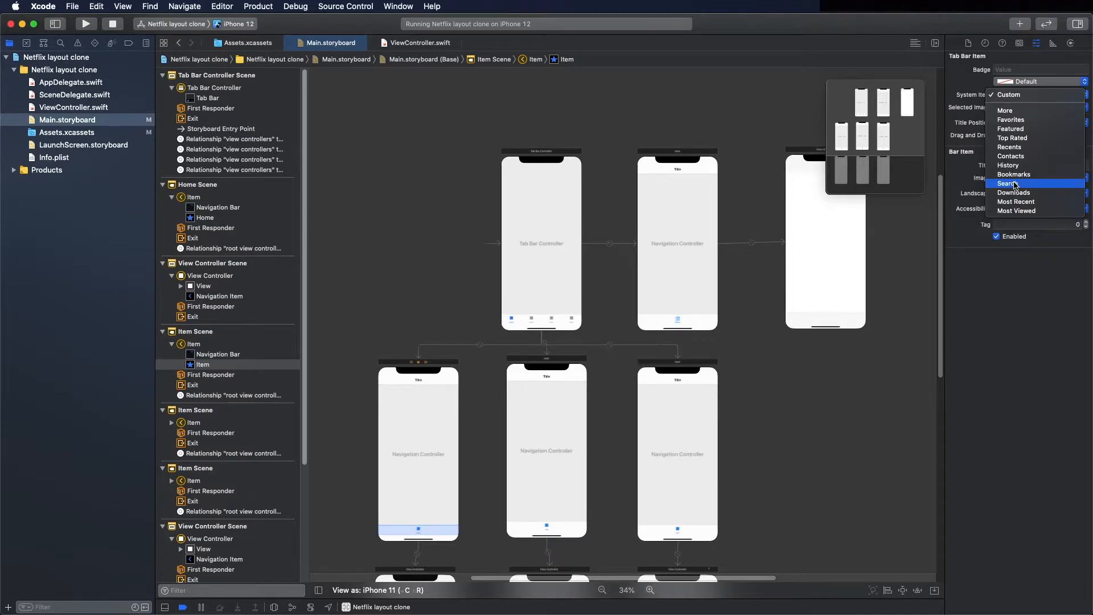
left_click(1007, 183)
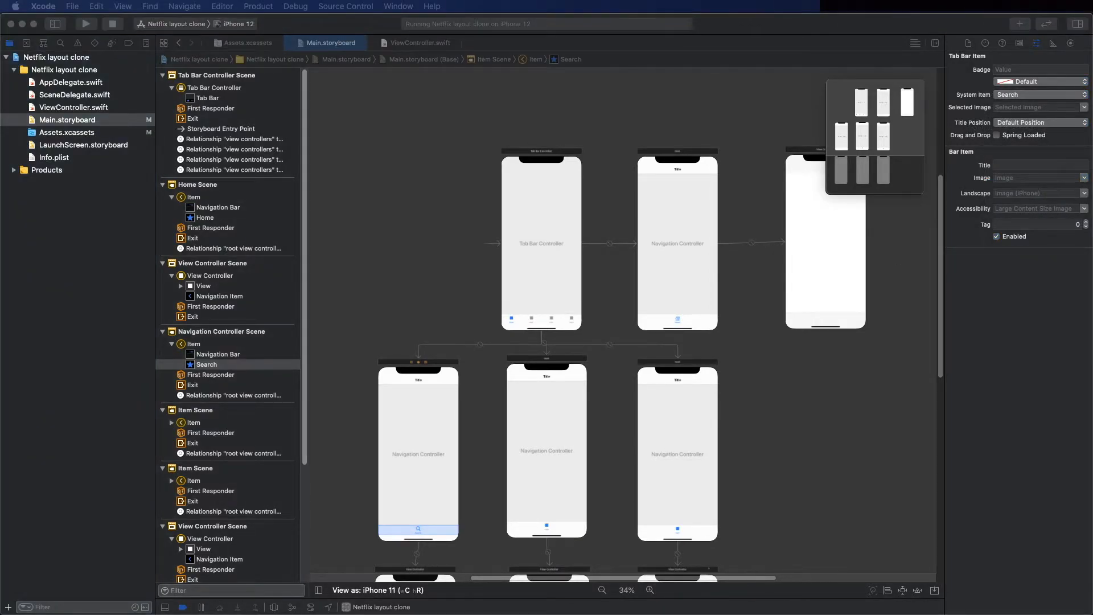
mouse_move(603, 521)
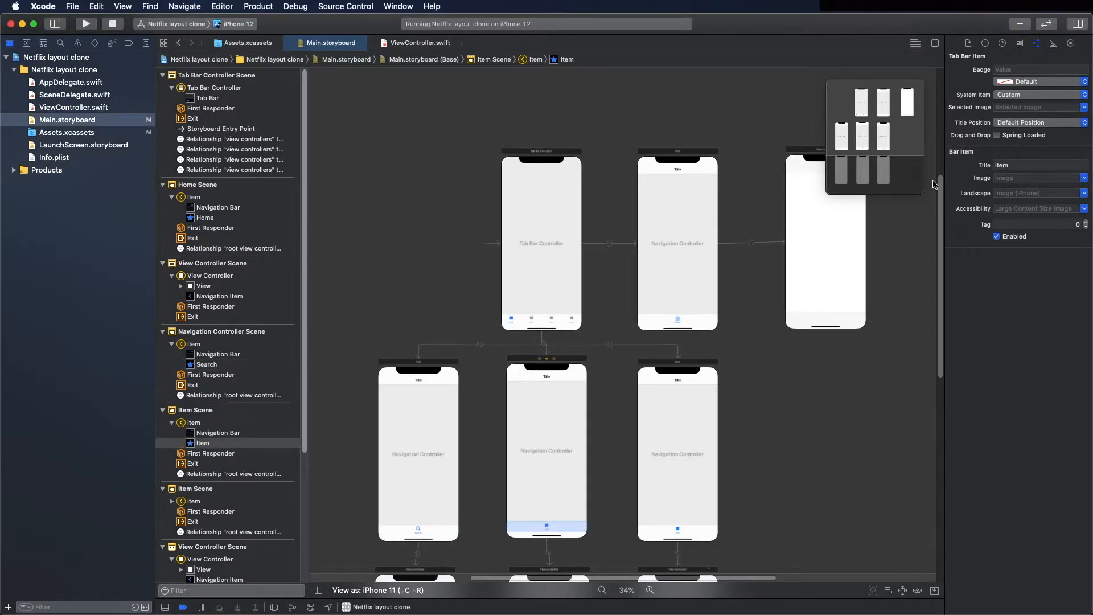
left_click(1039, 94)
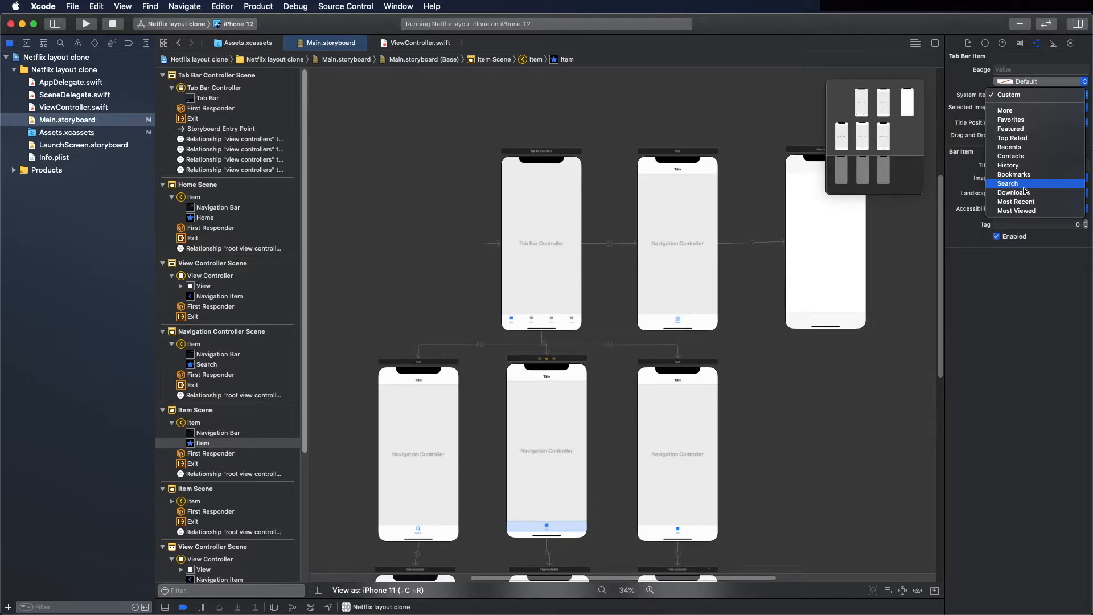
left_click(1013, 193)
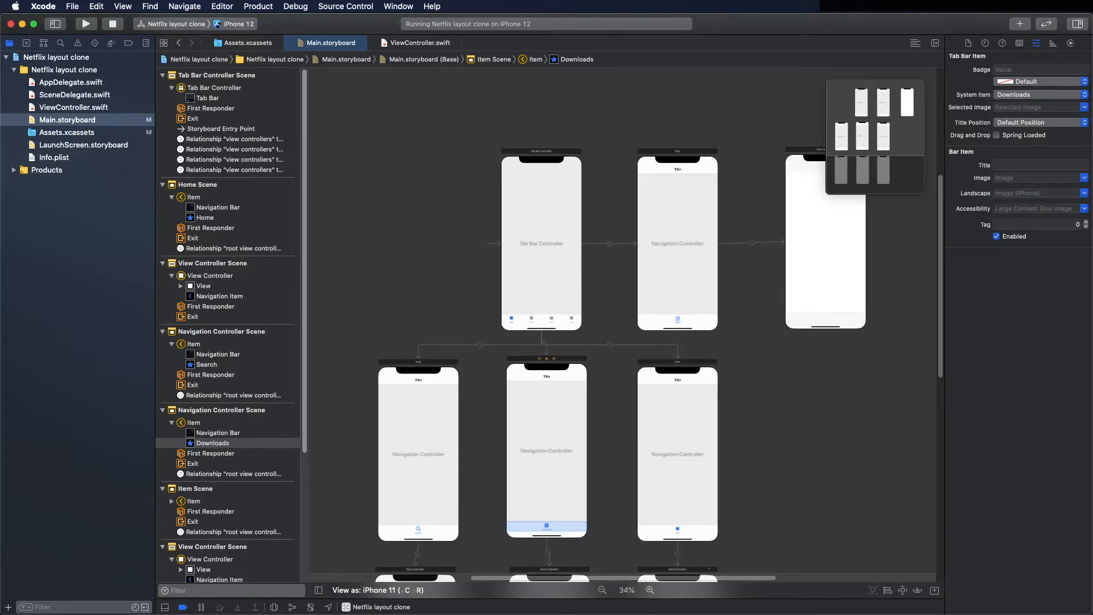
mouse_move(785, 444)
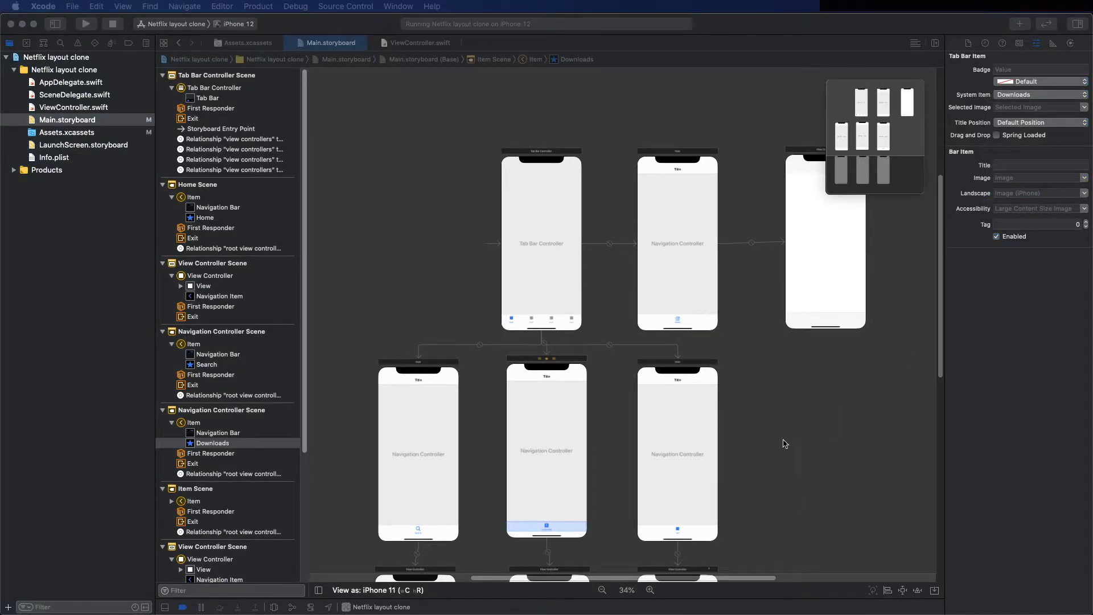
Make the fourth tab a More system item, then build and run on the iPhone 12 simulator
left_click(676, 529)
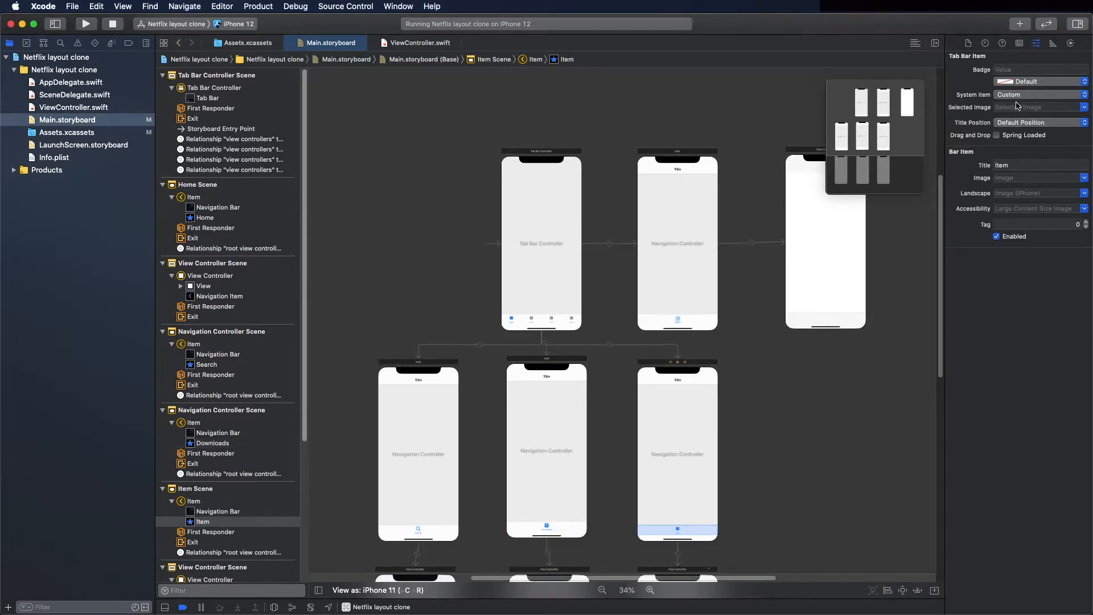
left_click(1039, 94)
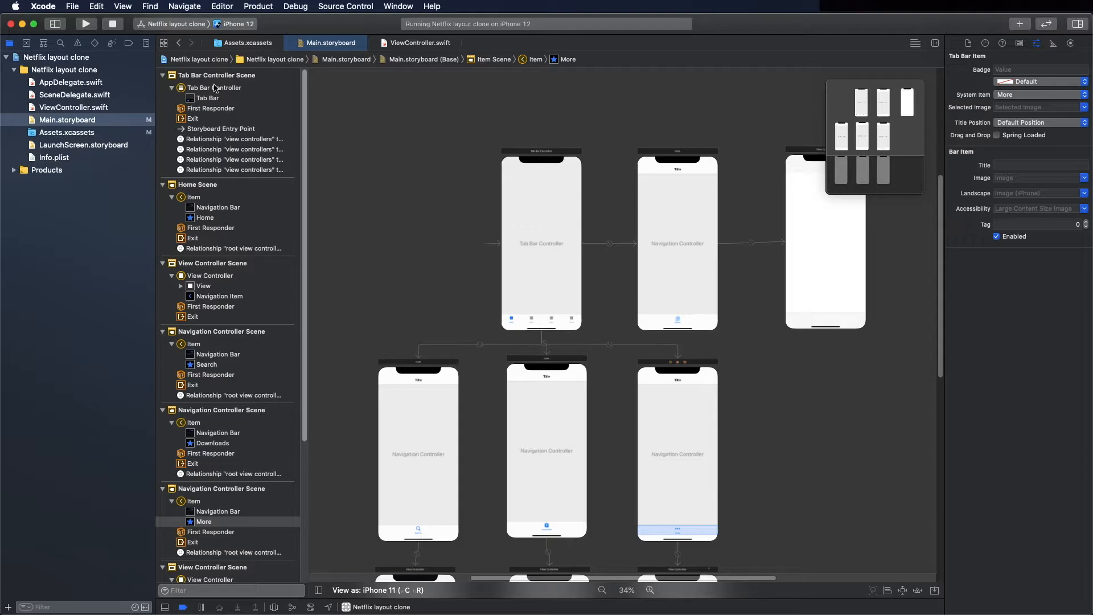
left_click(85, 24)
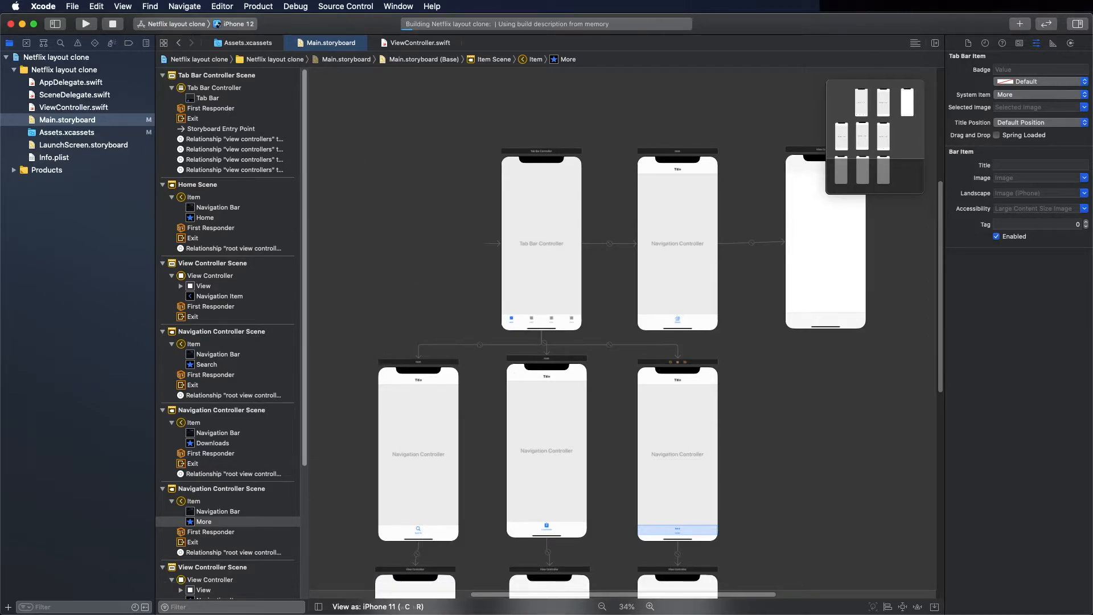
left_click(85, 23)
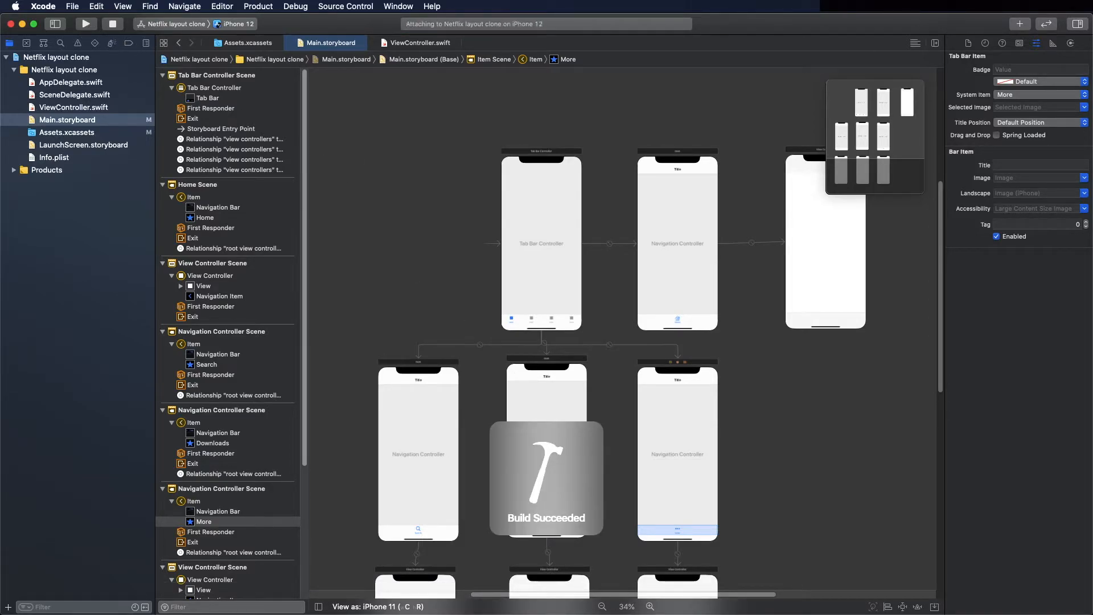
Switch the running app in Simulator to its Downloads tab, then its More tab
left_click(85, 23)
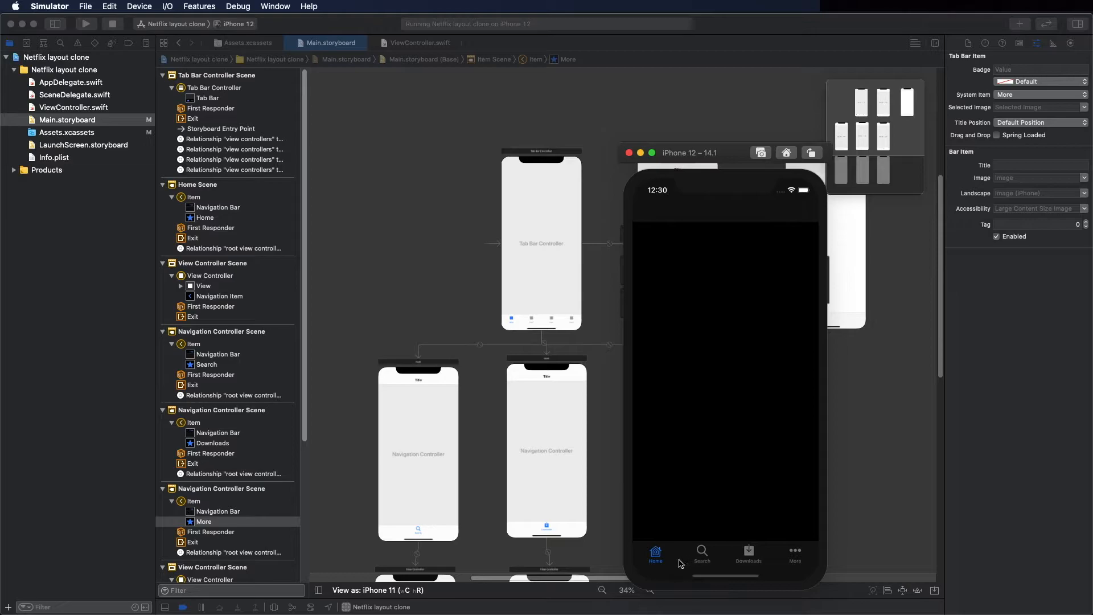
left_click(748, 554)
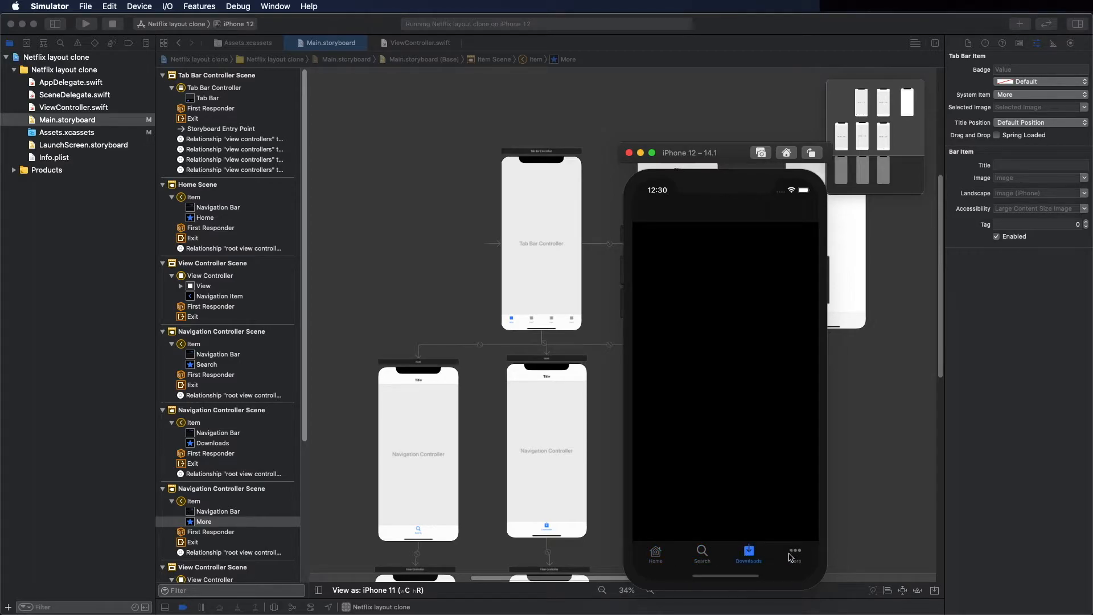
left_click(795, 554)
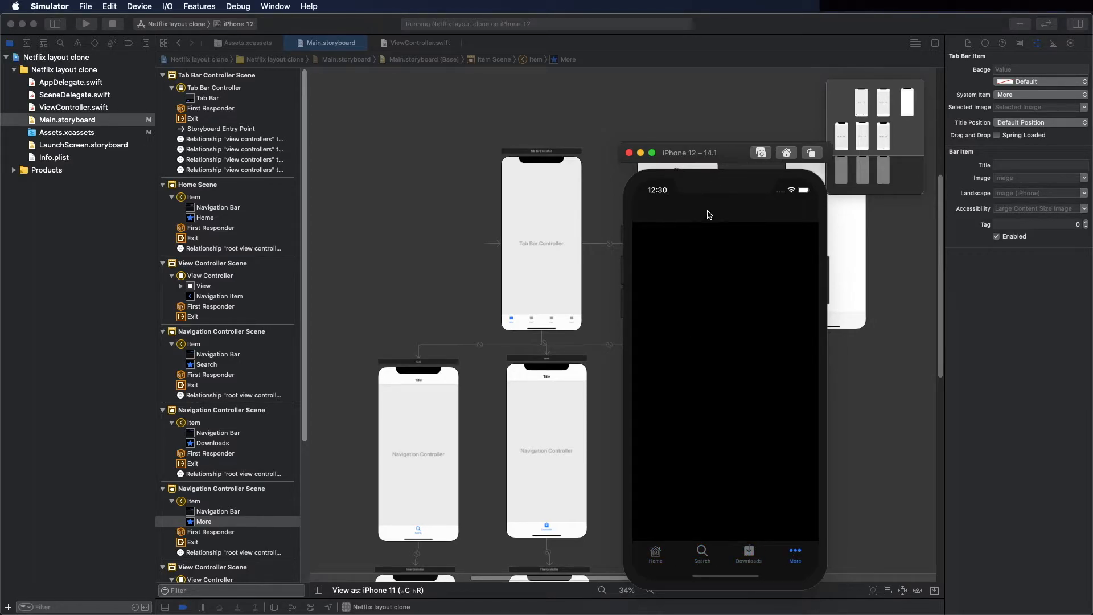
mouse_move(686, 567)
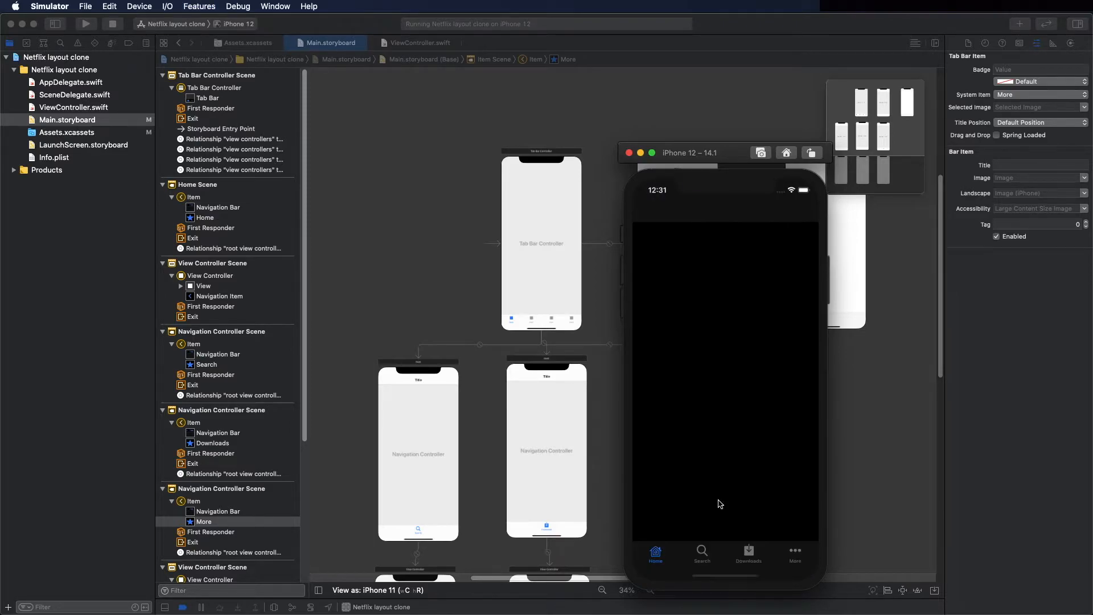
mouse_move(719, 588)
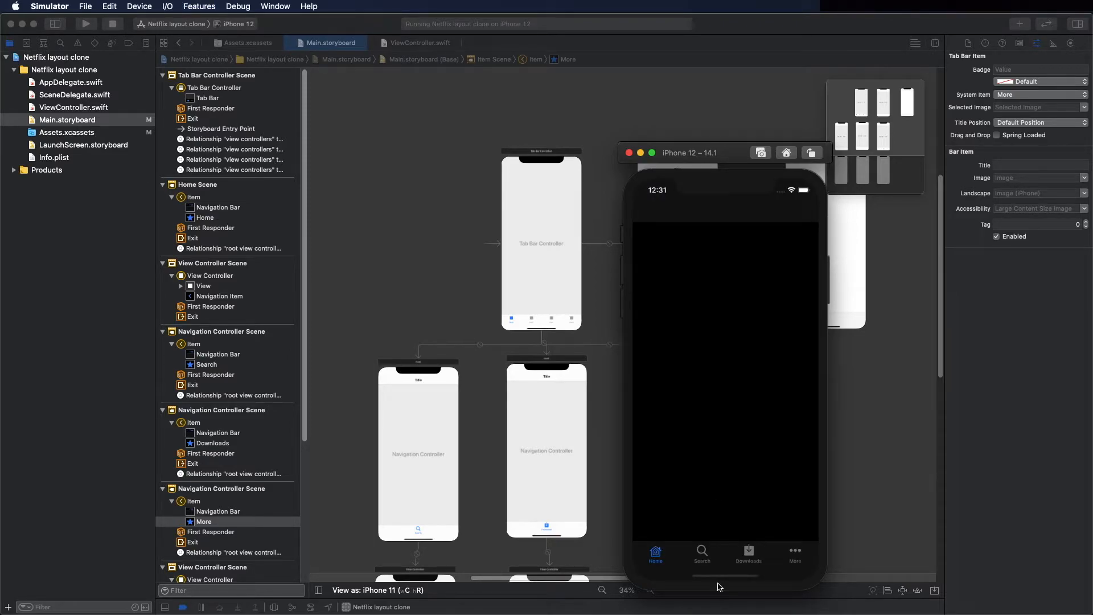
mouse_move(692, 571)
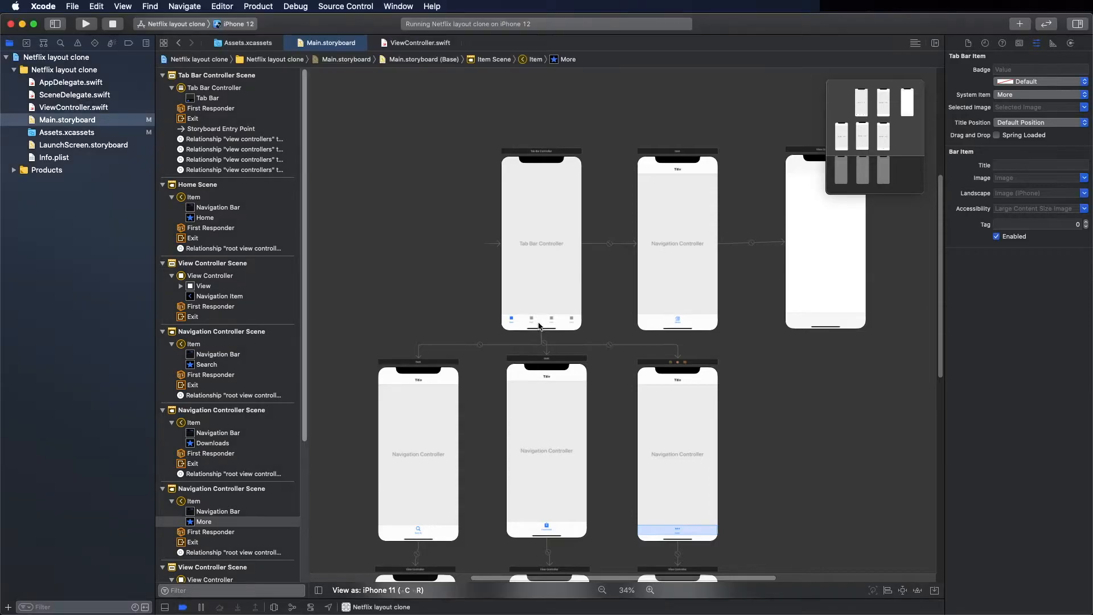
Select the Tab Bar Controller's tab bar and set its Image Tint to Light Gray Color
left_click(541, 321)
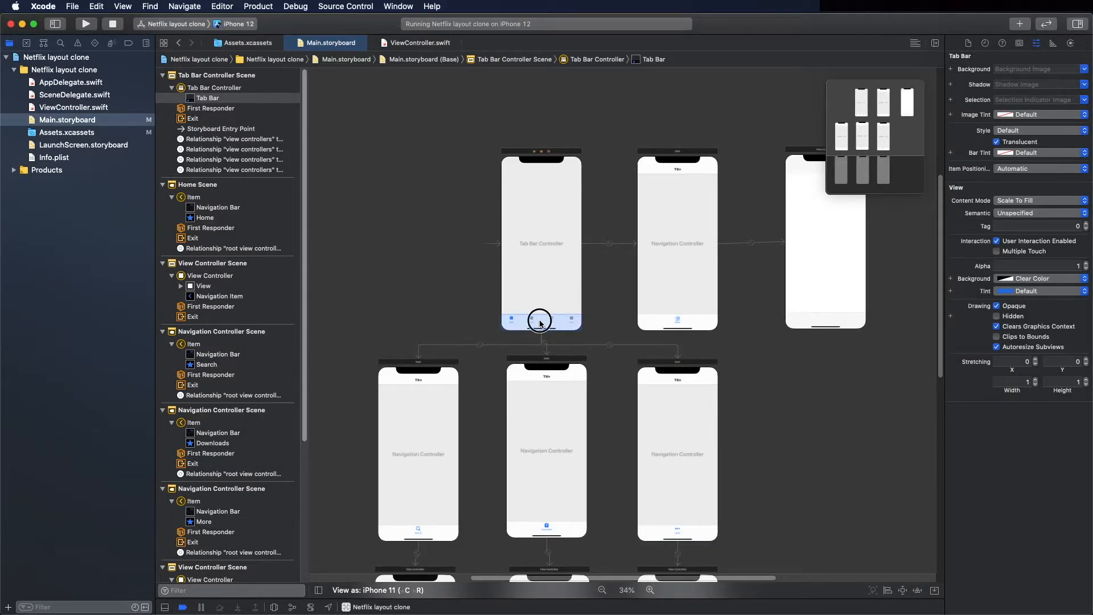
left_click(541, 320)
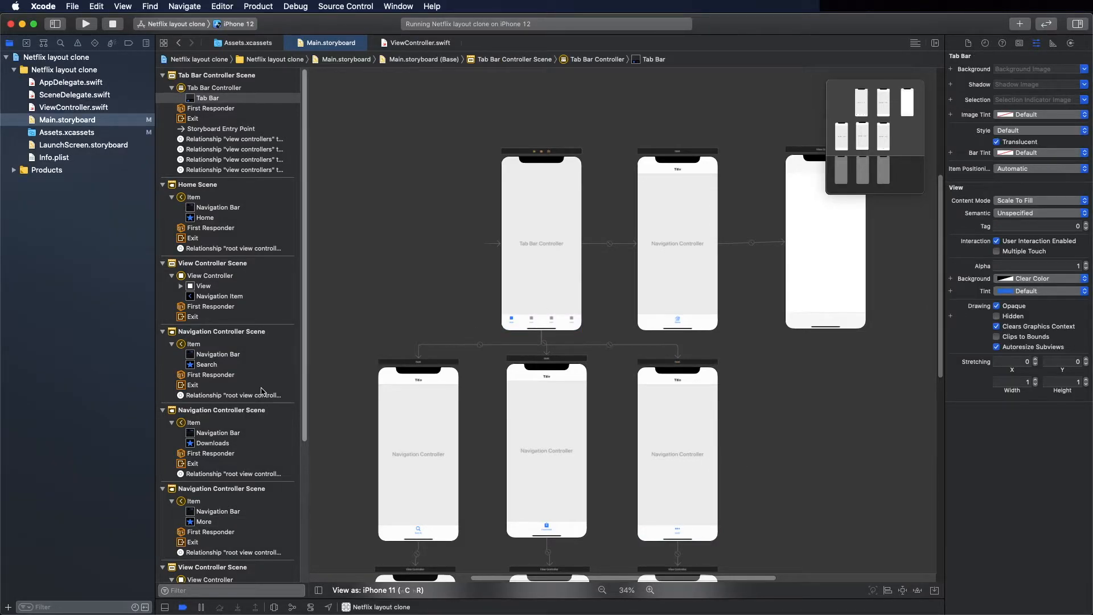
mouse_move(266, 175)
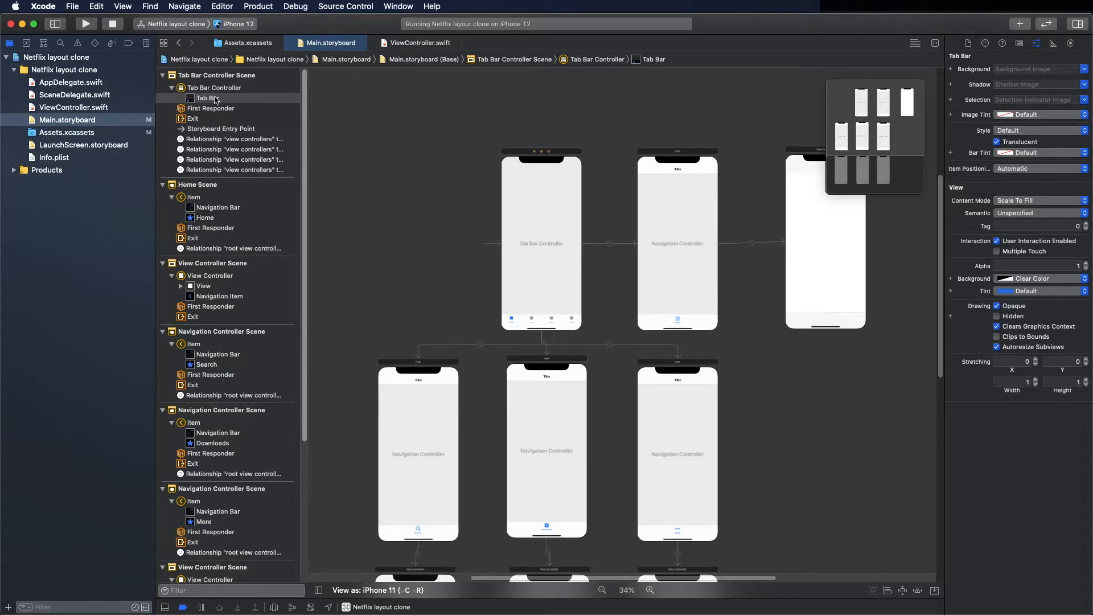
mouse_move(908, 280)
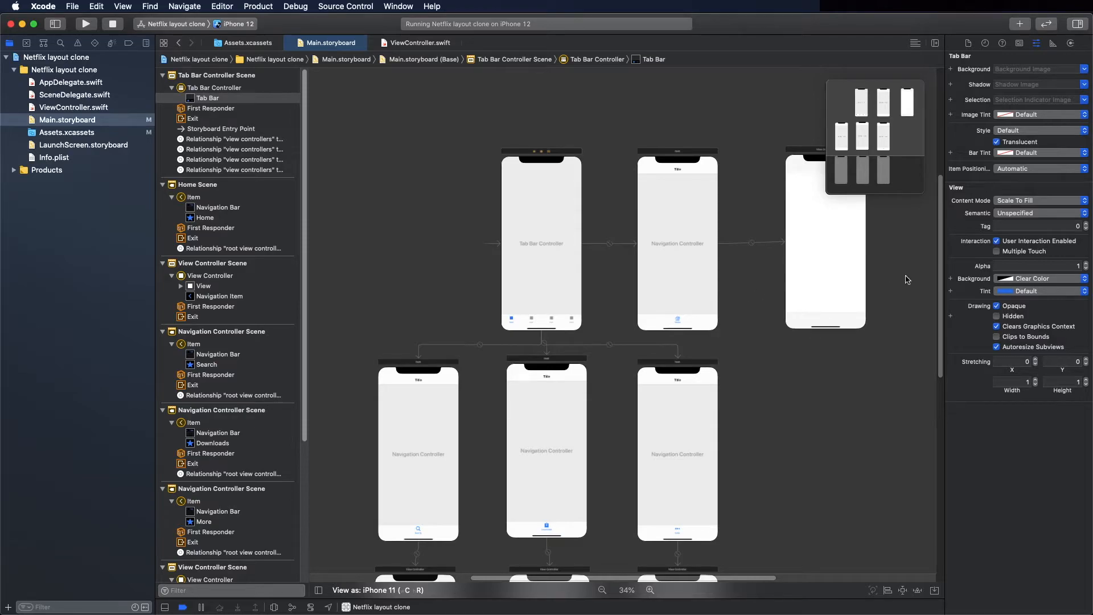
left_click(1038, 114)
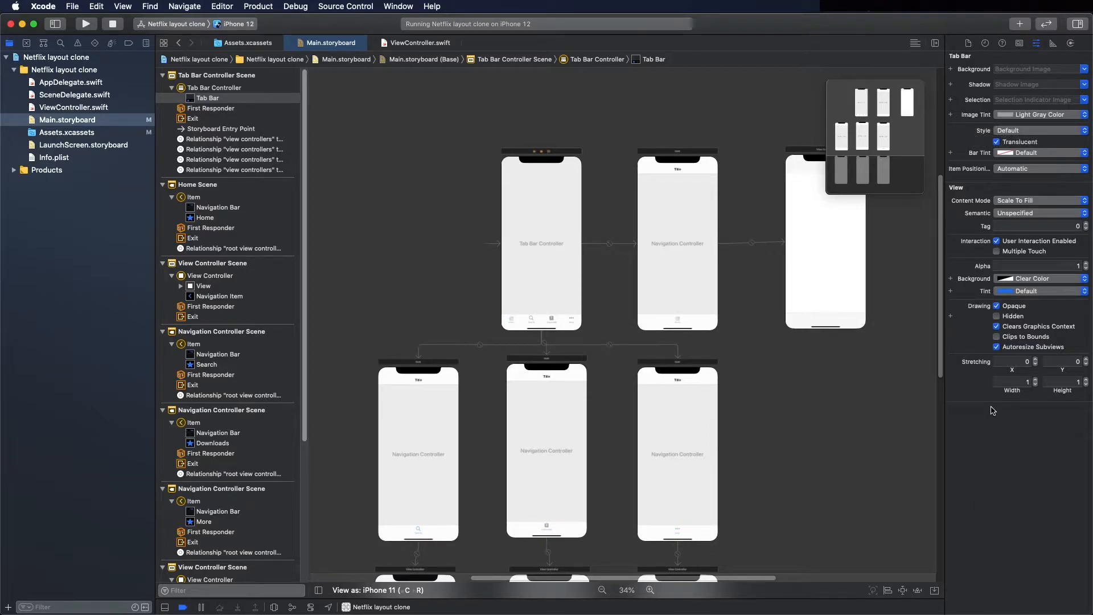
mouse_move(911, 392)
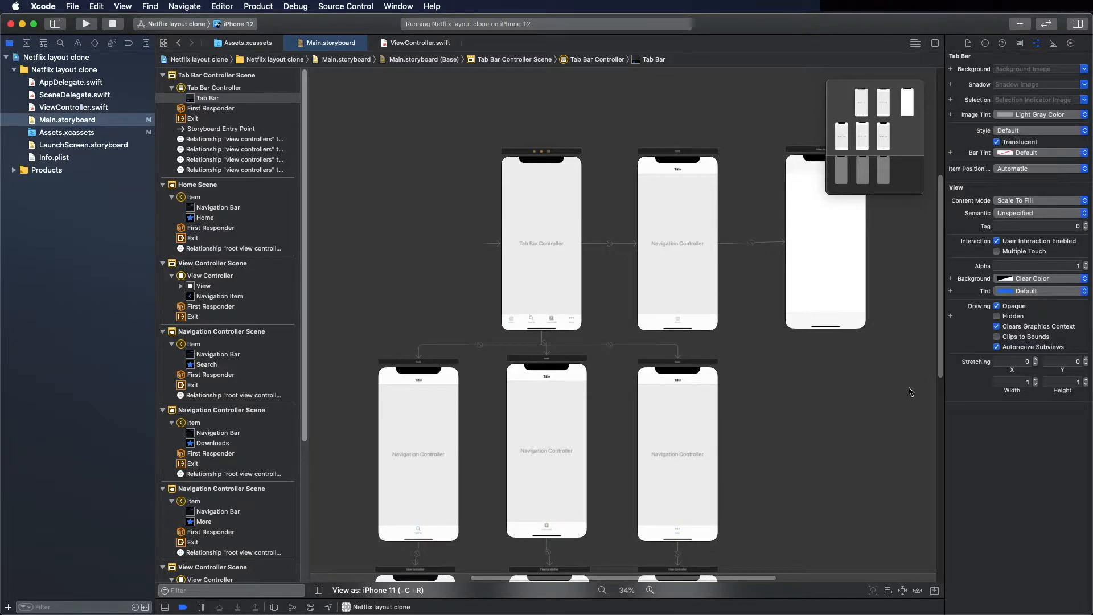
mouse_move(144, 78)
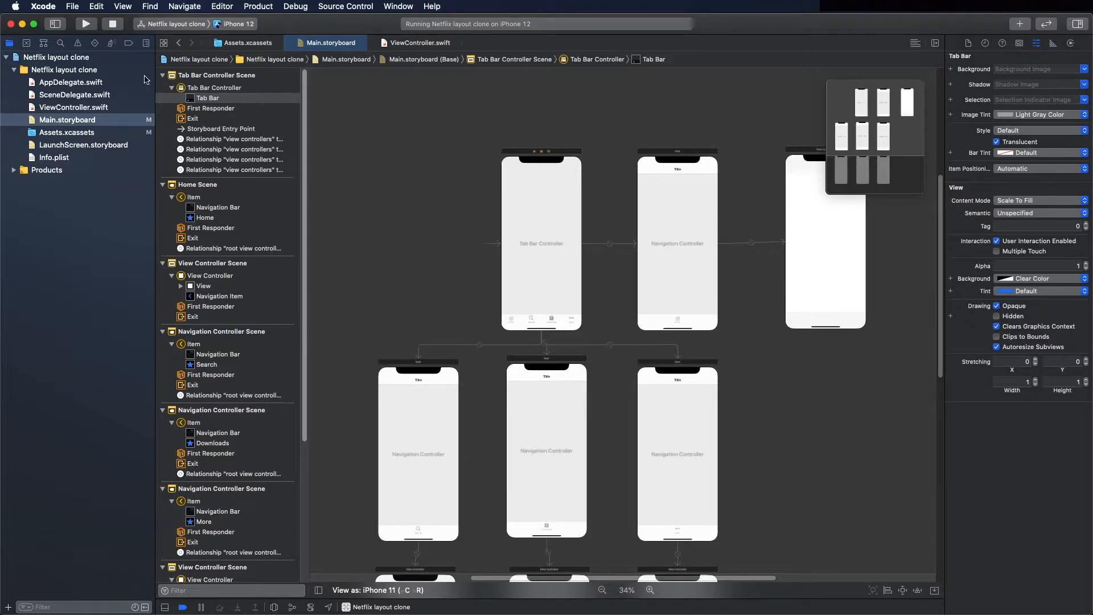
Rebuild and relaunch the app on the iPhone 12 simulator
left_click(85, 23)
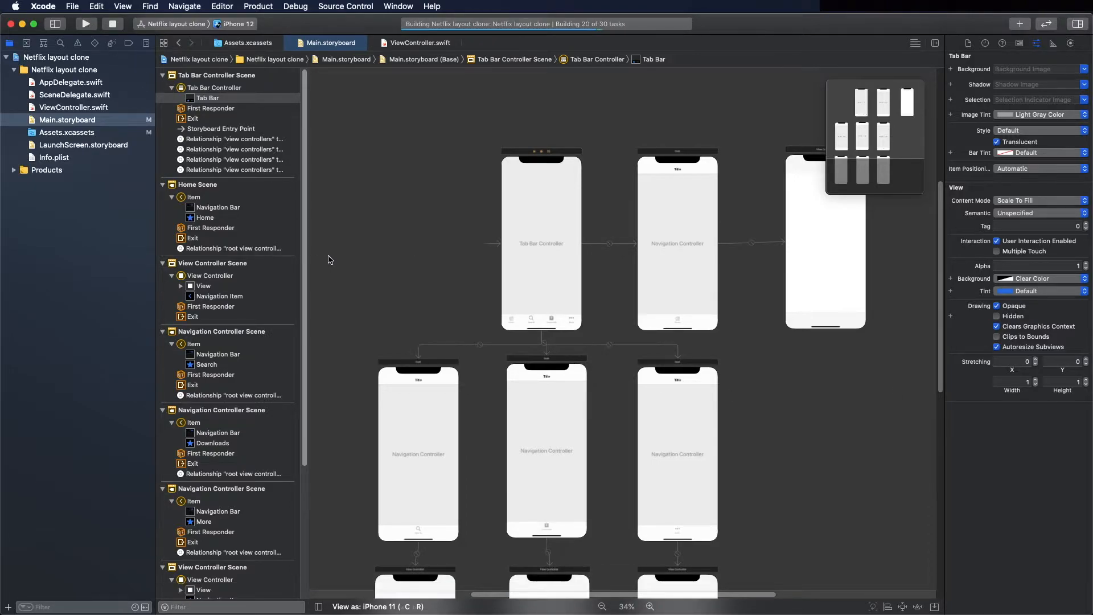
left_click(84, 23)
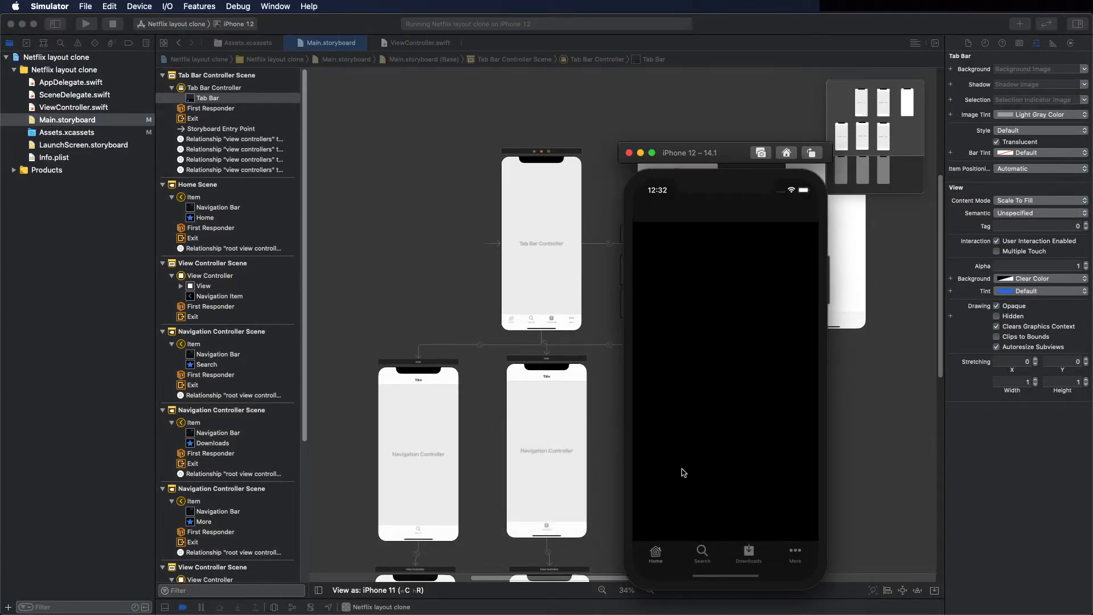
mouse_move(748, 558)
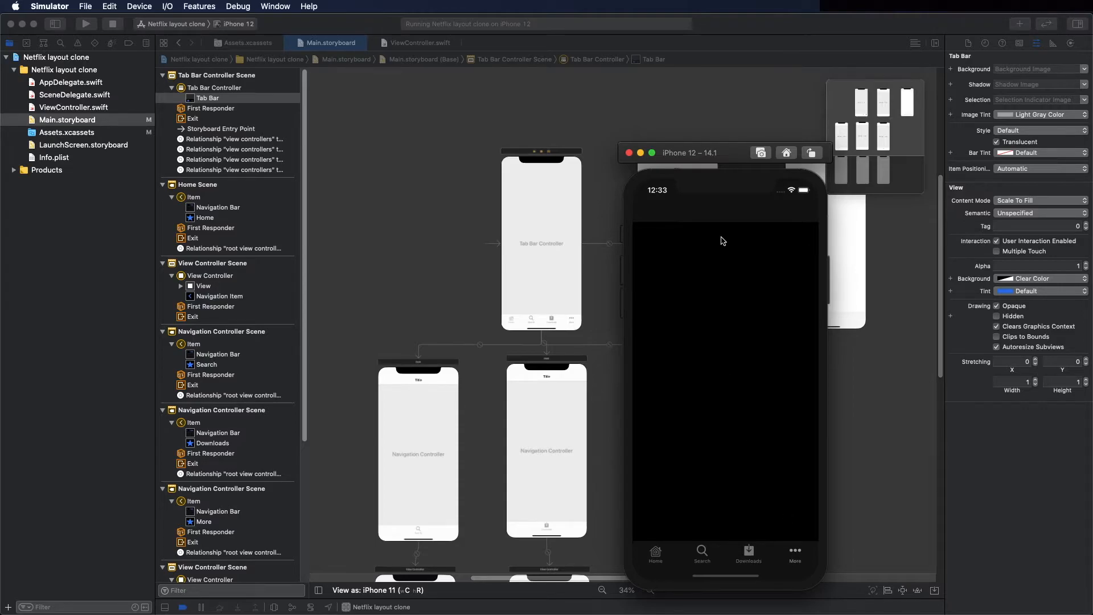
mouse_move(401, 261)
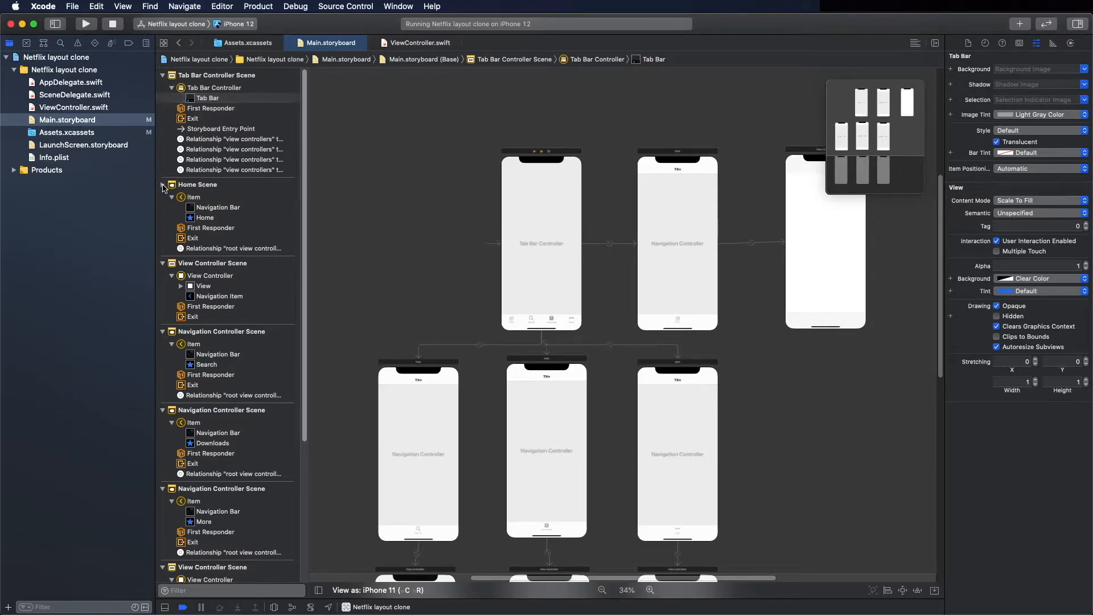
Collapse the Home, Navigation Controller and View Controller scenes, then select the white controller's view
left_click(162, 184)
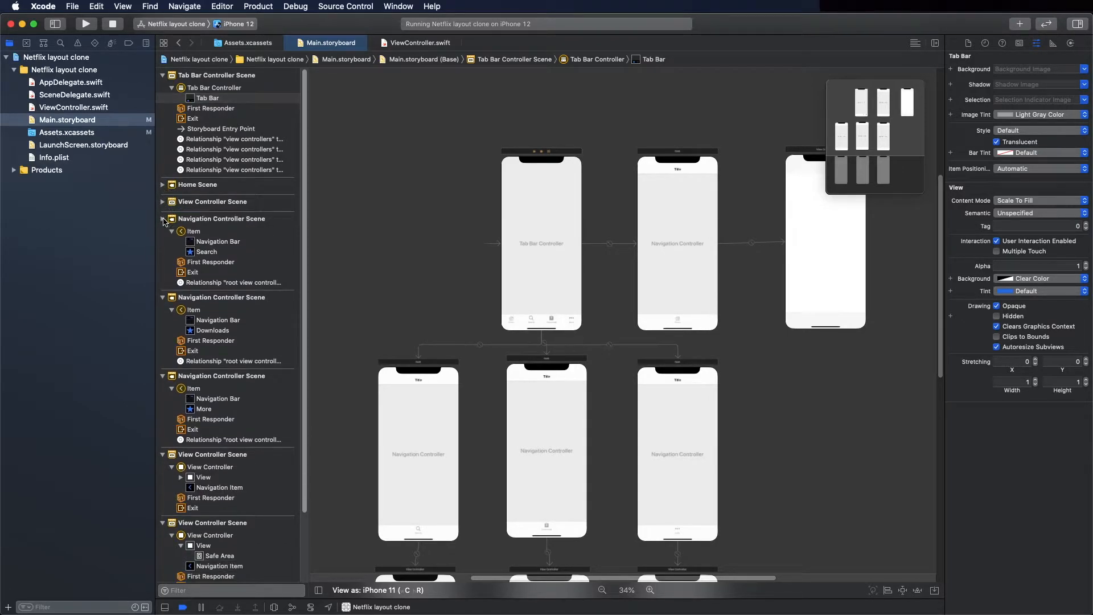
left_click(163, 219)
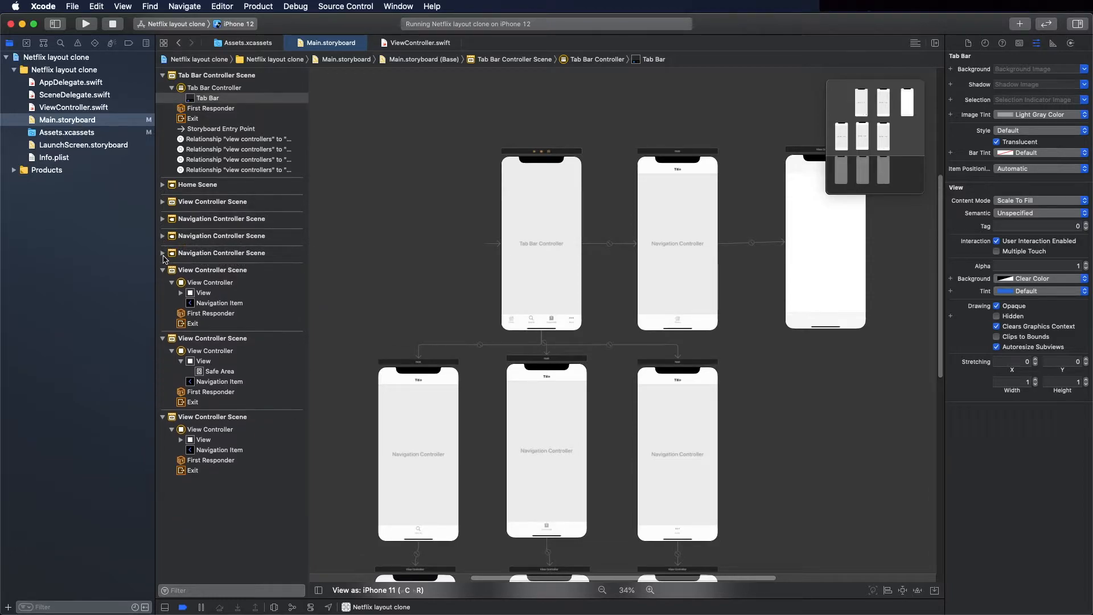
left_click(163, 270)
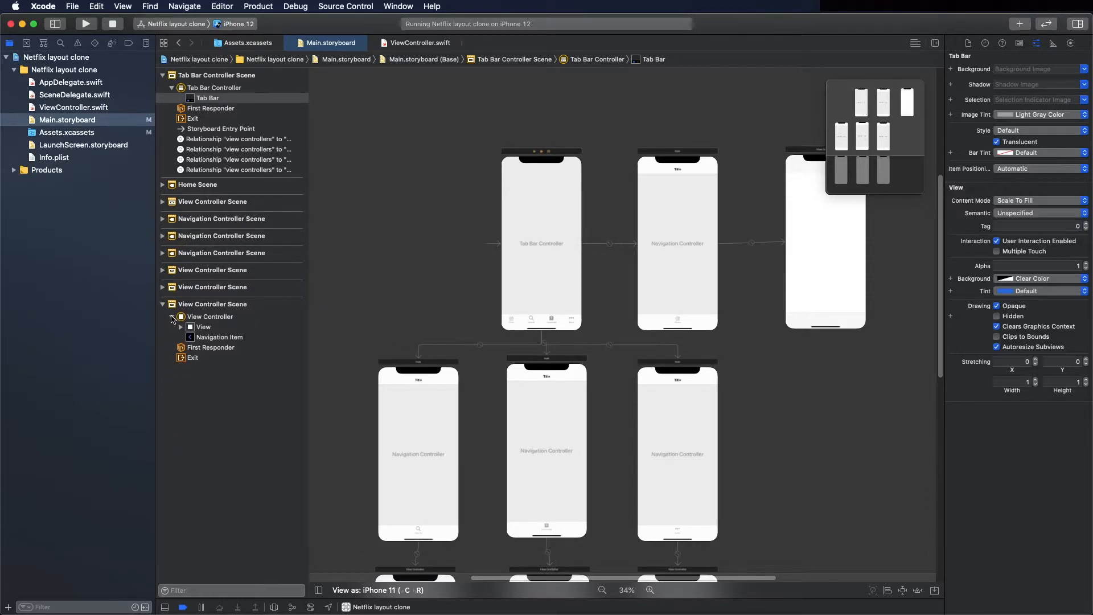
left_click(162, 304)
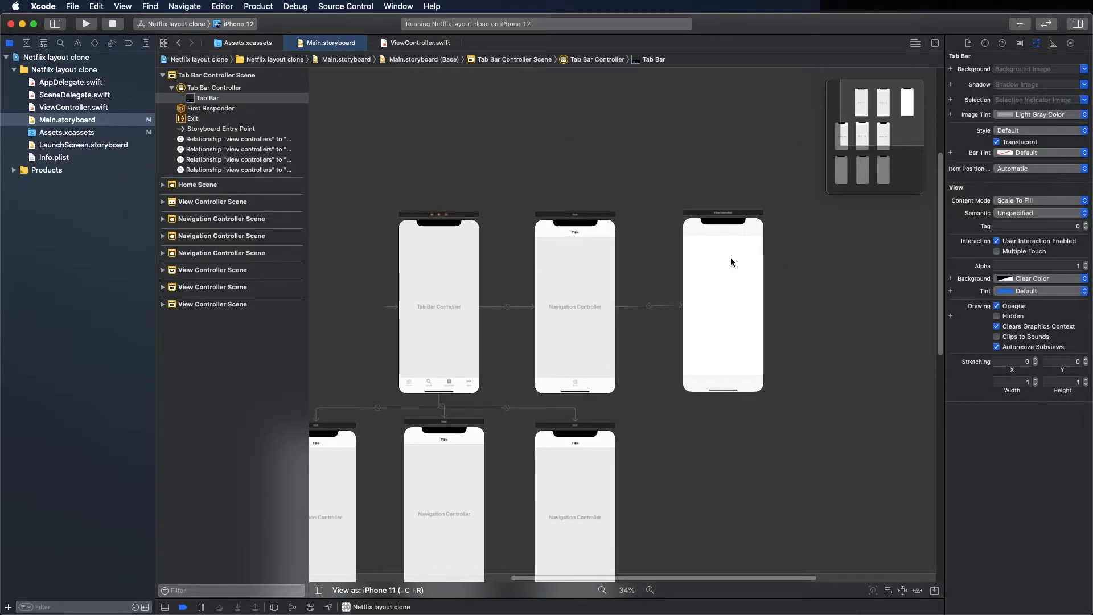
mouse_move(723, 236)
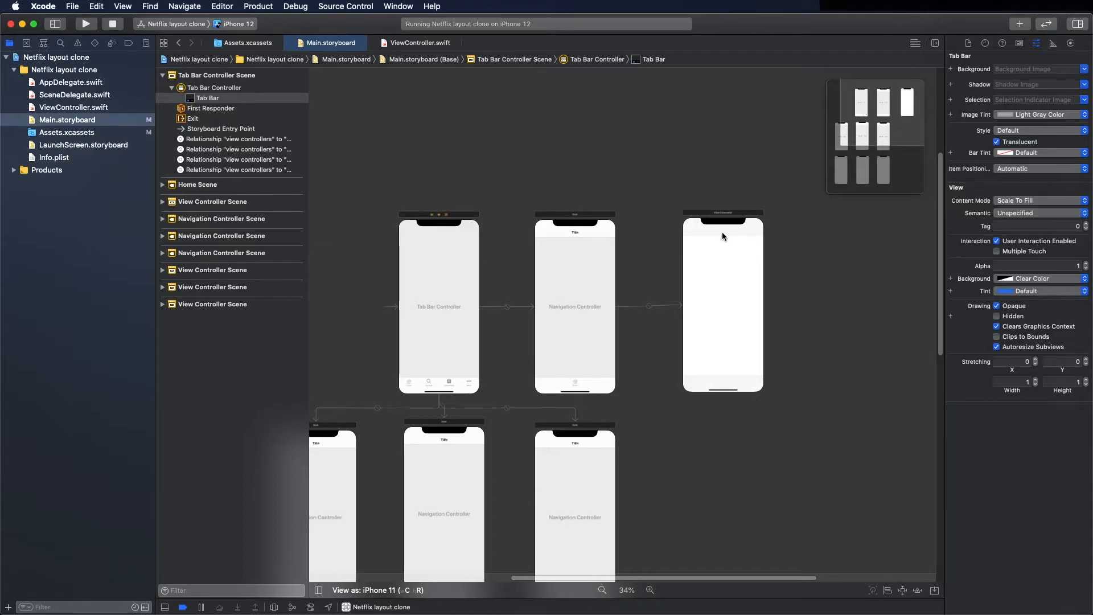
left_click(723, 304)
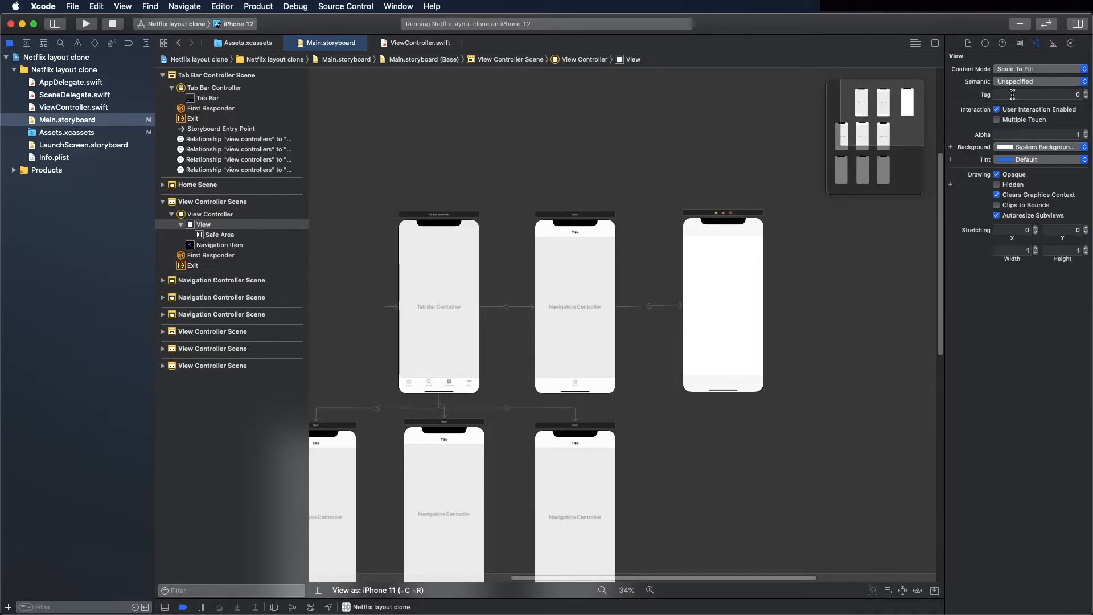
Set the white scene's View Controller Custom Class to ViewController and open ViewController.swift
left_click(986, 43)
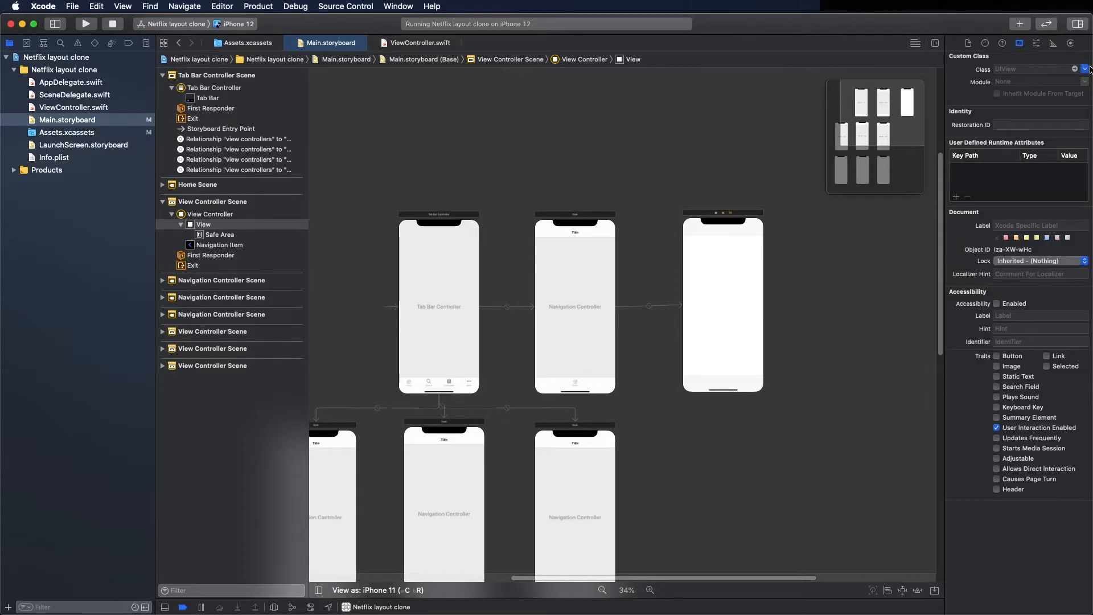
left_click(1086, 69)
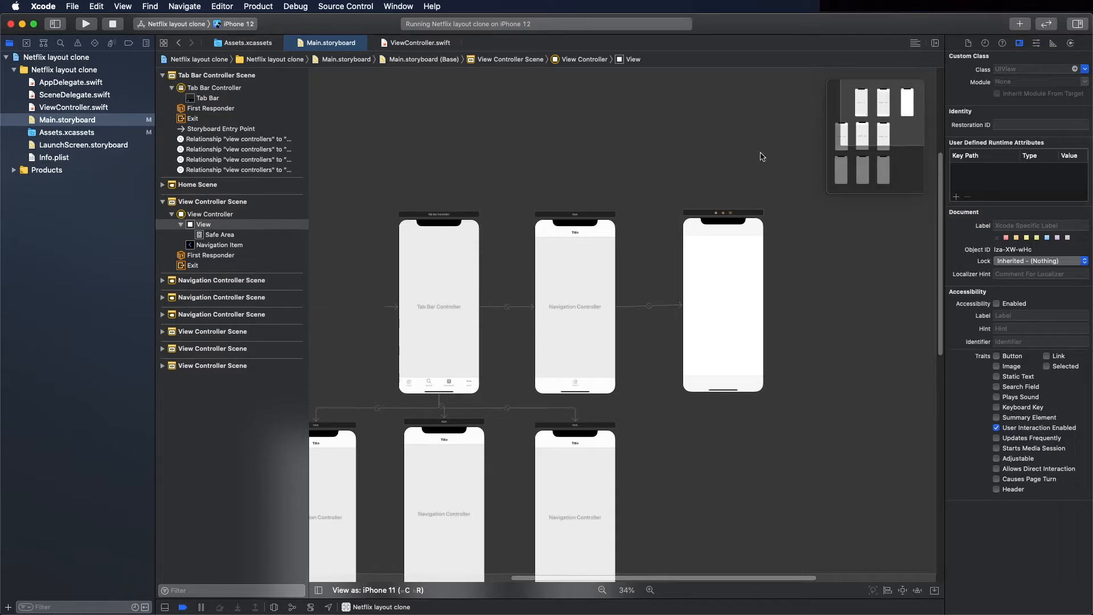
left_click(210, 214)
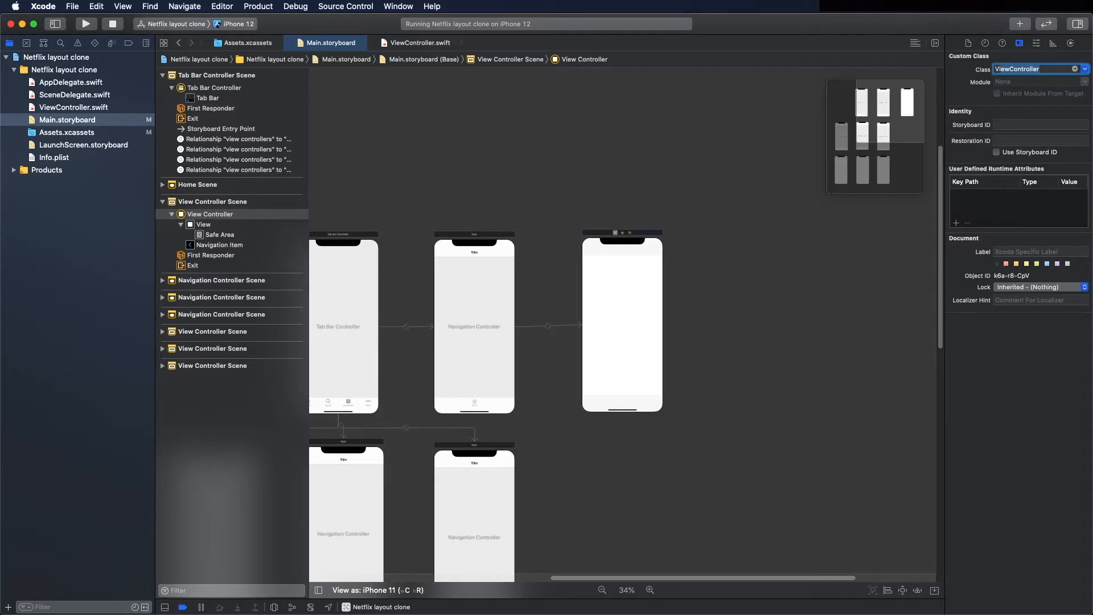
left_click(997, 93)
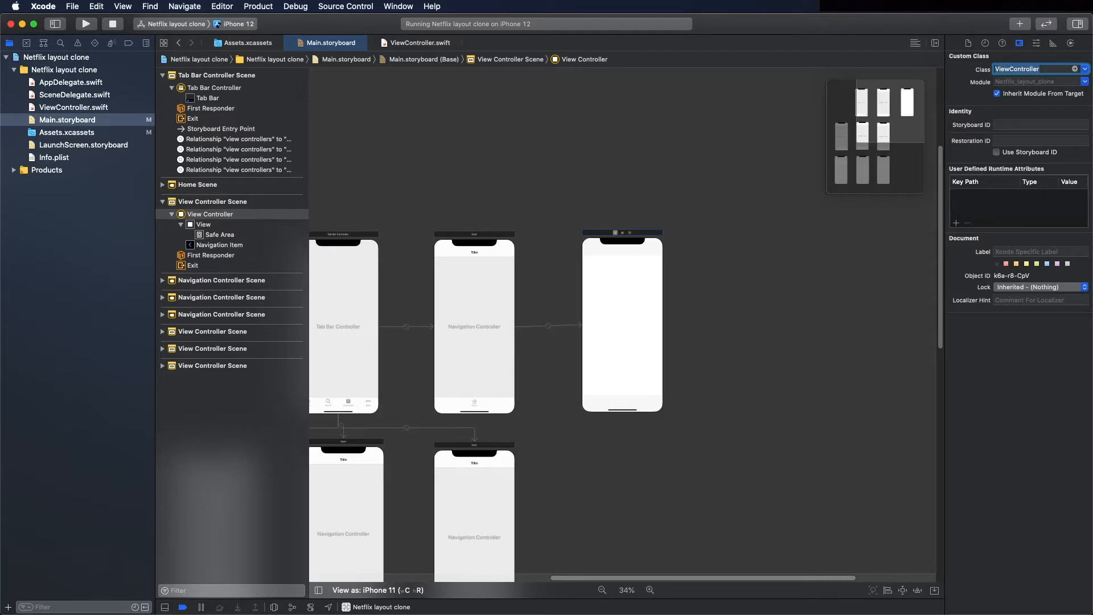
mouse_move(738, 168)
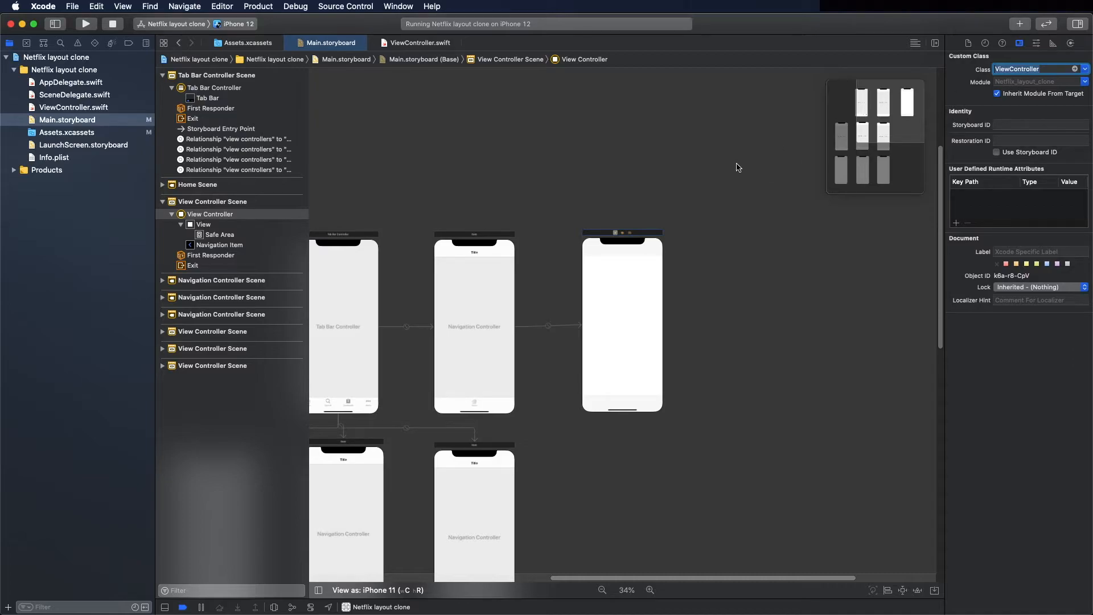
left_click(420, 43)
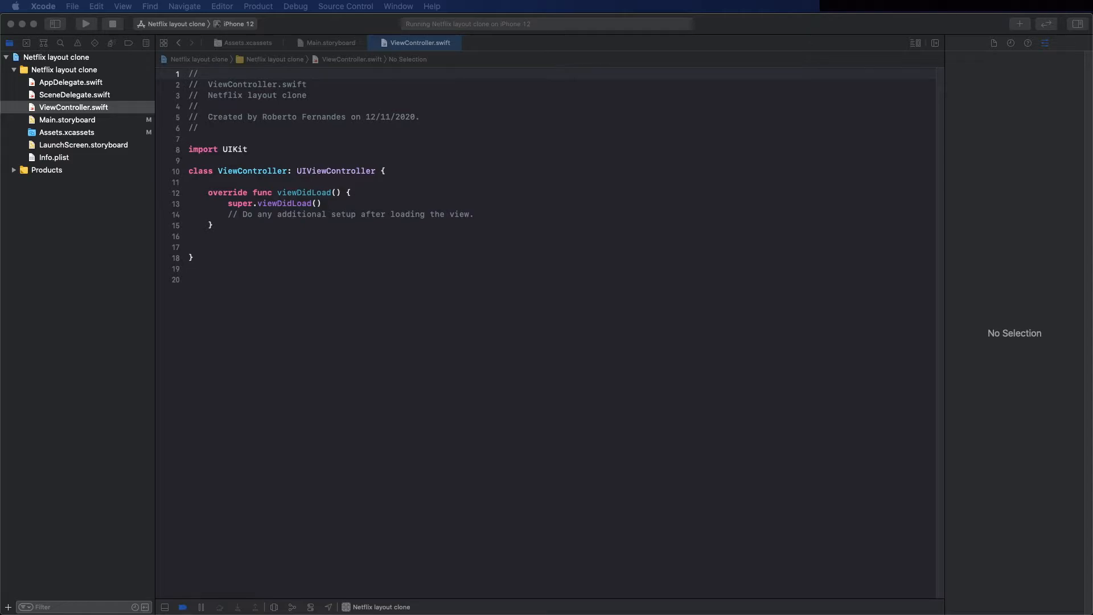
mouse_move(323, 227)
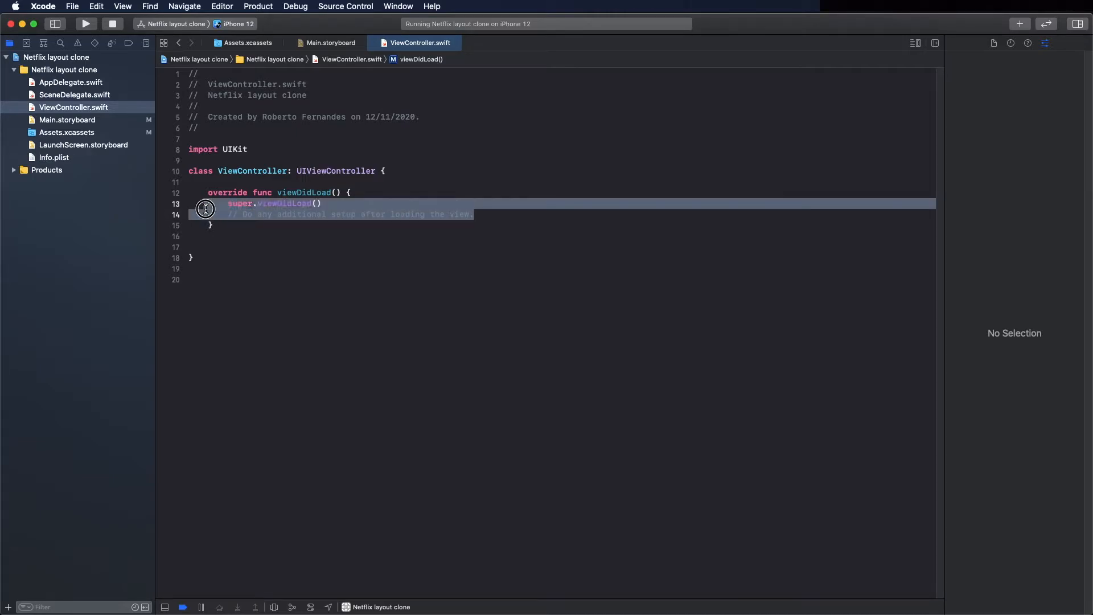
Add a setupView() call on a new line inside viewDidLoad
key("Delete")
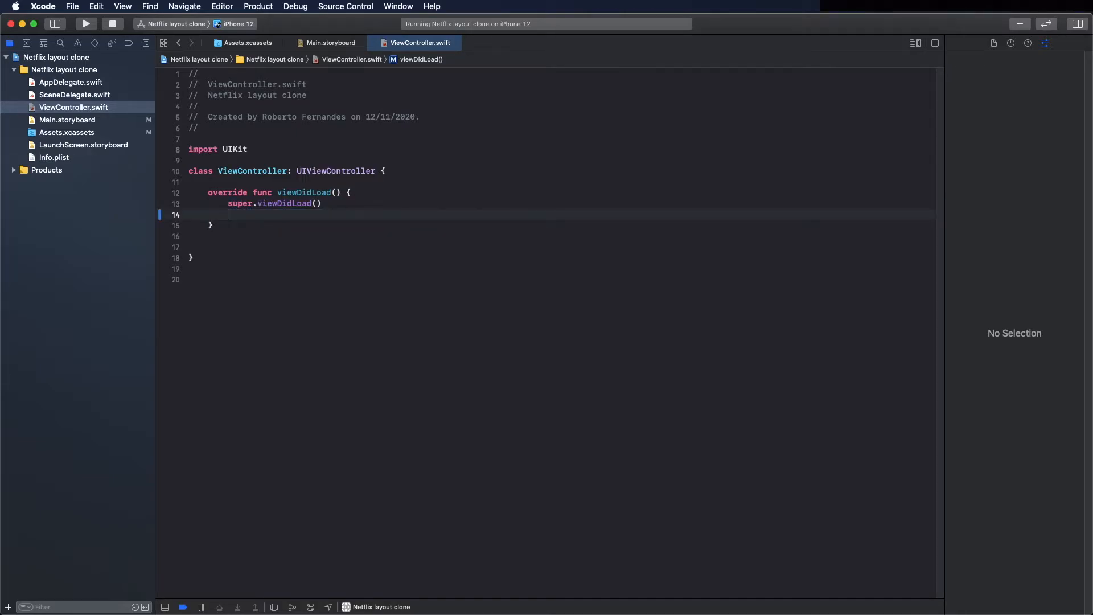
type("se")
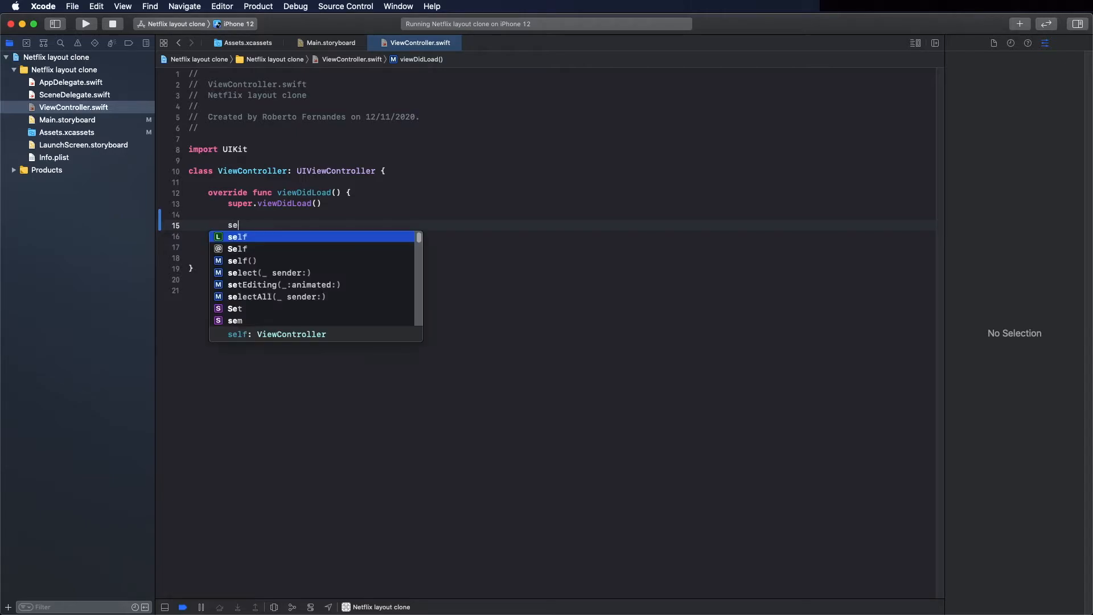
type("tup")
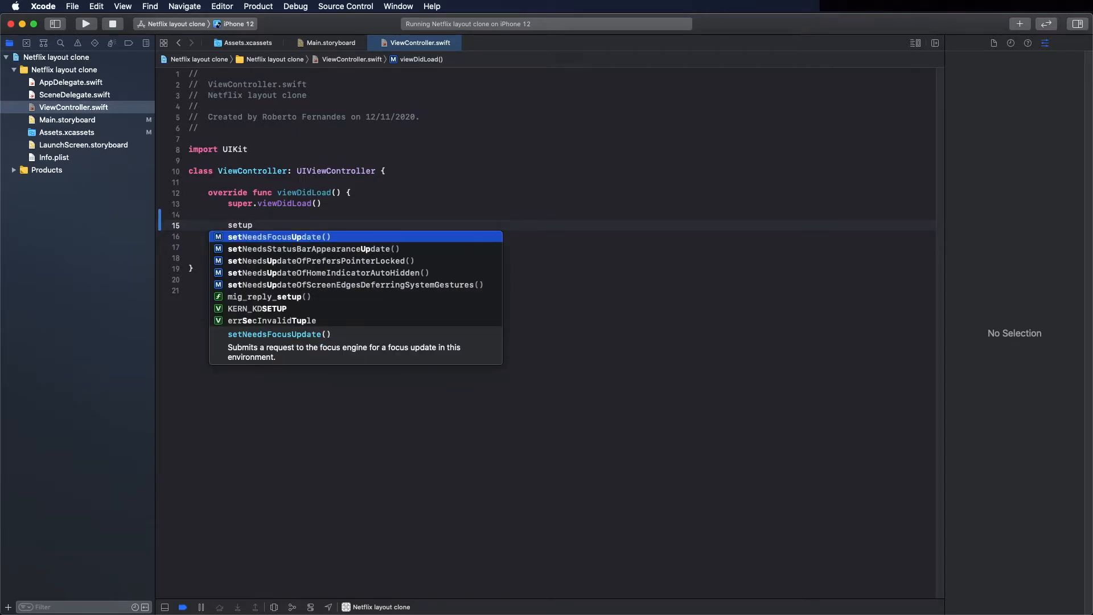
type("View(")
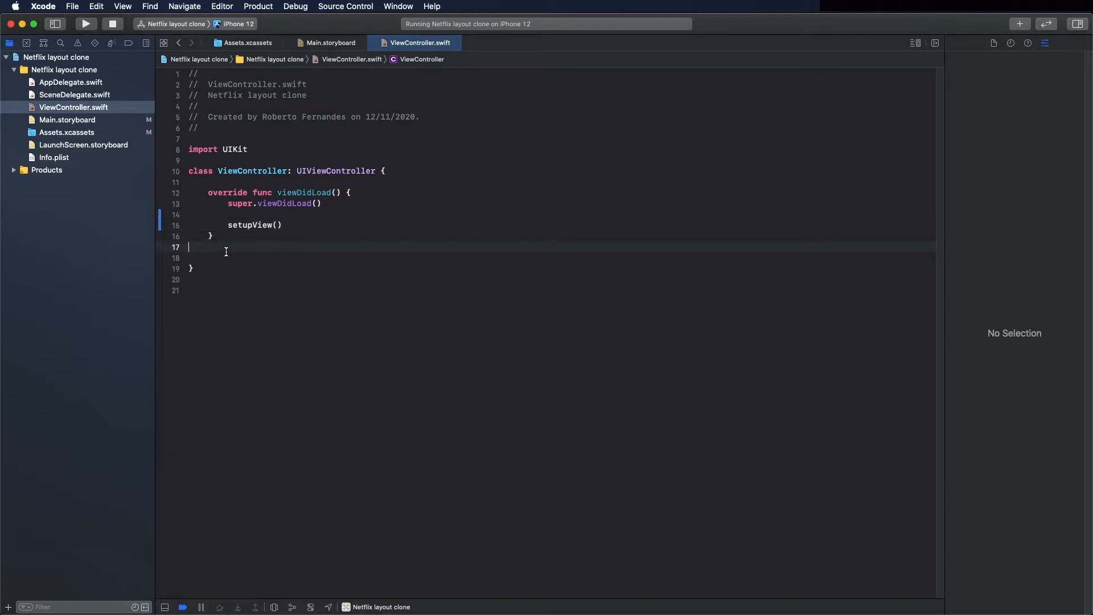
Begin declaring private func setupView() below viewDidLoad using autocomplete
type("private")
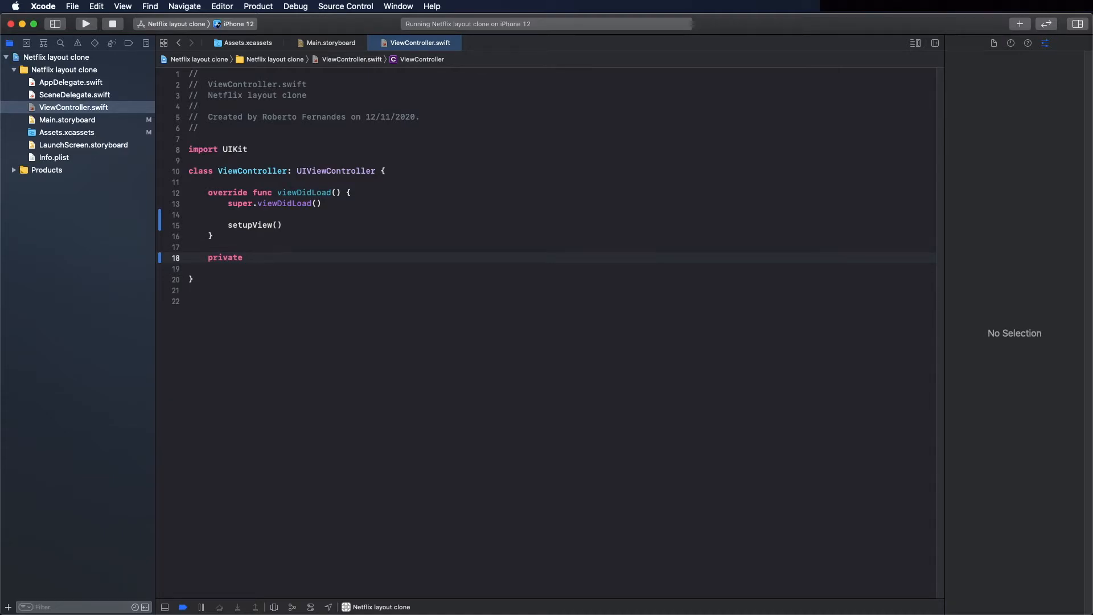
type("func")
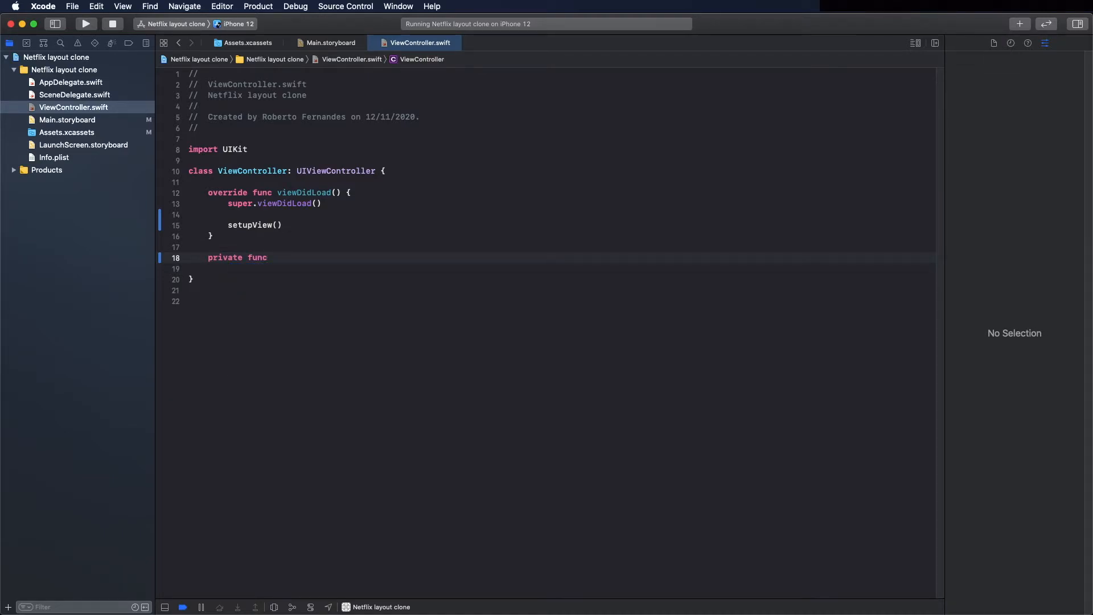
type("s")
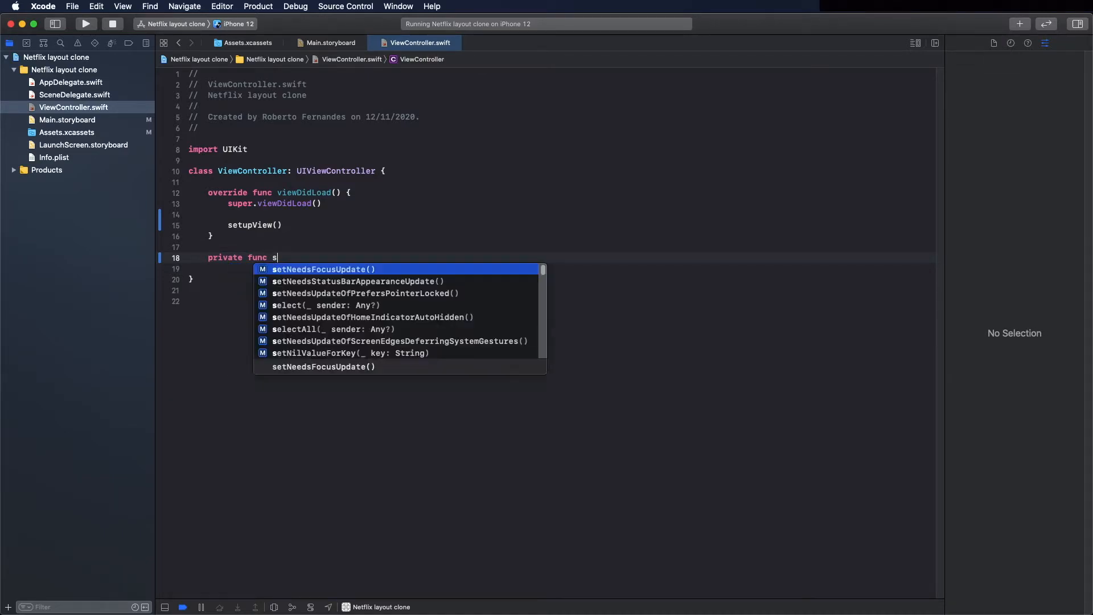
type("etupView(")
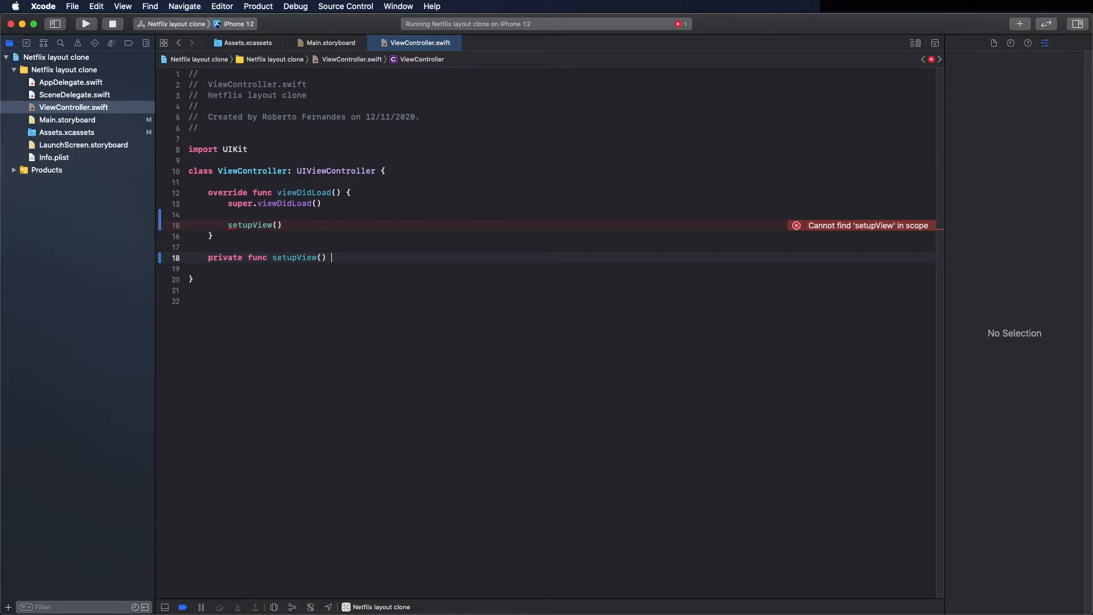
Open the setupView body and add a '//configure coleectionView' comment
type("{")
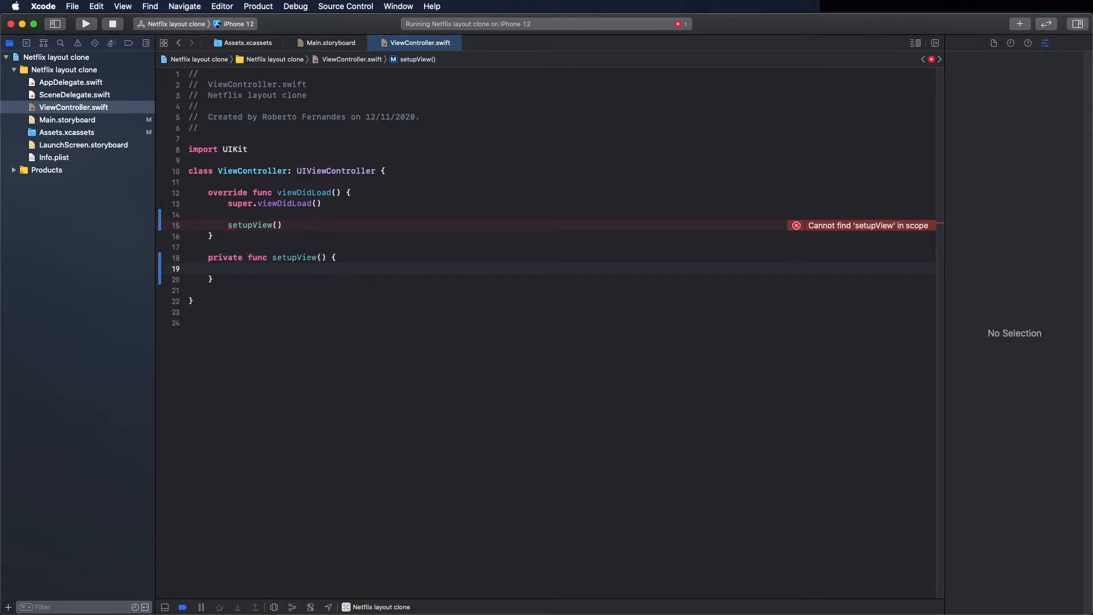
key("return")
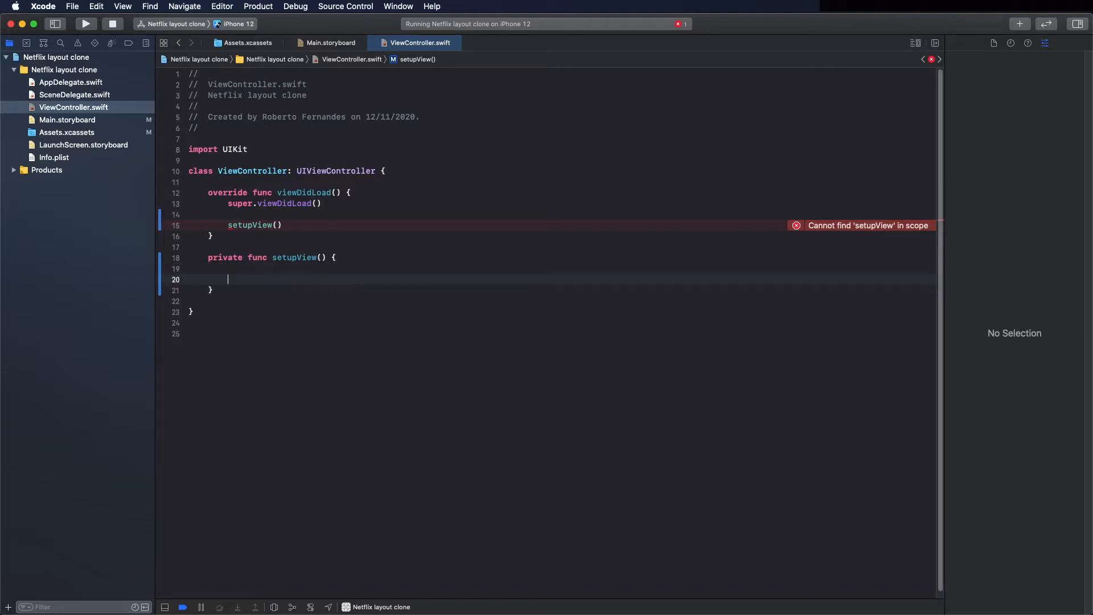
type("//")
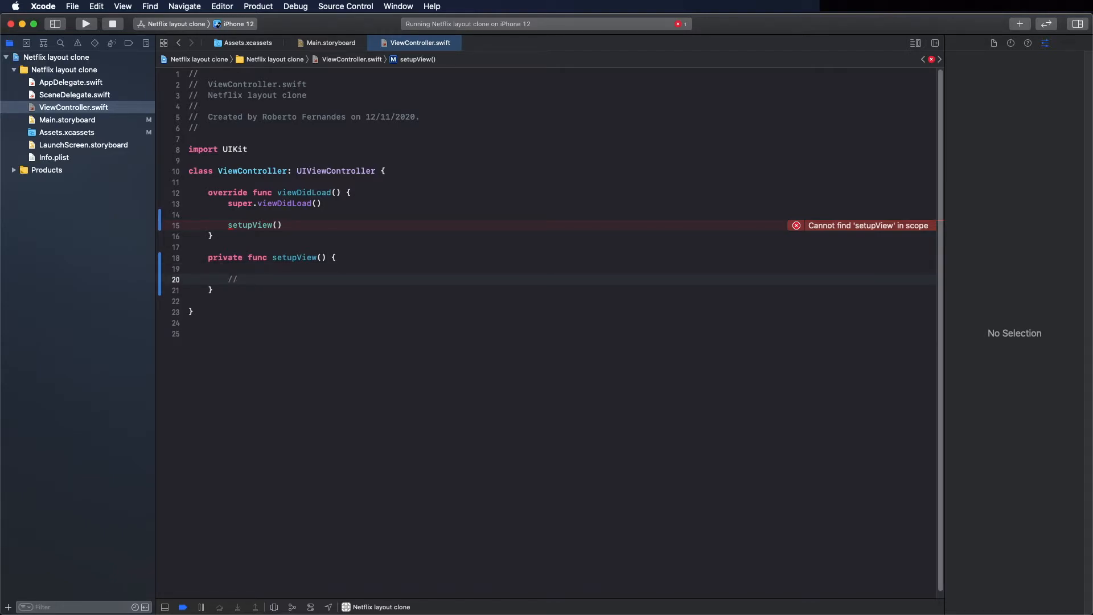
type("configu")
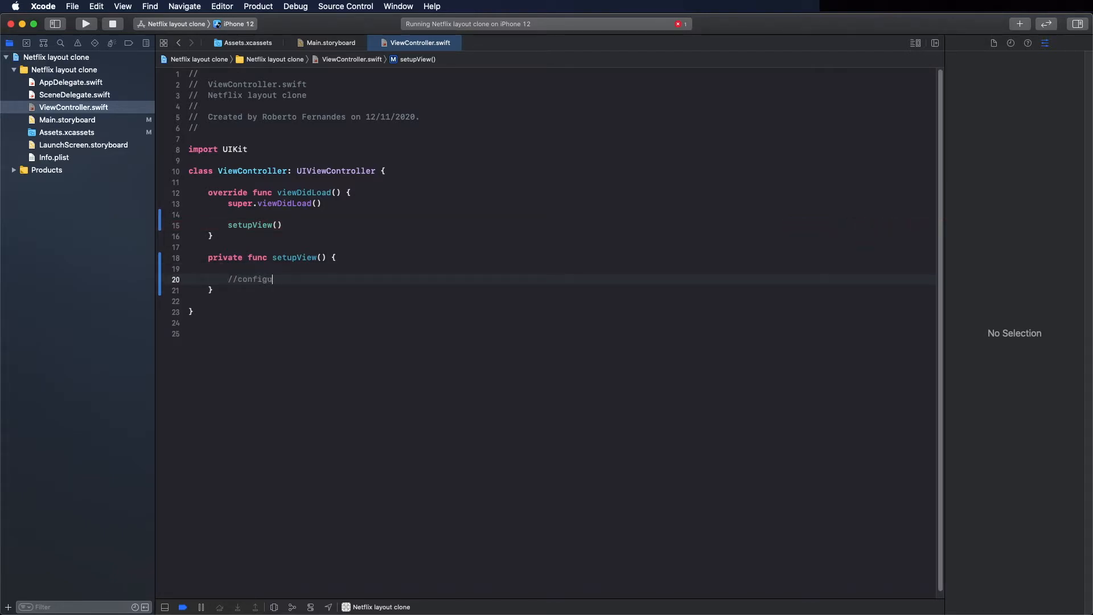
type("re c")
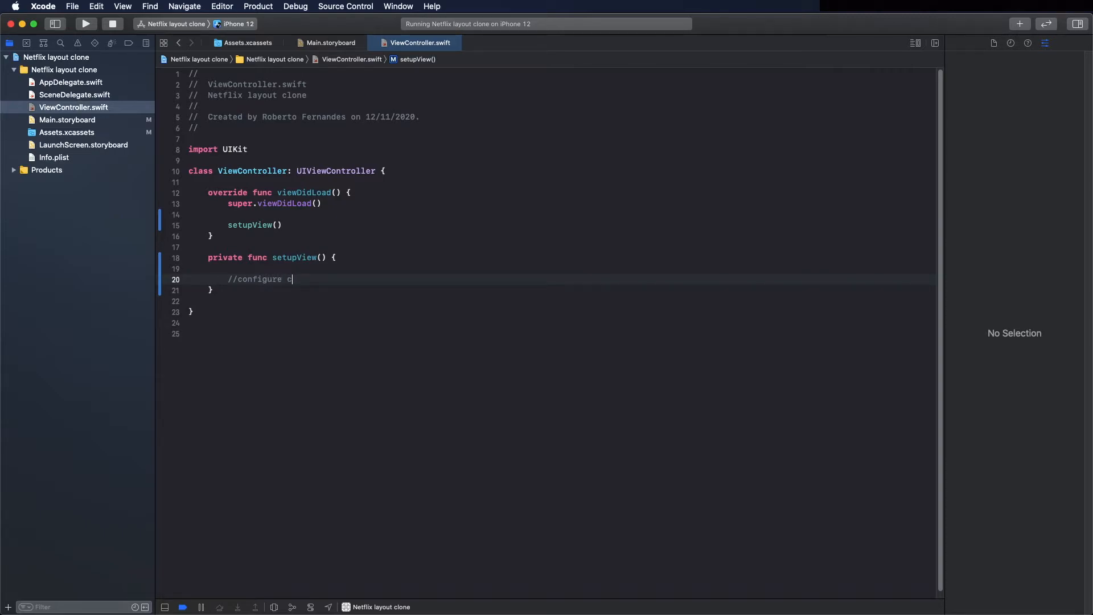
type("oleection")
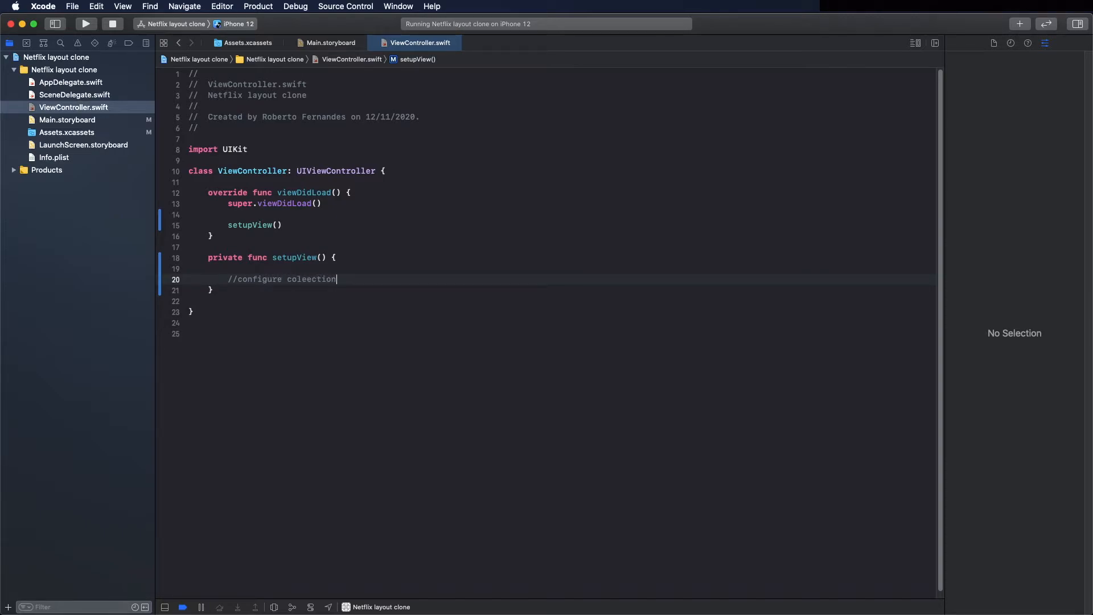
type("View")
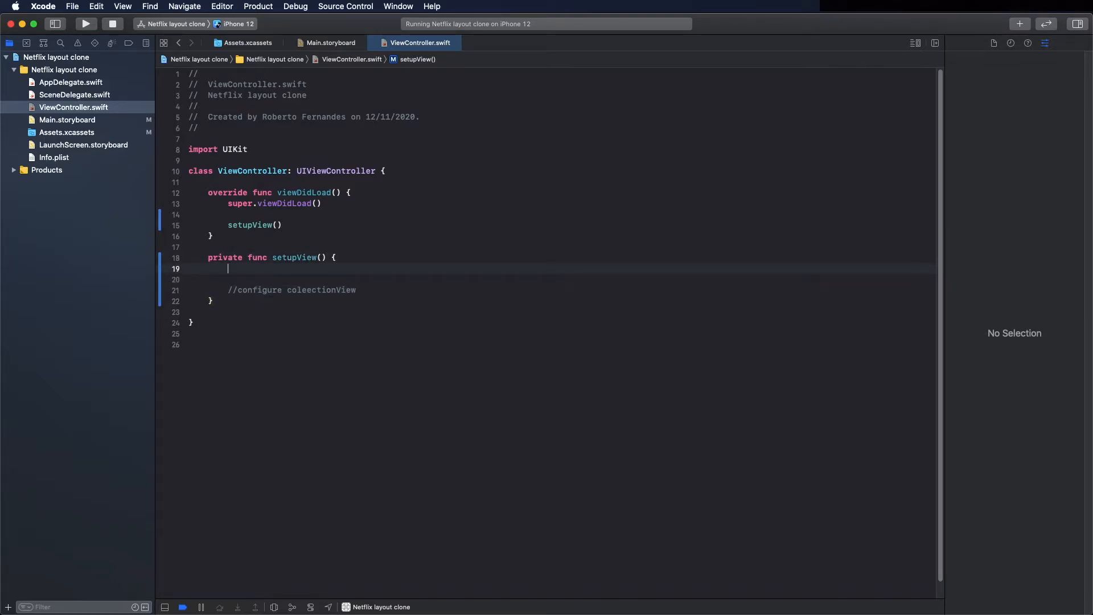
Call setNavigationBarImage() inside the setupView body
type("setNavigati")
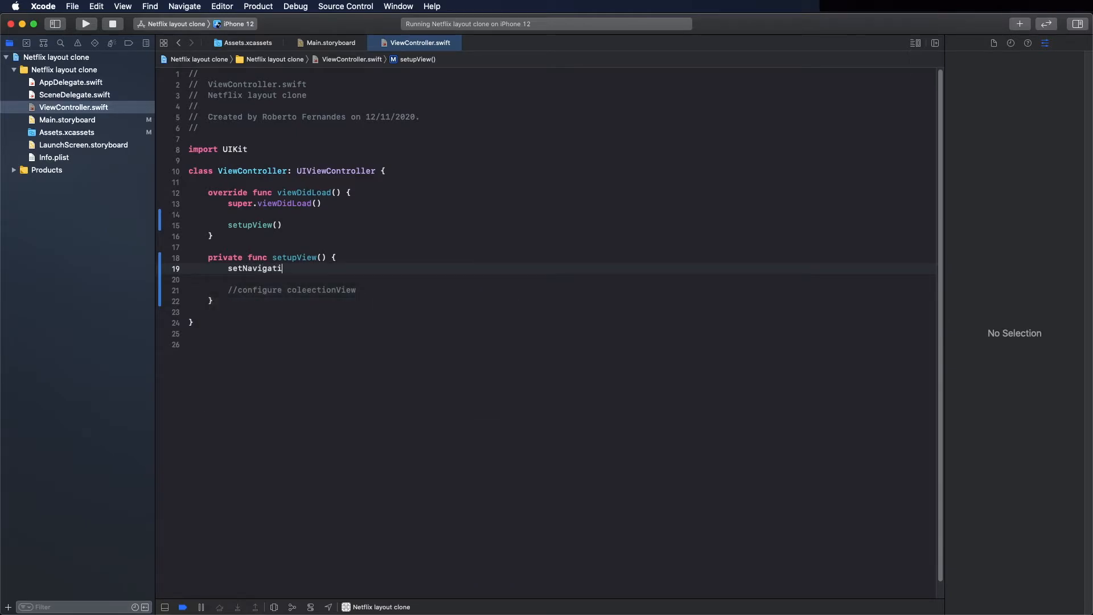
type("onBarIm")
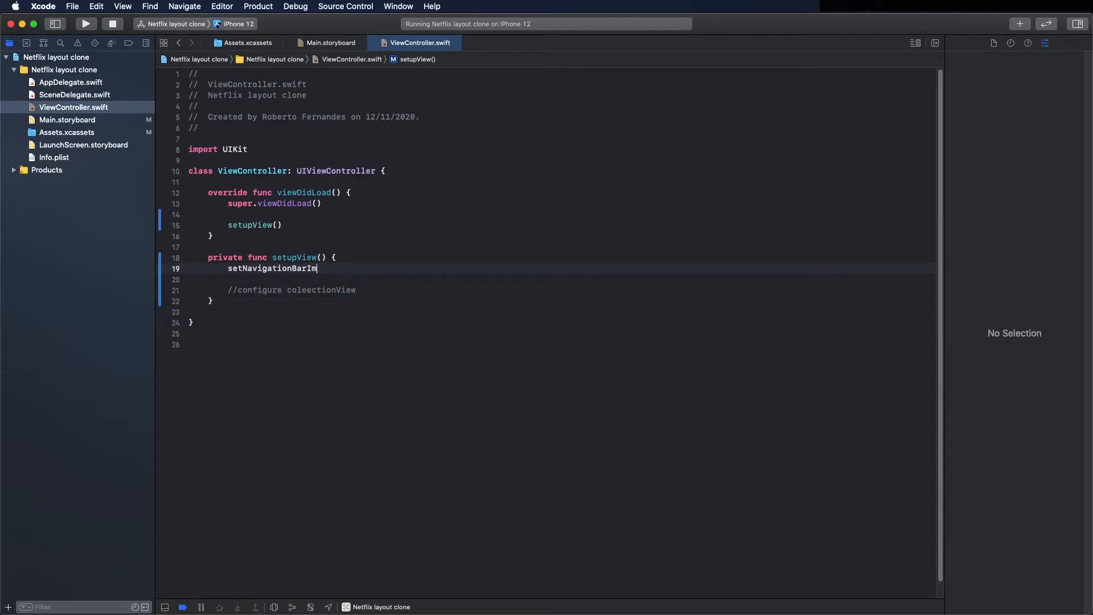
type("age()")
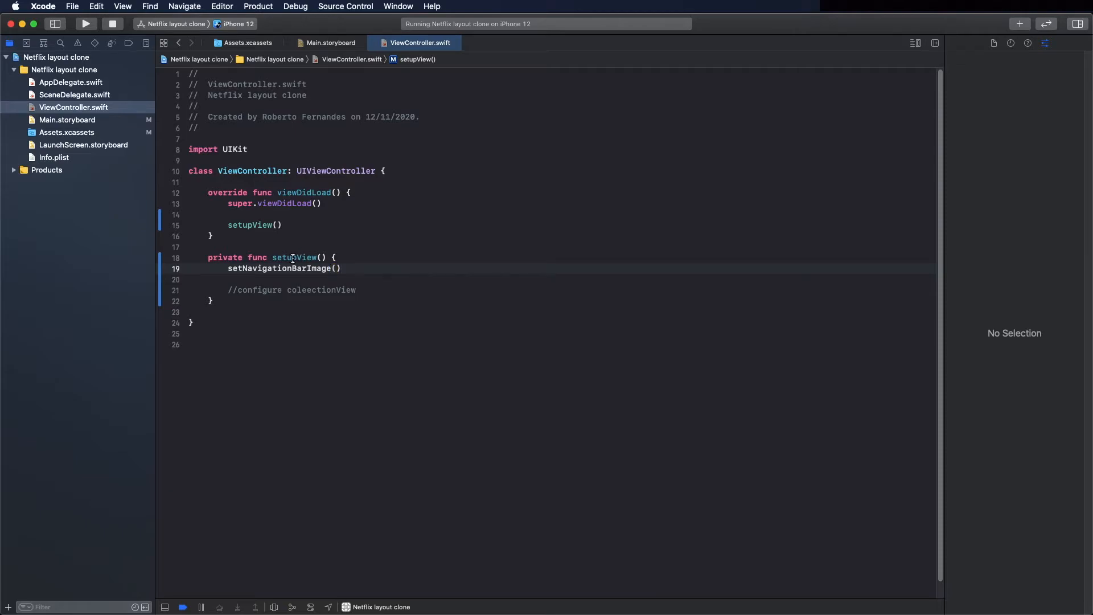
double_click(279, 268)
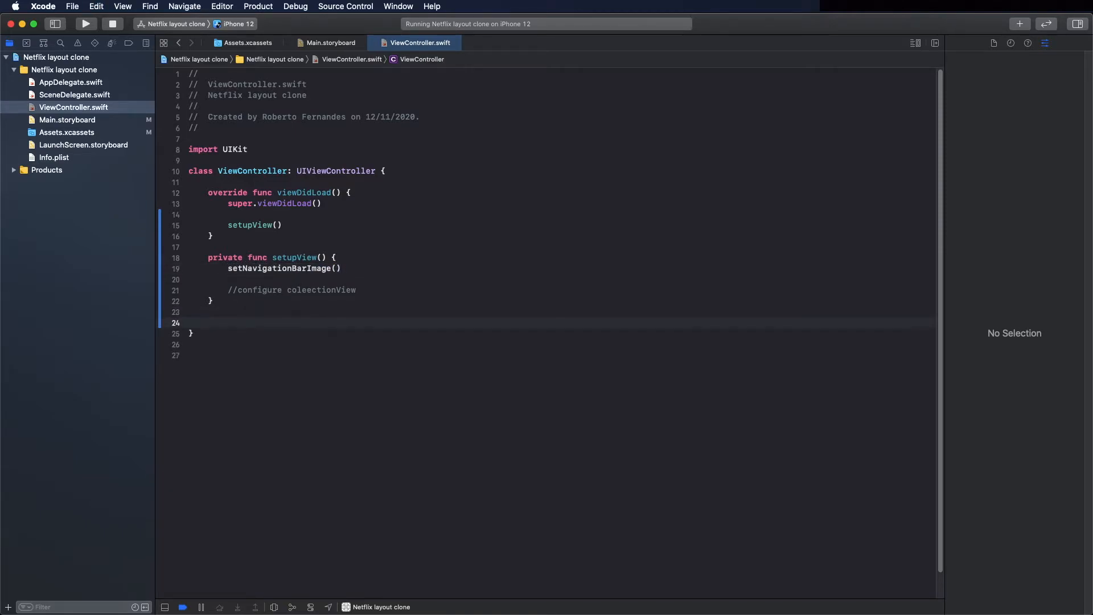
Declare private func setNavigationBarImage() and start a 'let log' constant inside it
type("private")
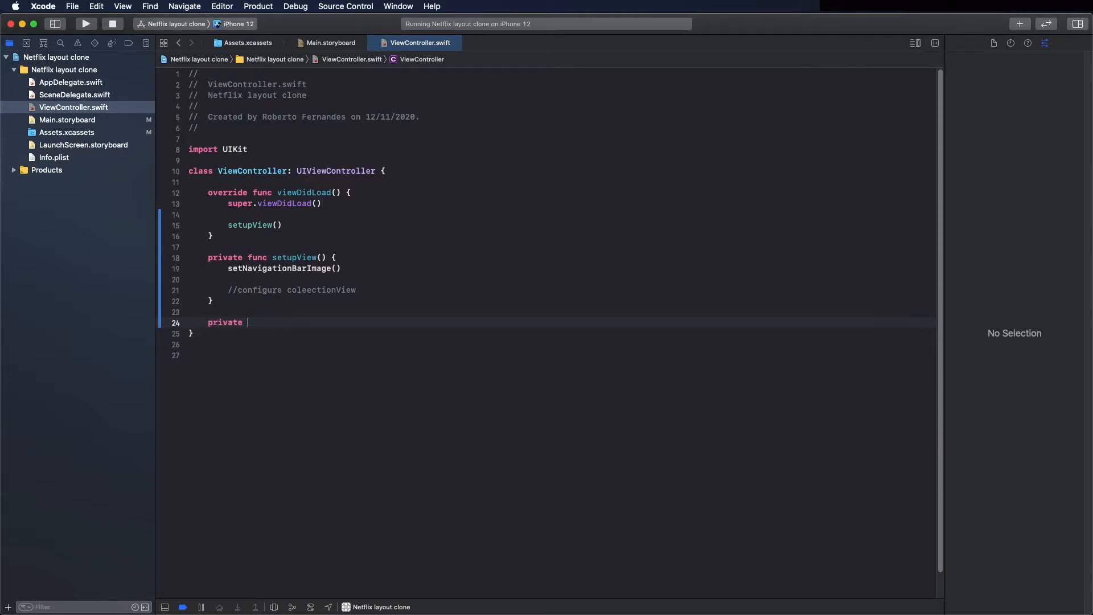
type("func setNavigationBarImage() {")
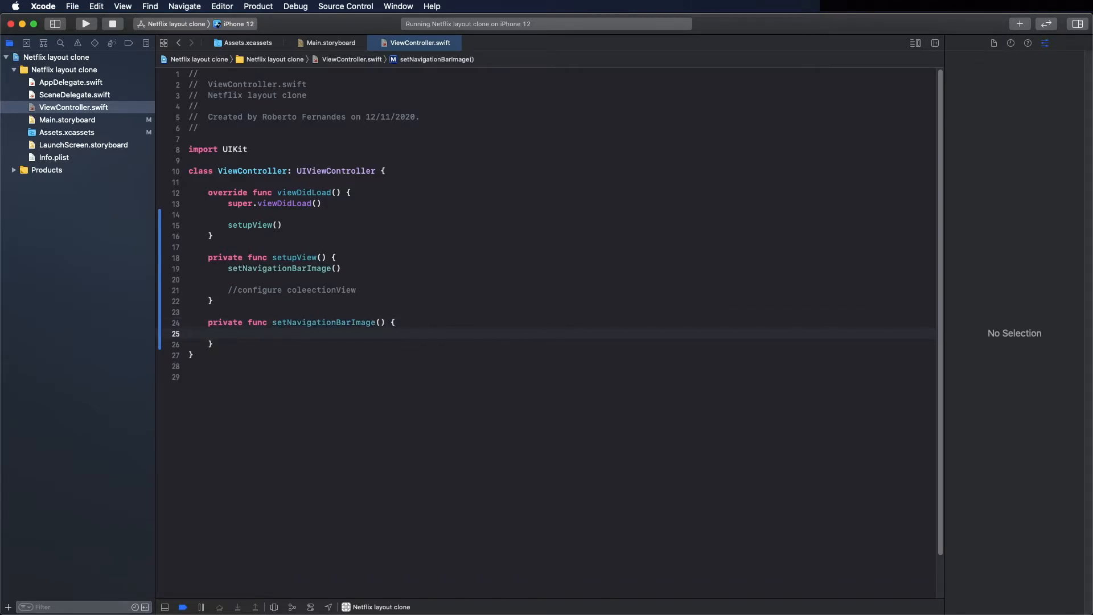
mouse_move(437, 502)
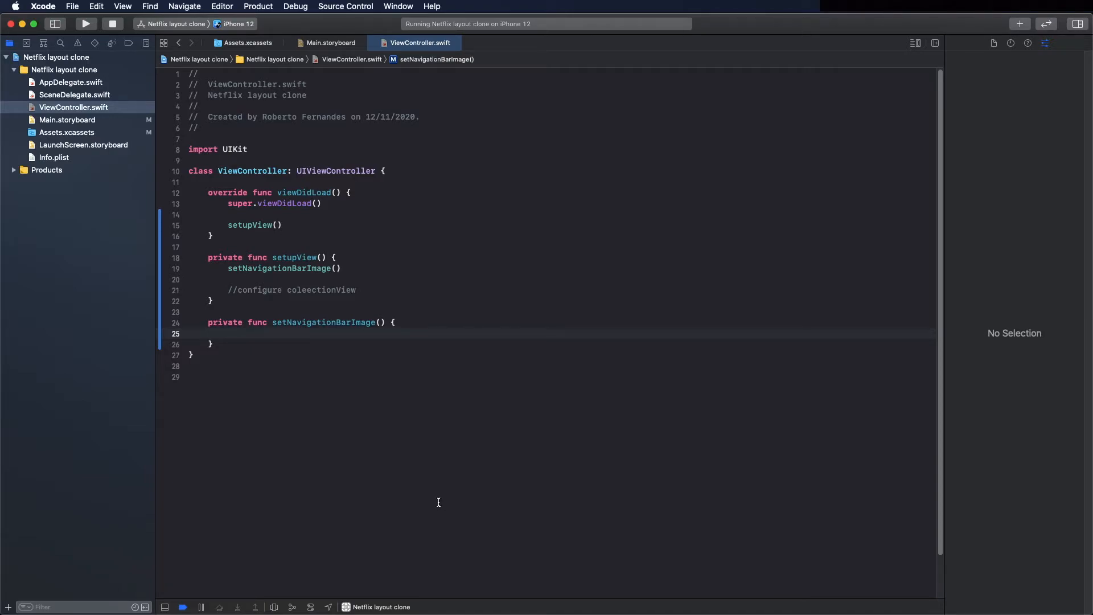
type("let")
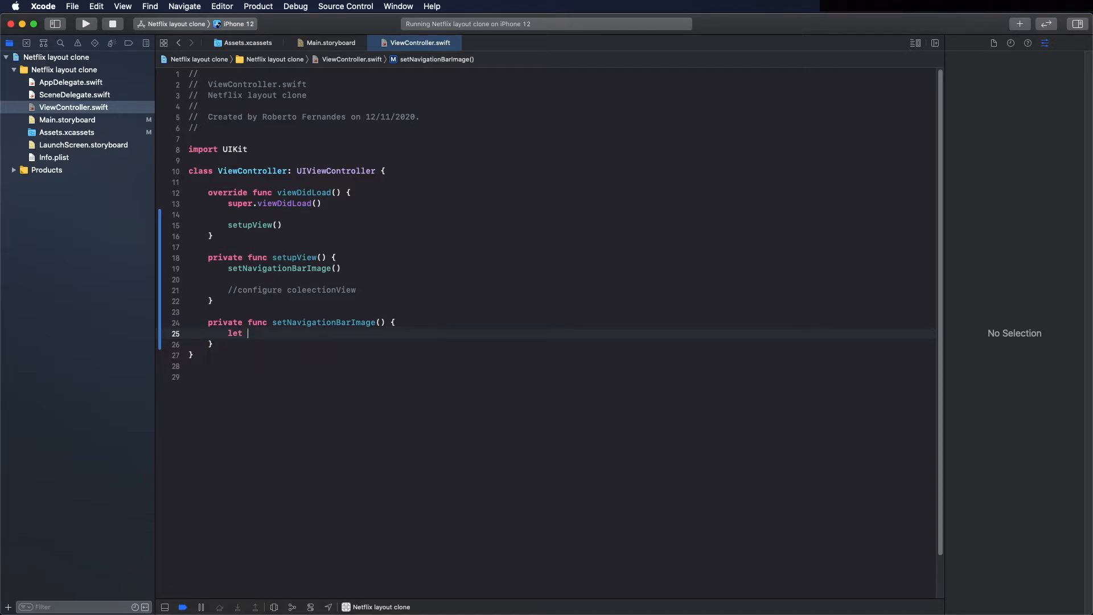
type("log")
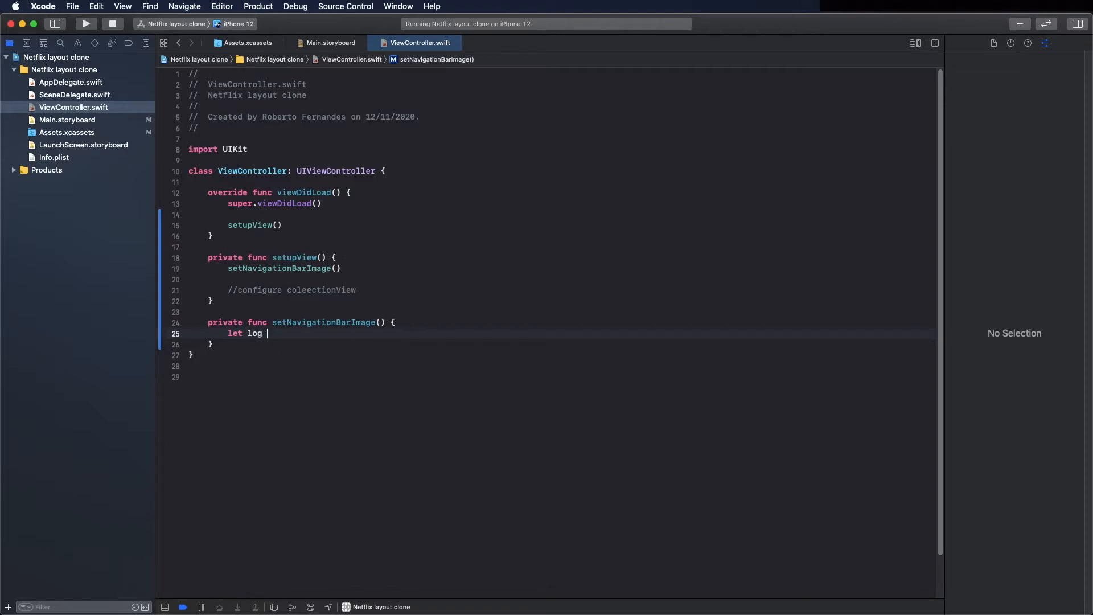
Assign log = UIImage(named: "") and look up the logo name in Assets.xcassets
type("=")
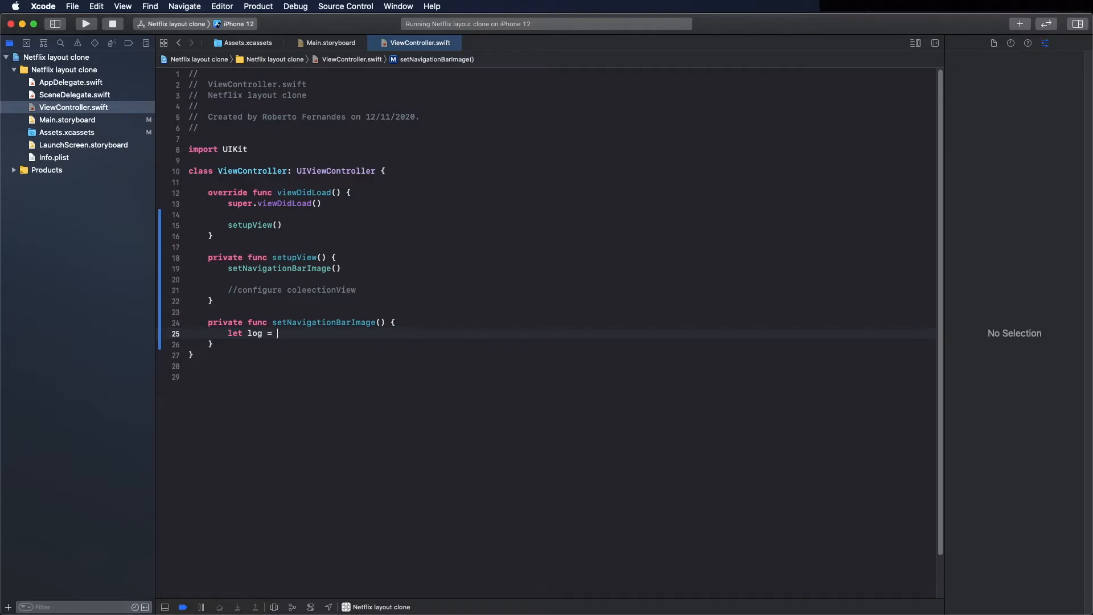
type("UIi")
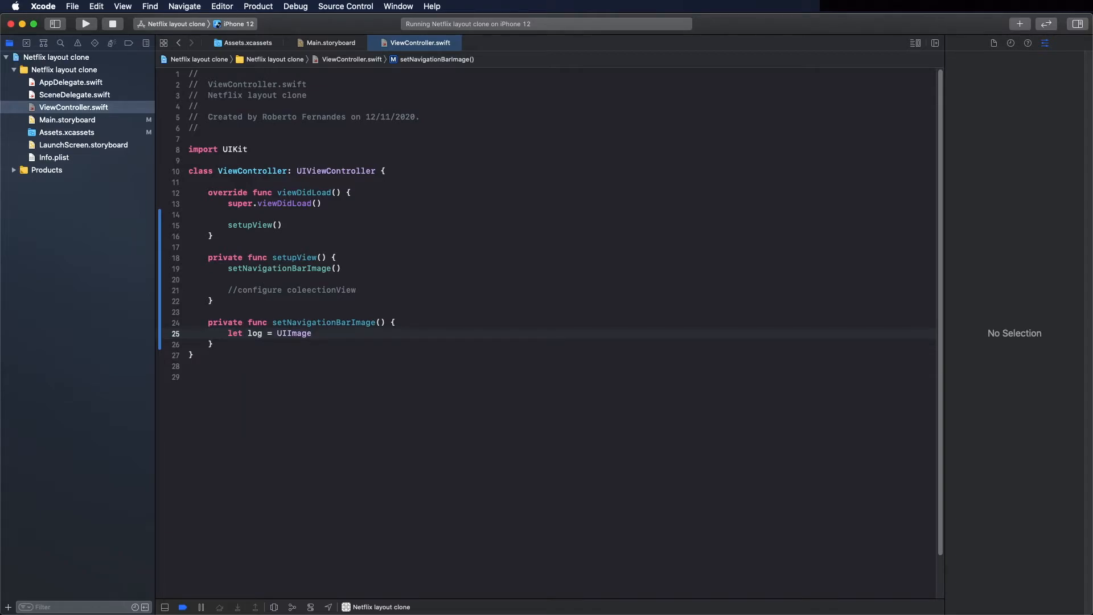
type("(named: String)")
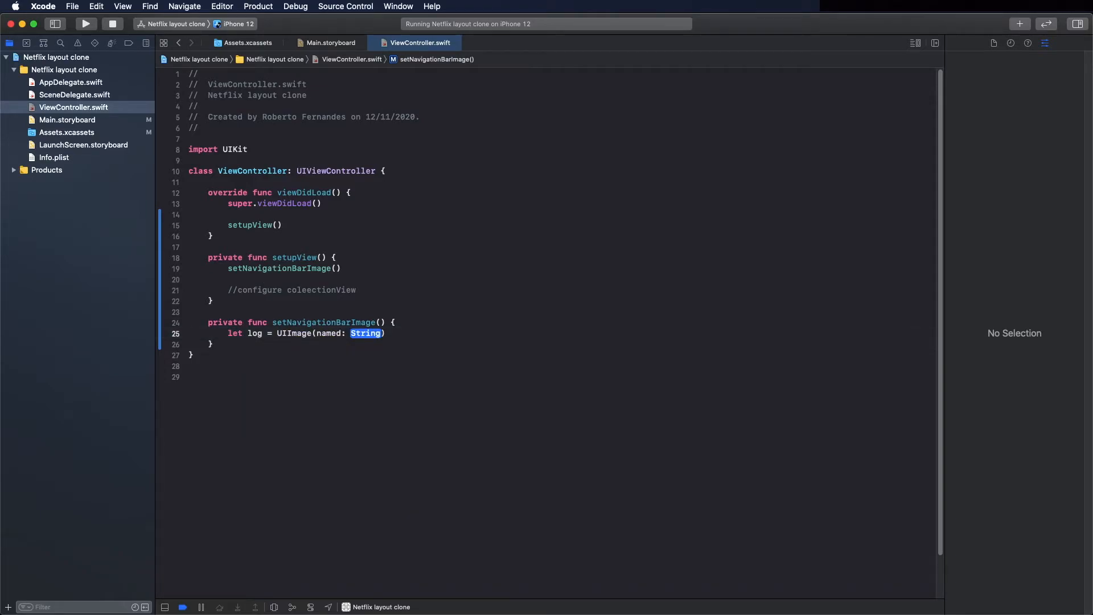
type("\"")
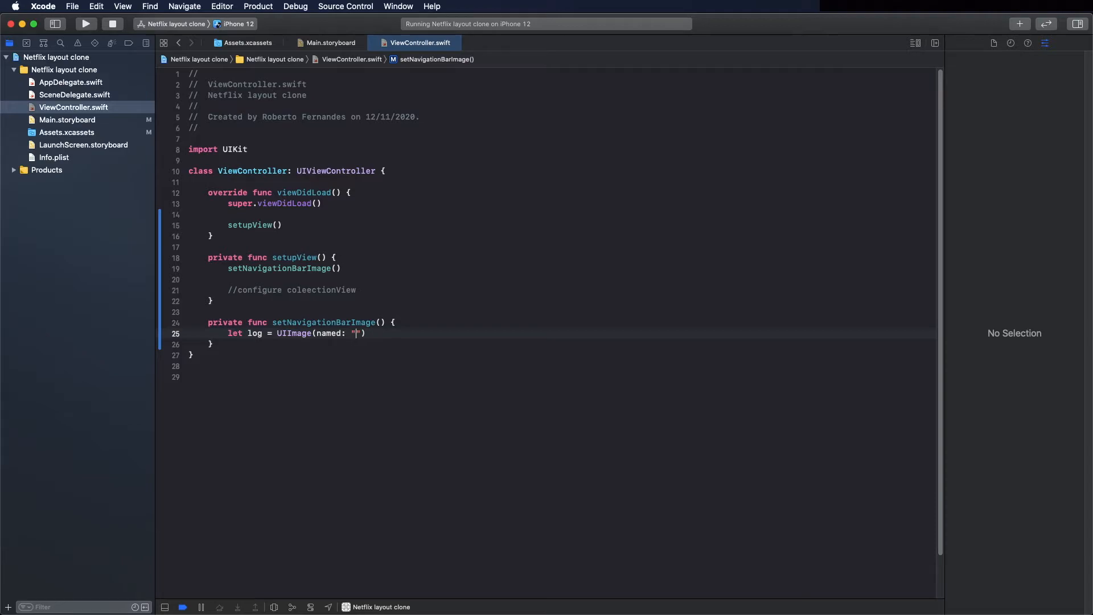
left_click(67, 132)
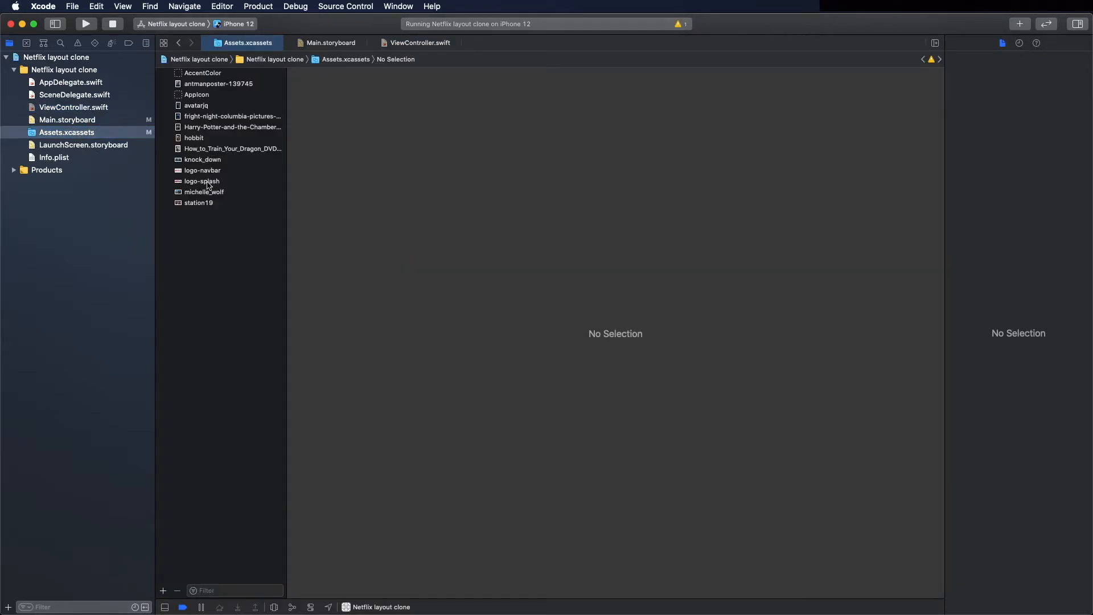
left_click(202, 171)
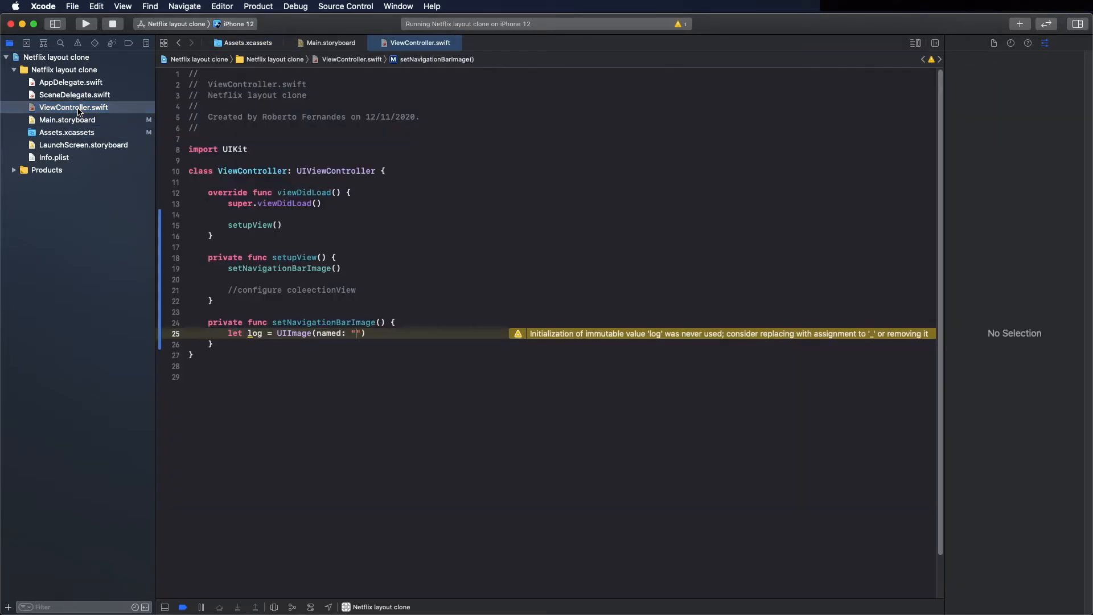
Load the 'logo-navbar' image as logo and create an imageView from it
type("logo-navbar")
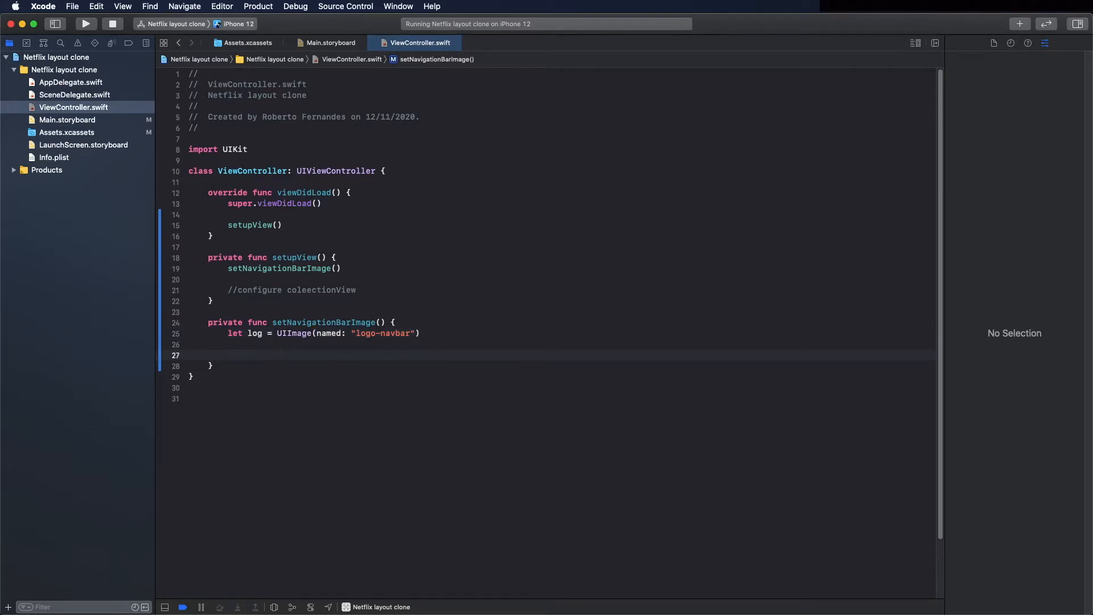
type("let imag")
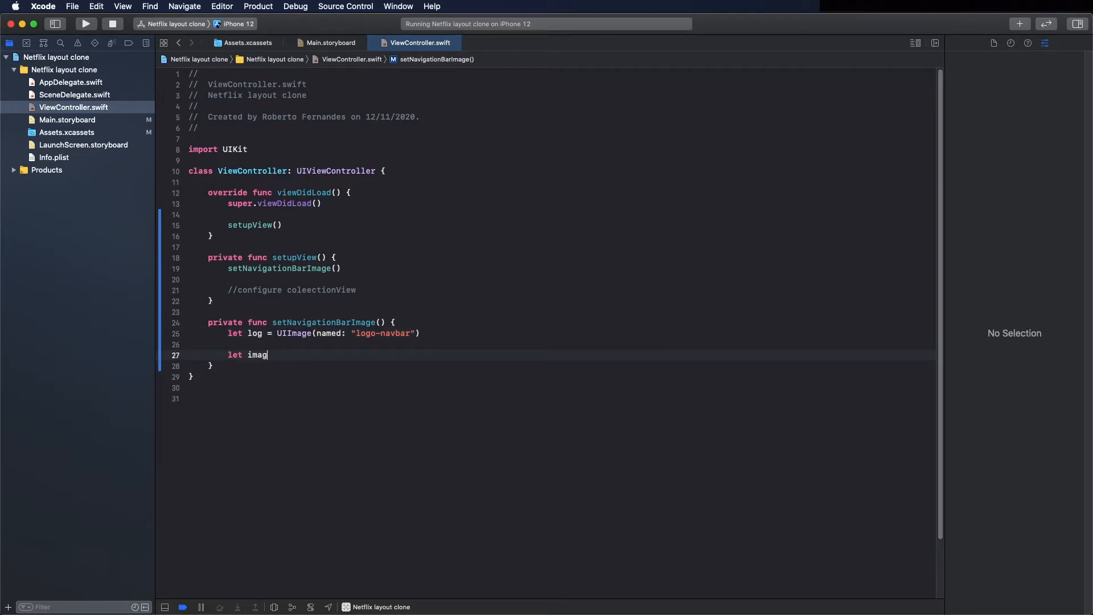
type("eV")
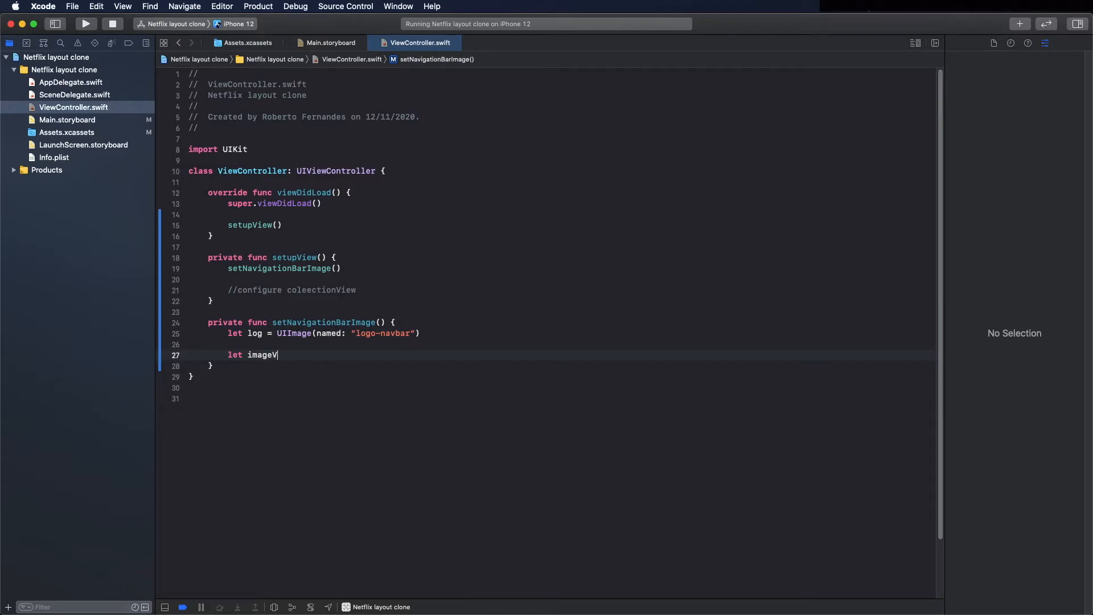
type("iew")
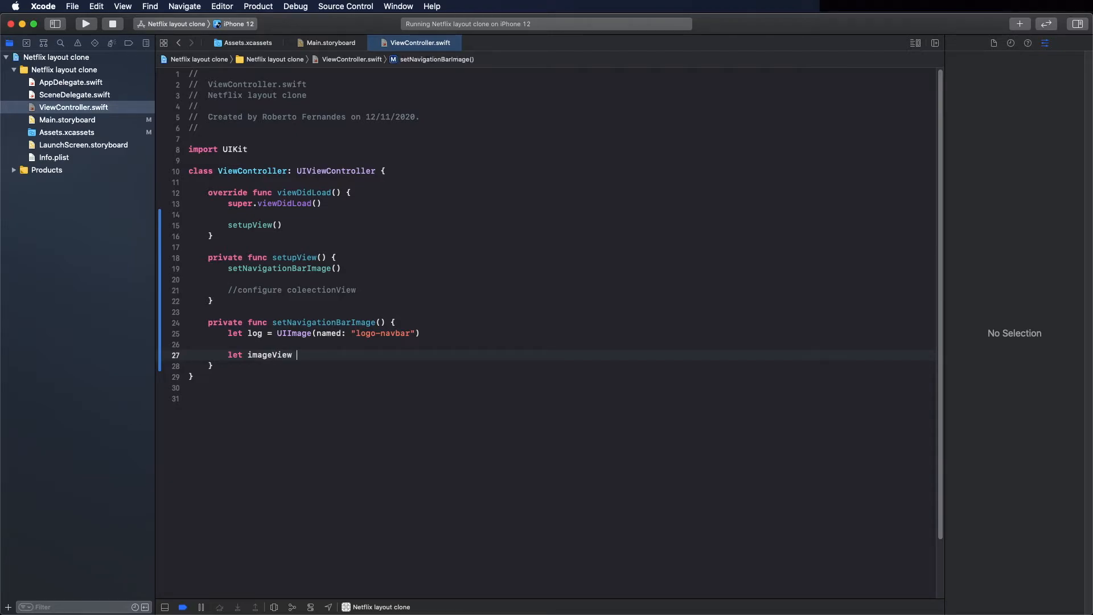
type("= UIImageView(image: UIImage?")
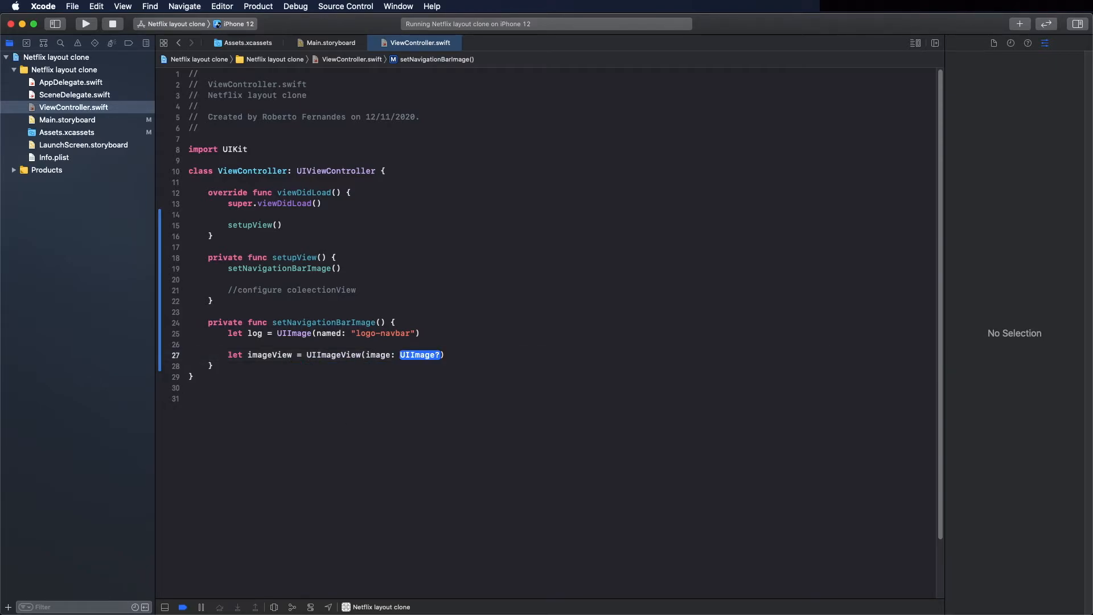
type("l")
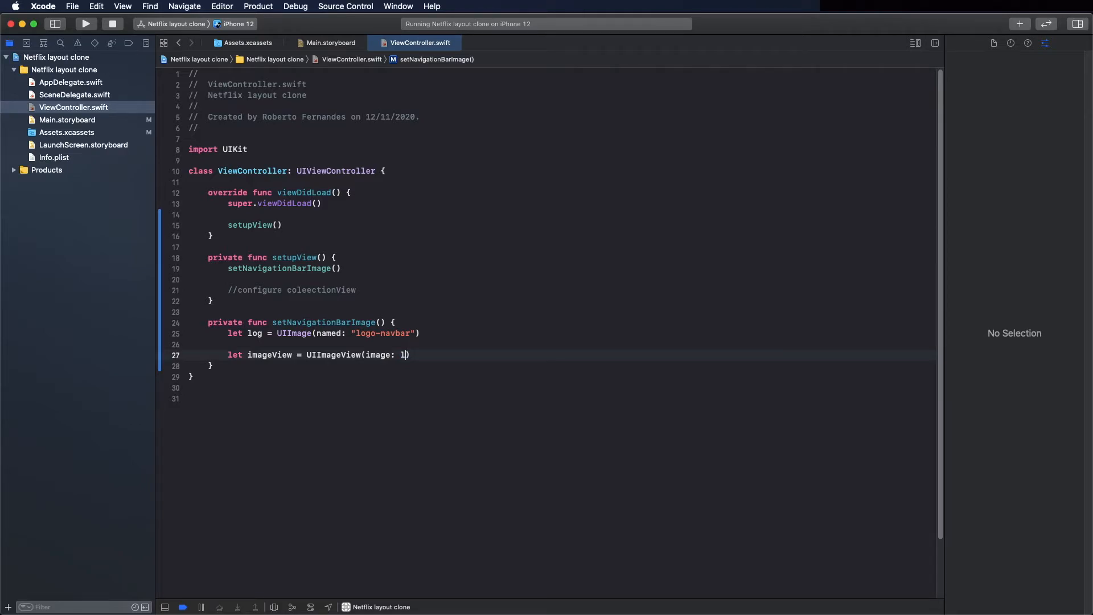
type("ogo")
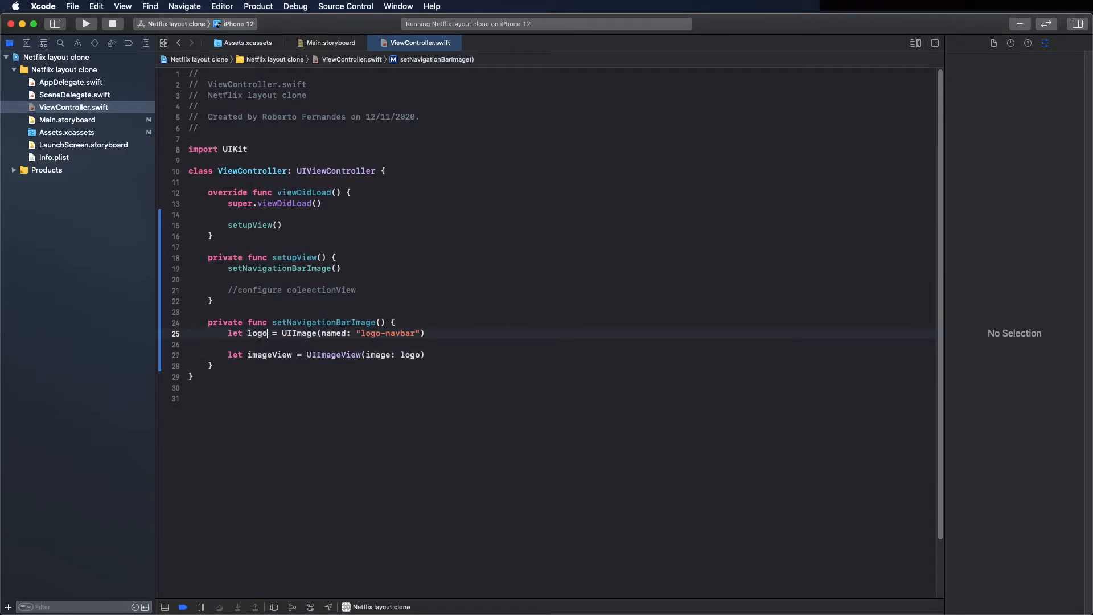
mouse_move(462, 353)
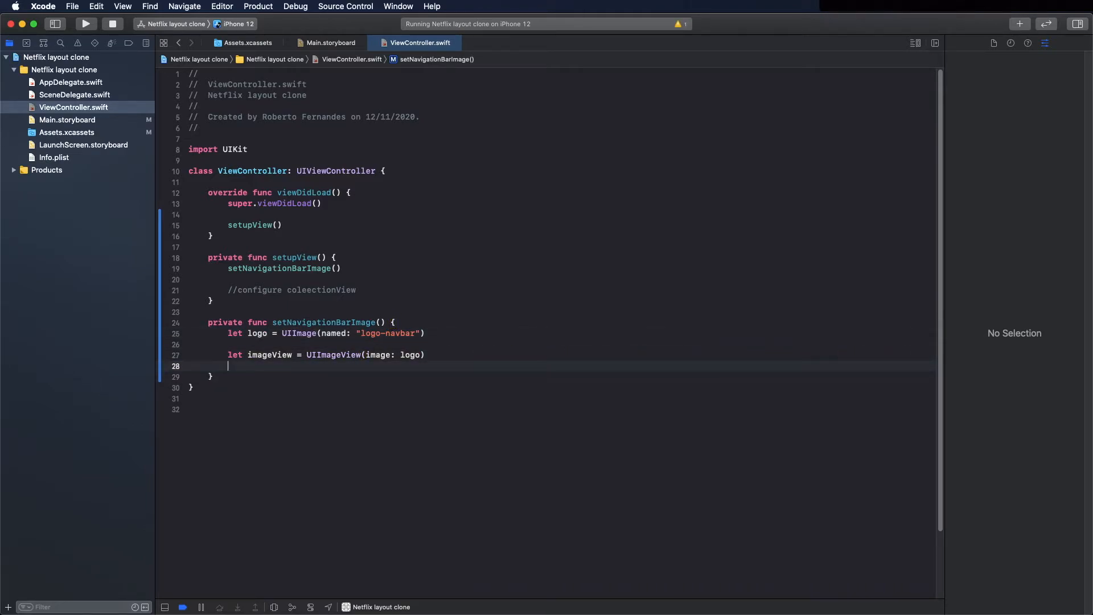
Set imageView to .scaleAspectFit, make it navigationItem.titleView, and run the app
type("imageView.contentMode")
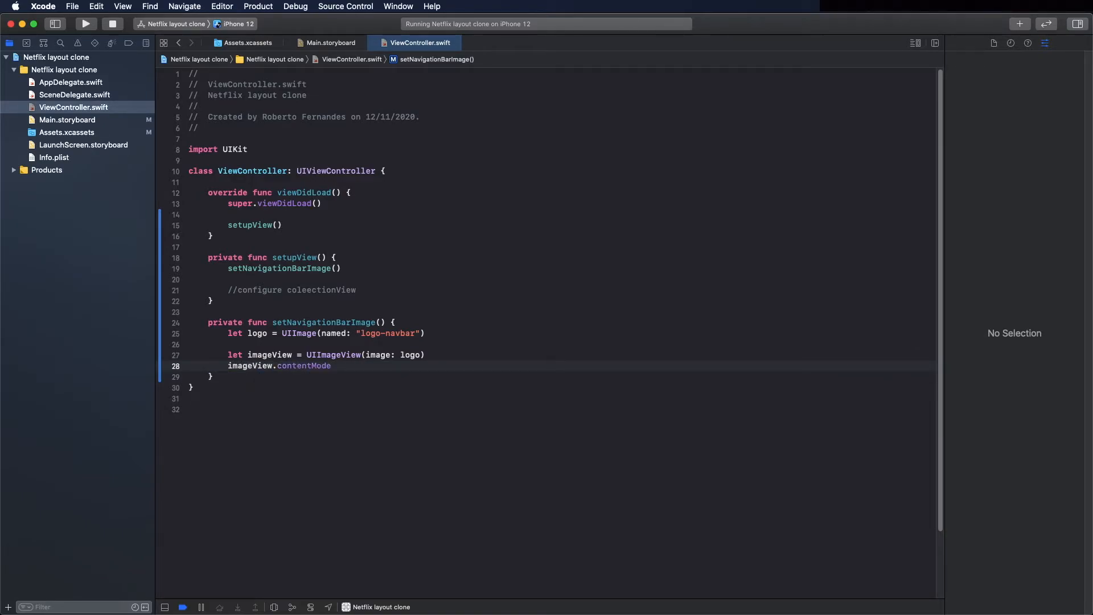
type("= .scaleAspectFit")
type("self")
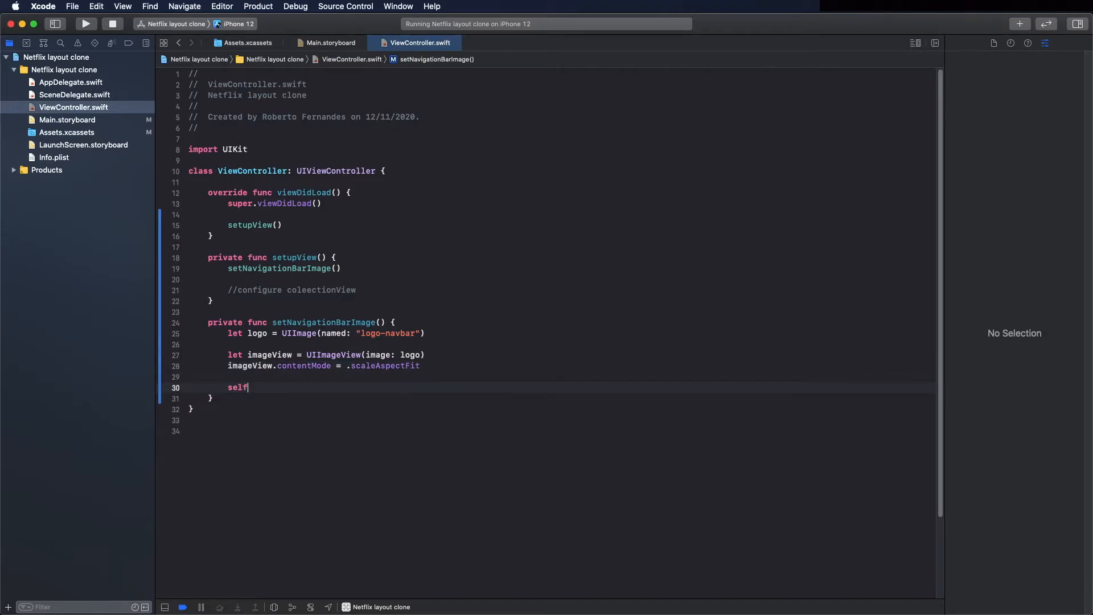
type(".navigationItem")
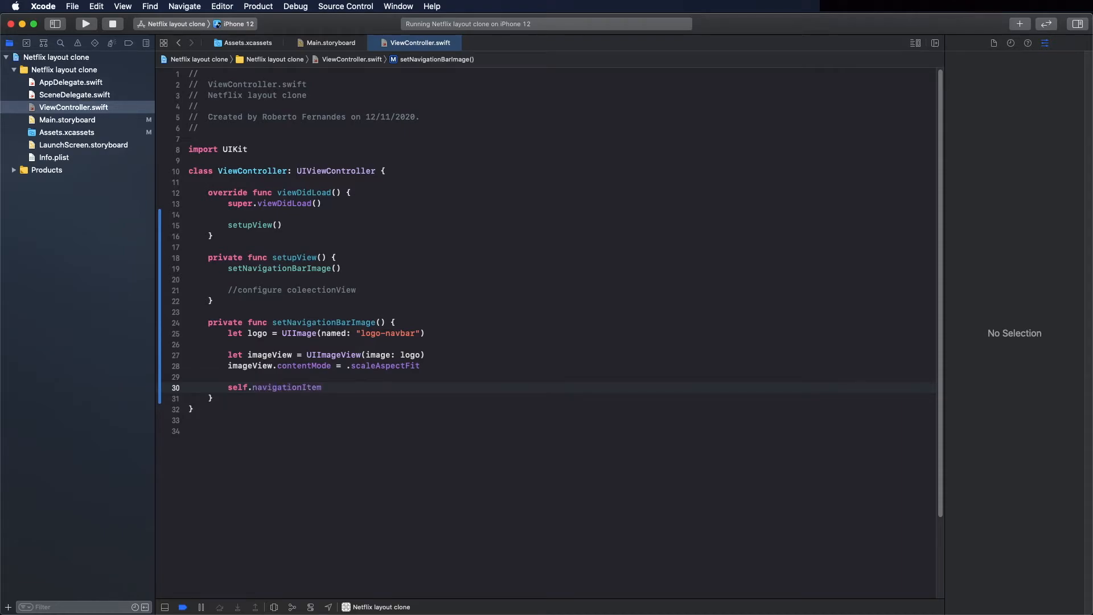
type(".titleView =")
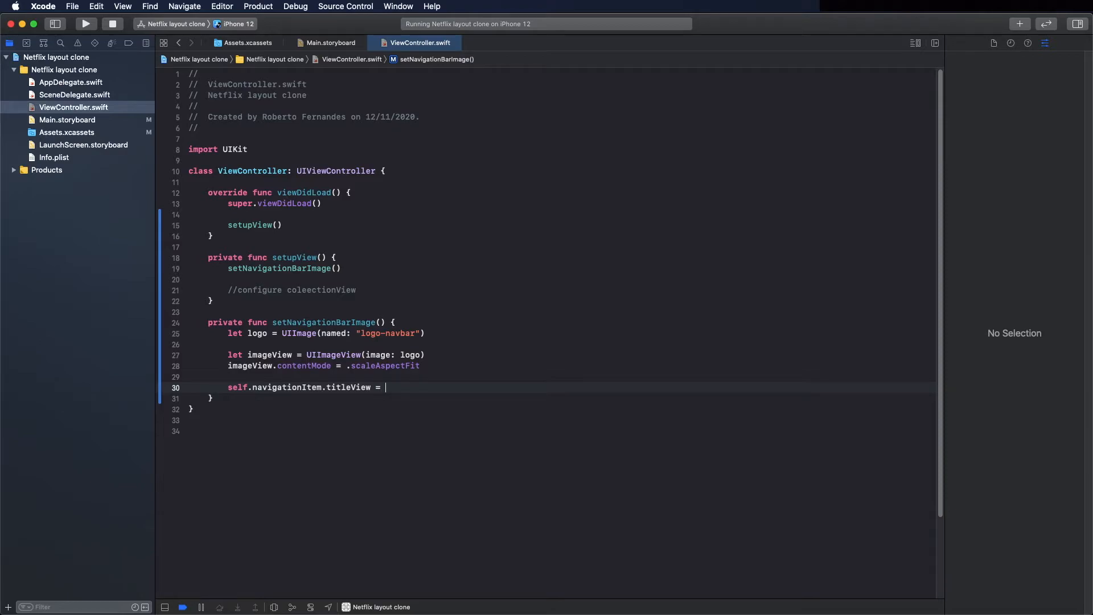
type("ima")
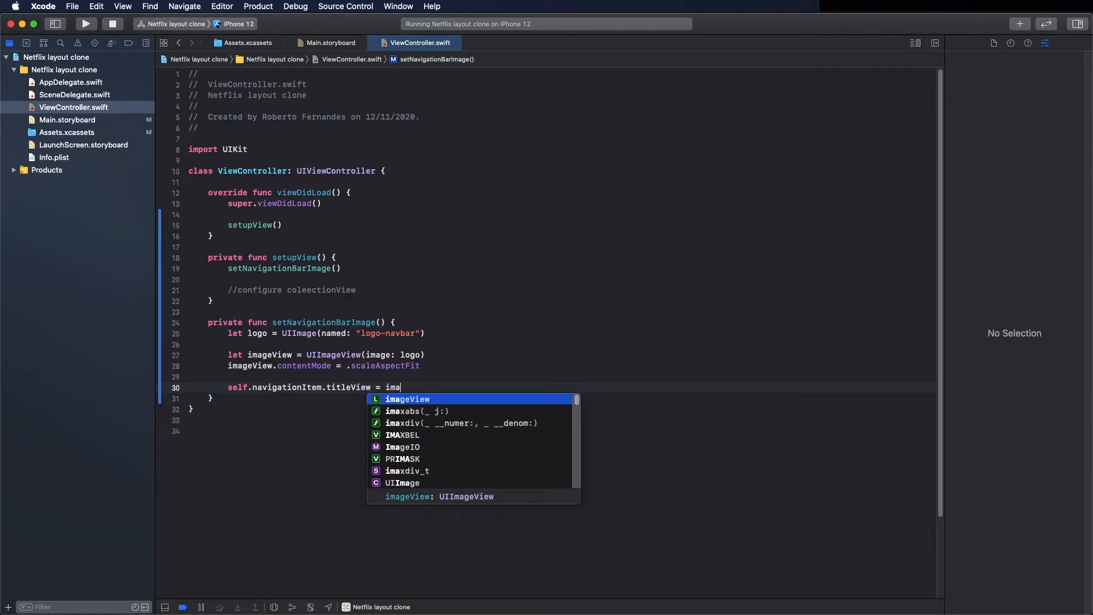
left_click(85, 24)
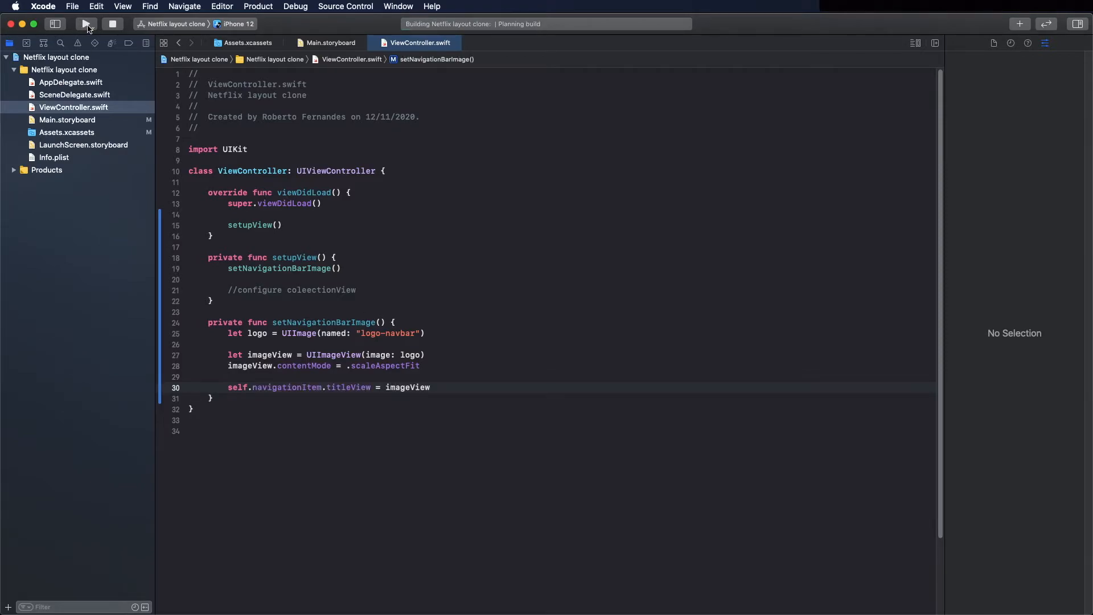
Let the build finish, view the NETFLIX navbar logo in Simulator, then reopen Main.storyboard
left_click(85, 24)
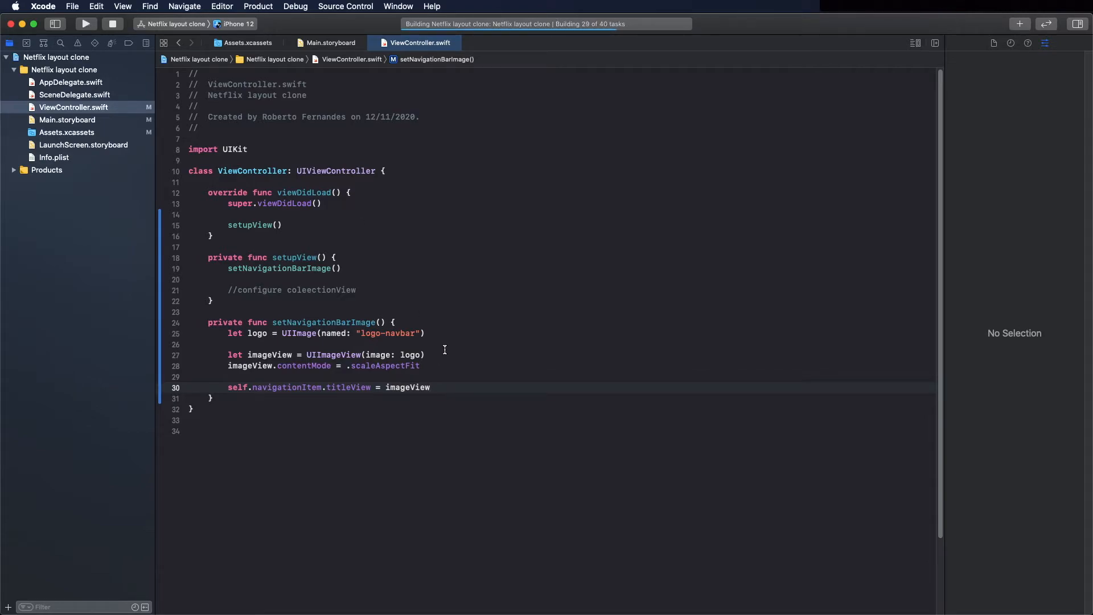
left_click(84, 24)
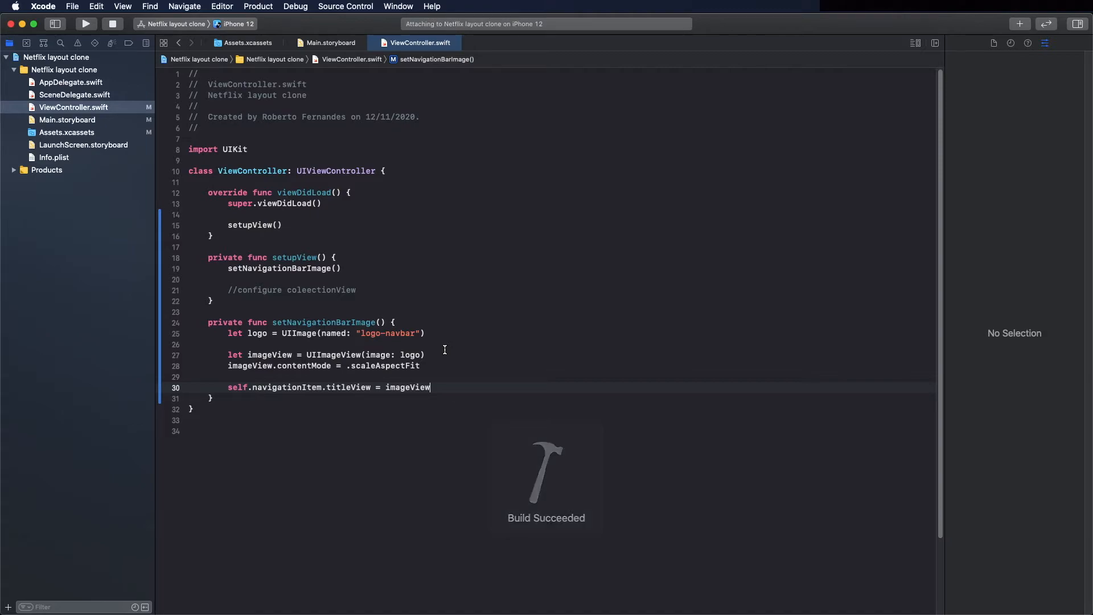
left_click(85, 23)
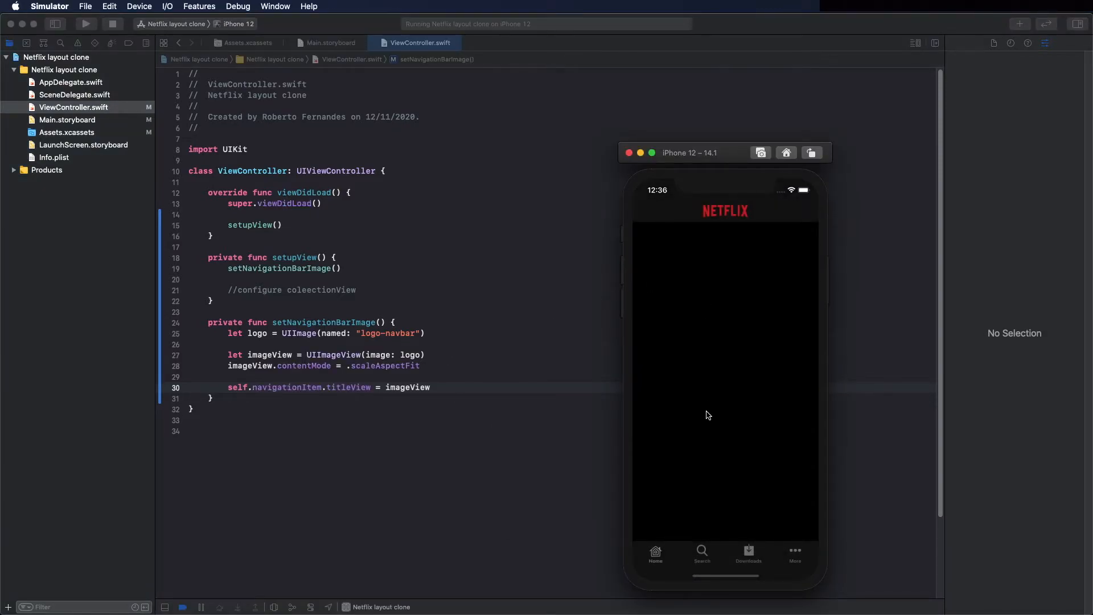
mouse_move(703, 554)
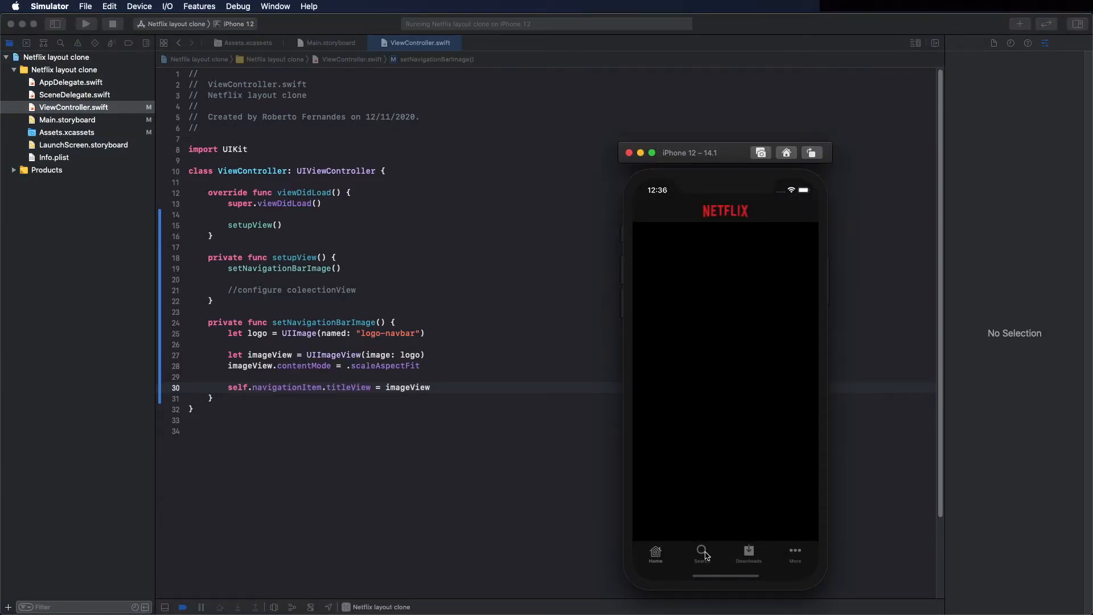
mouse_move(120, 119)
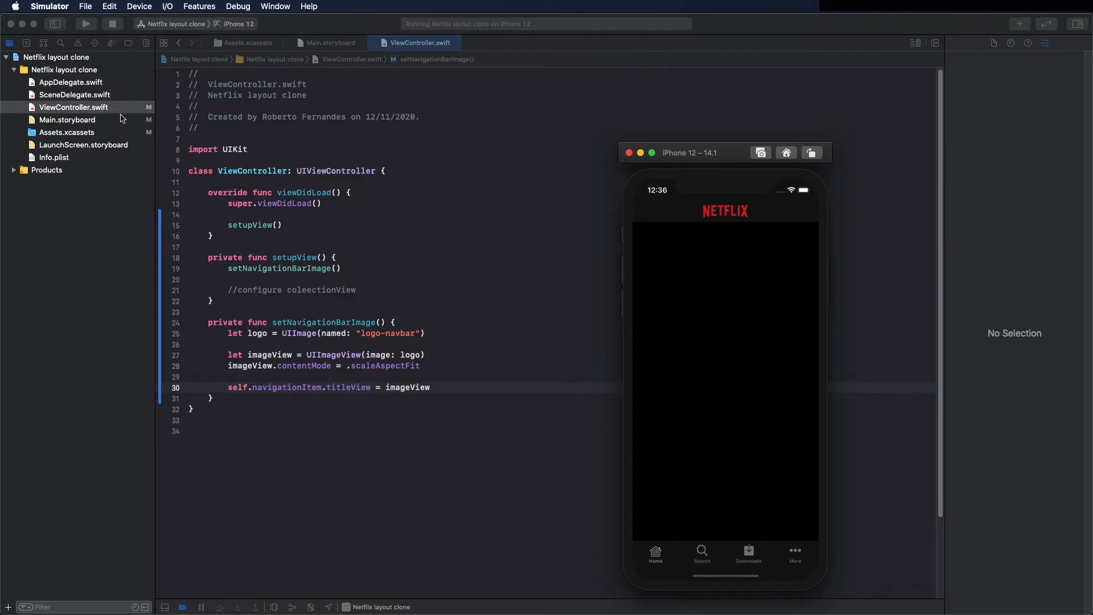
left_click(330, 43)
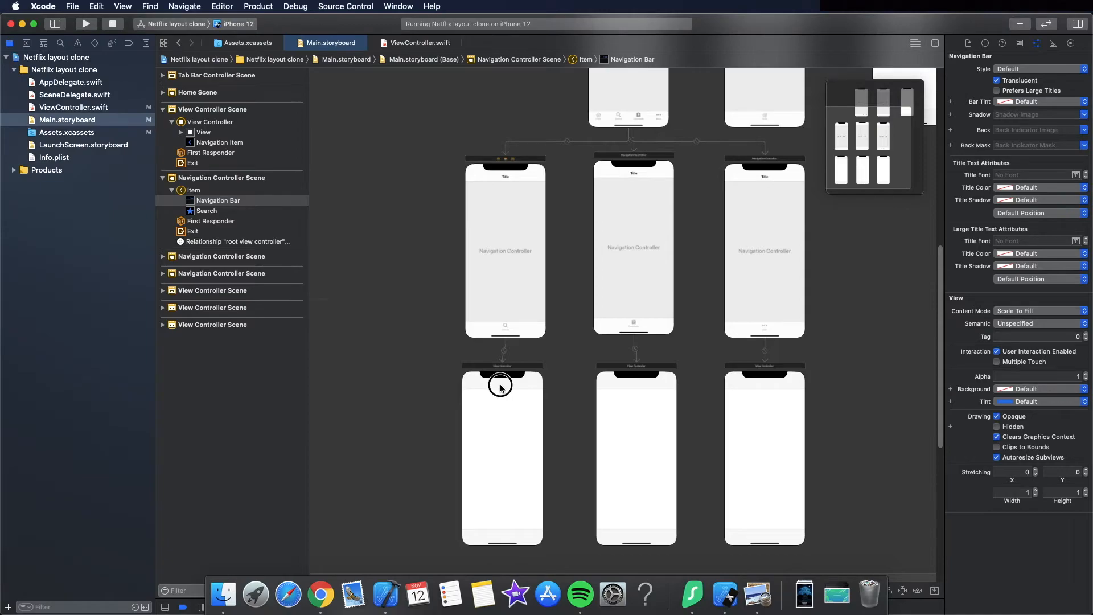
Set the three Navigation Item titles to Search, Downloads and More, then run
left_click(502, 383)
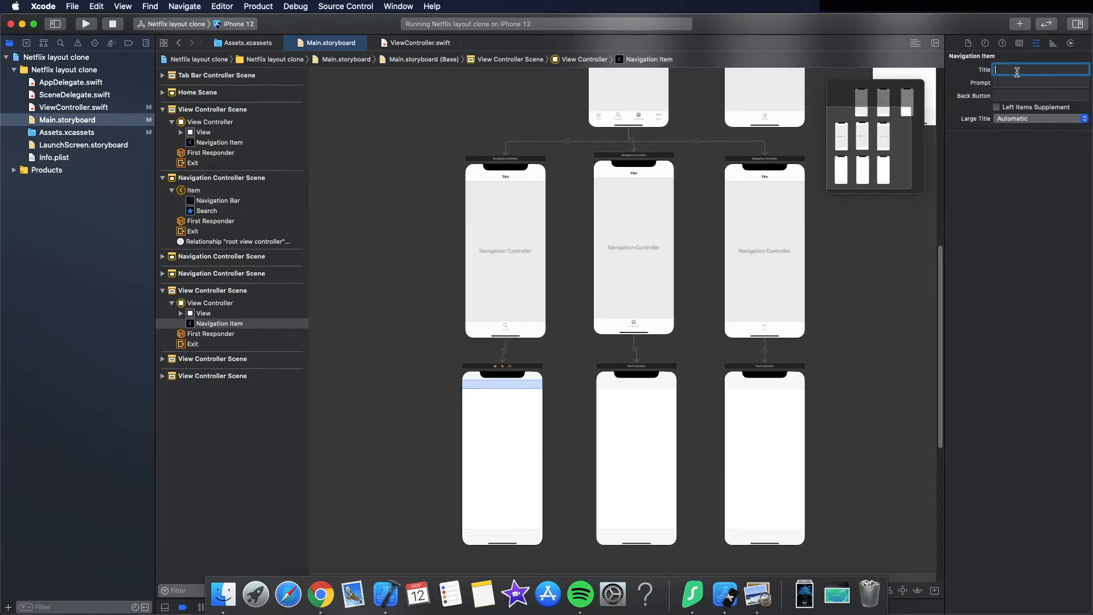
type("Search")
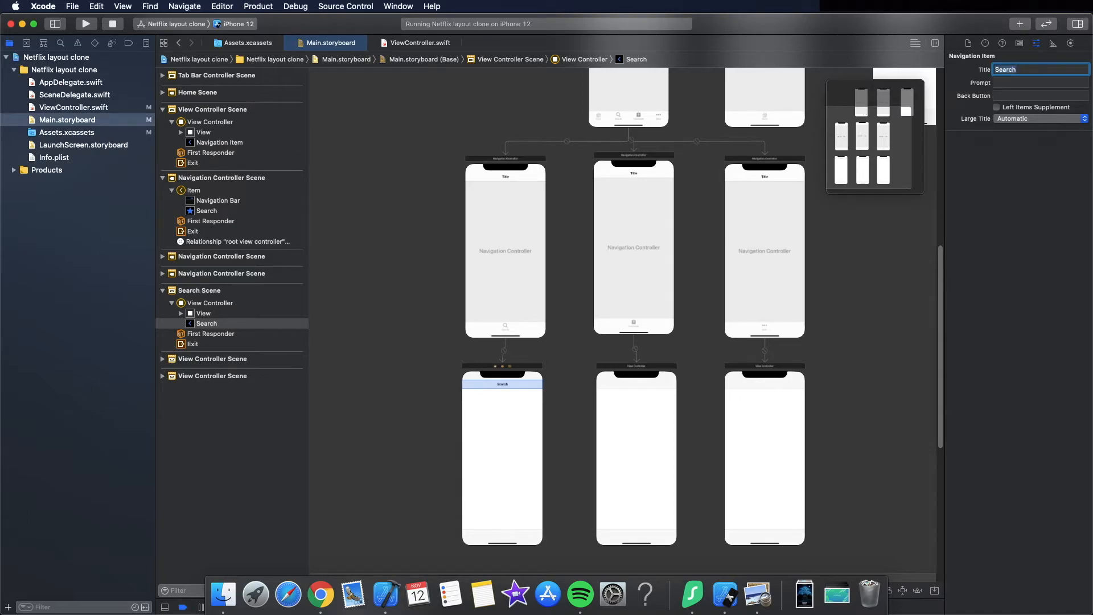
left_click(635, 385)
type("D")
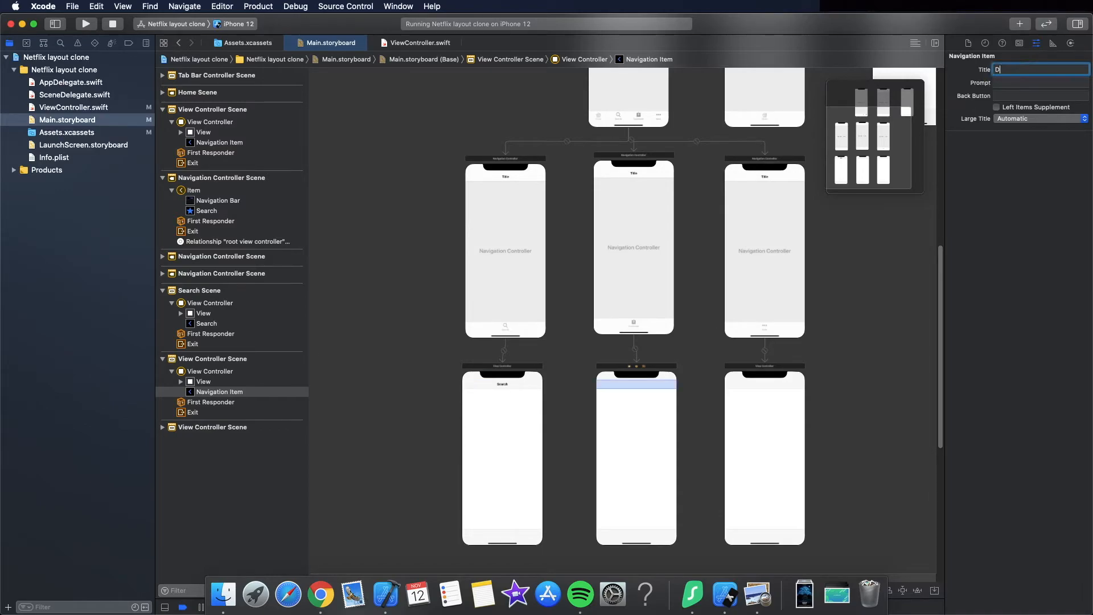
type("ownloads")
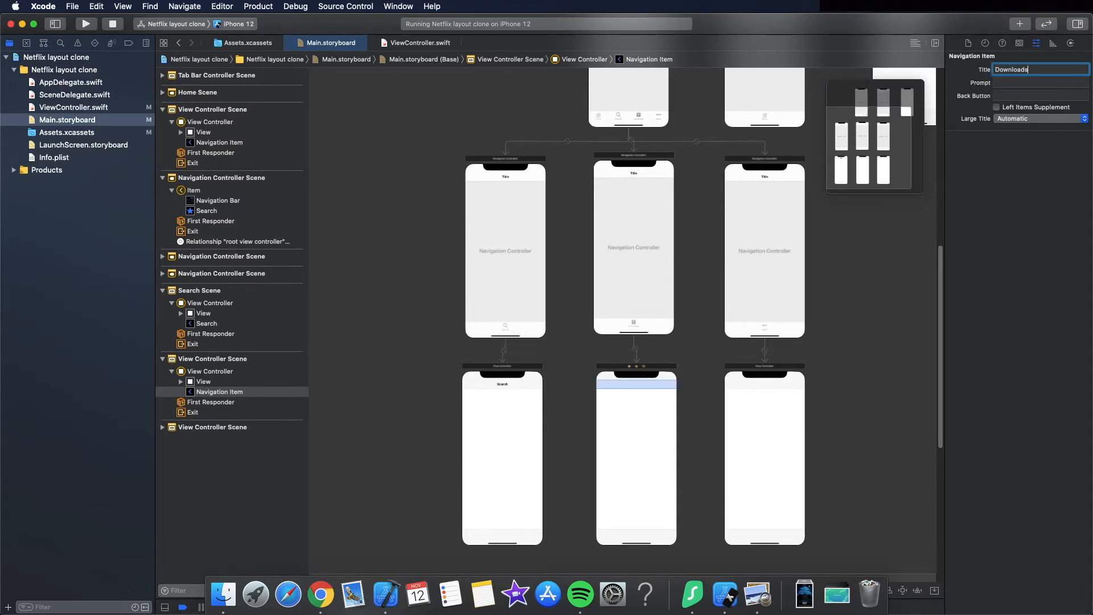
key("Return")
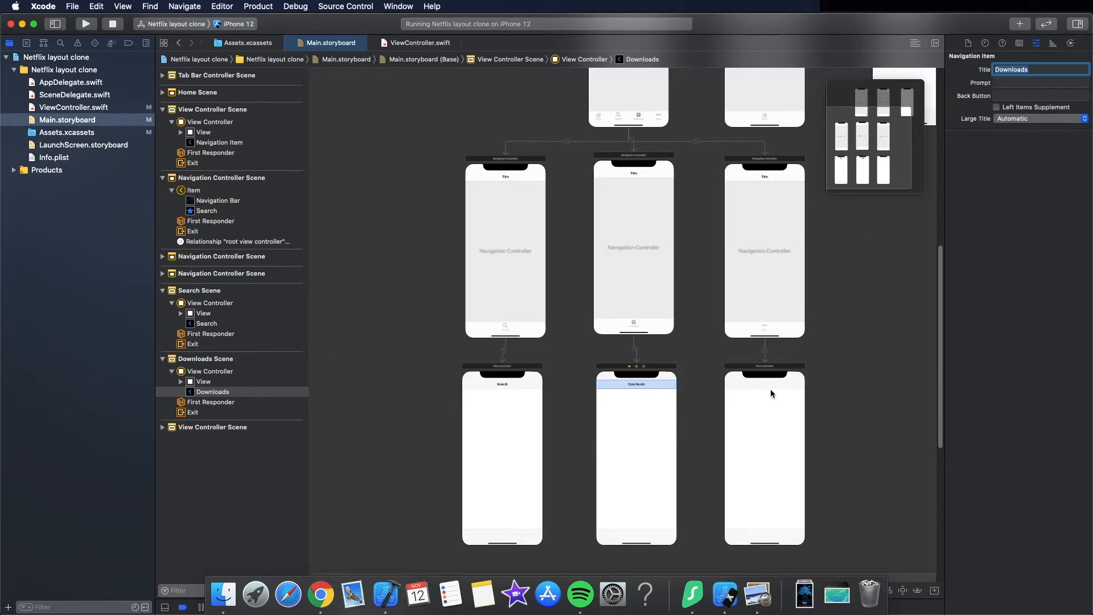
left_click(763, 385)
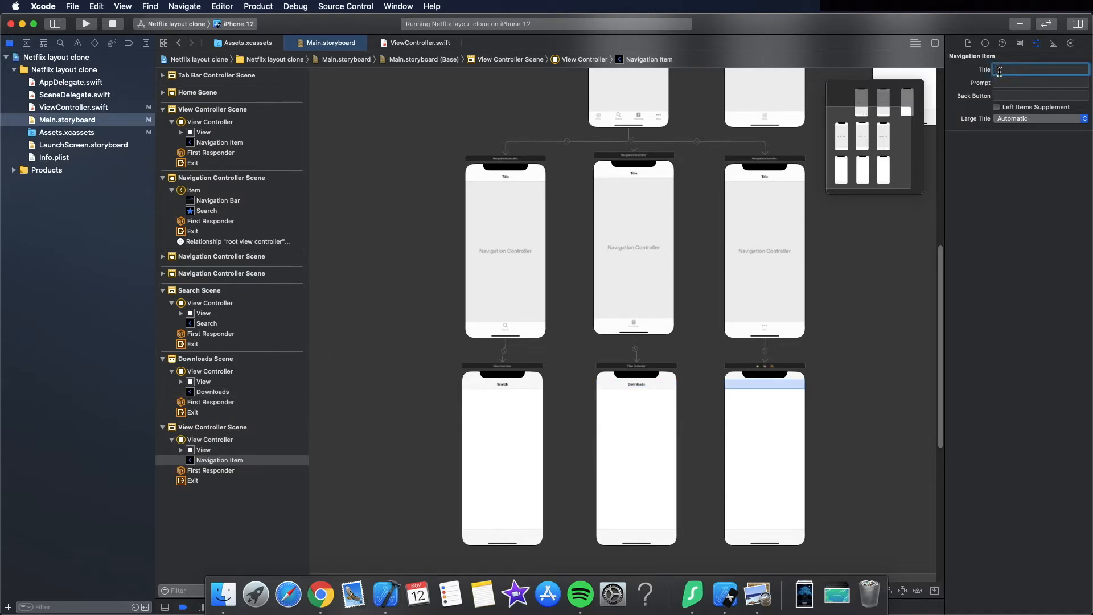
type("More")
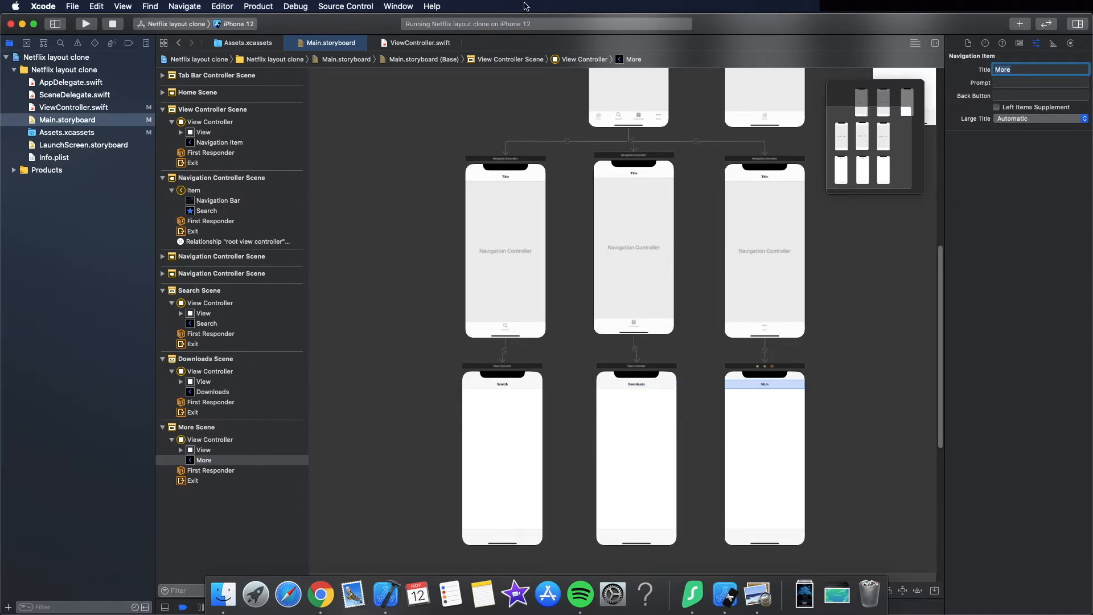
left_click(85, 23)
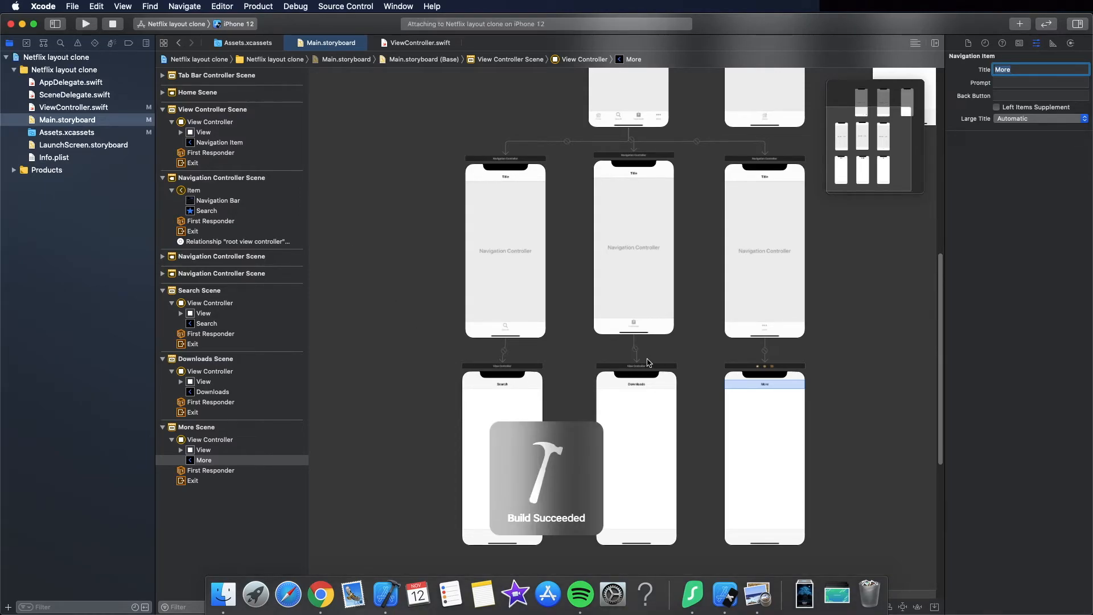
Bring the running Netflix clone forward and switch between its Downloads and Home tabs
left_click(85, 24)
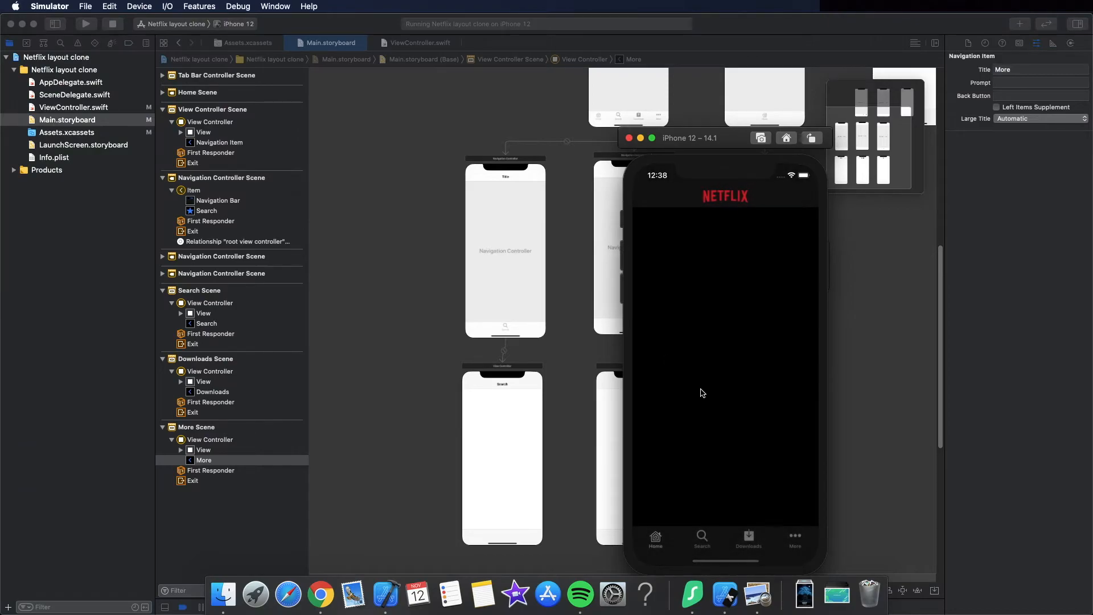
left_click(749, 538)
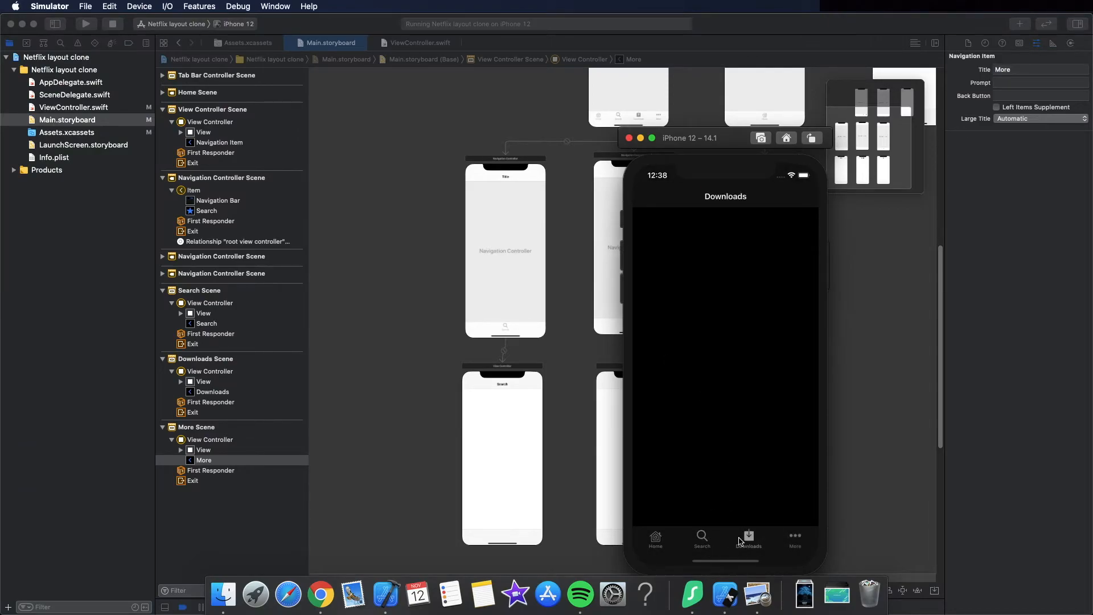
left_click(655, 538)
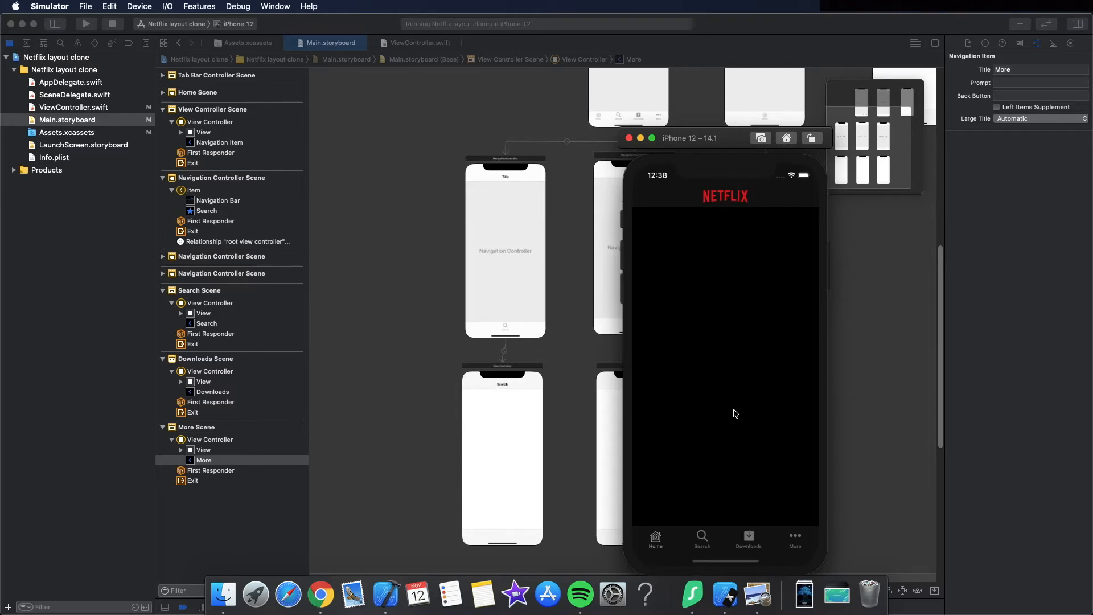
mouse_move(731, 410)
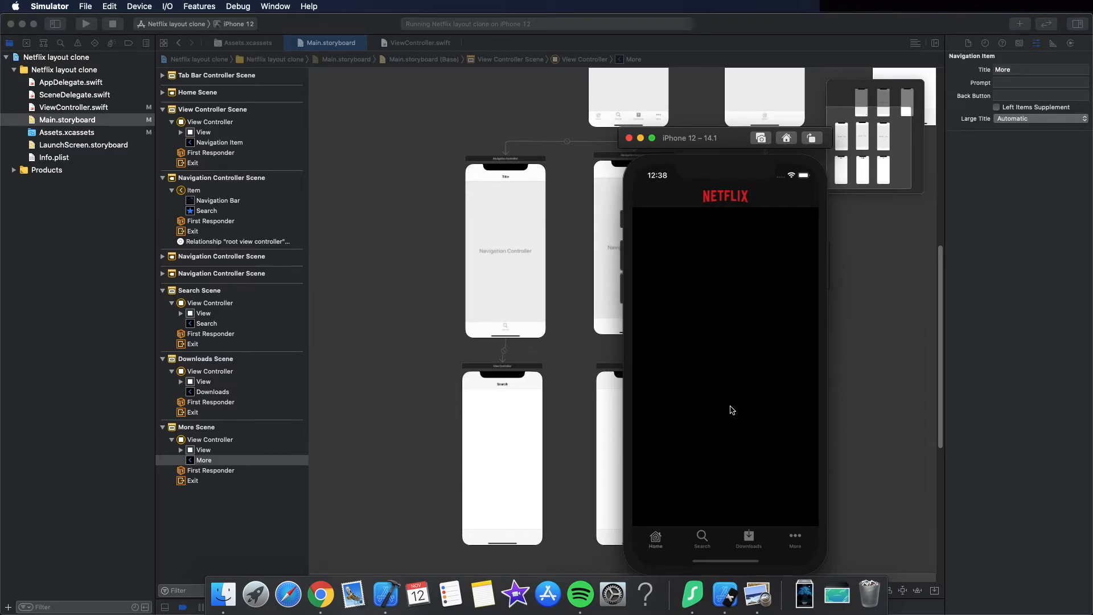
mouse_move(729, 417)
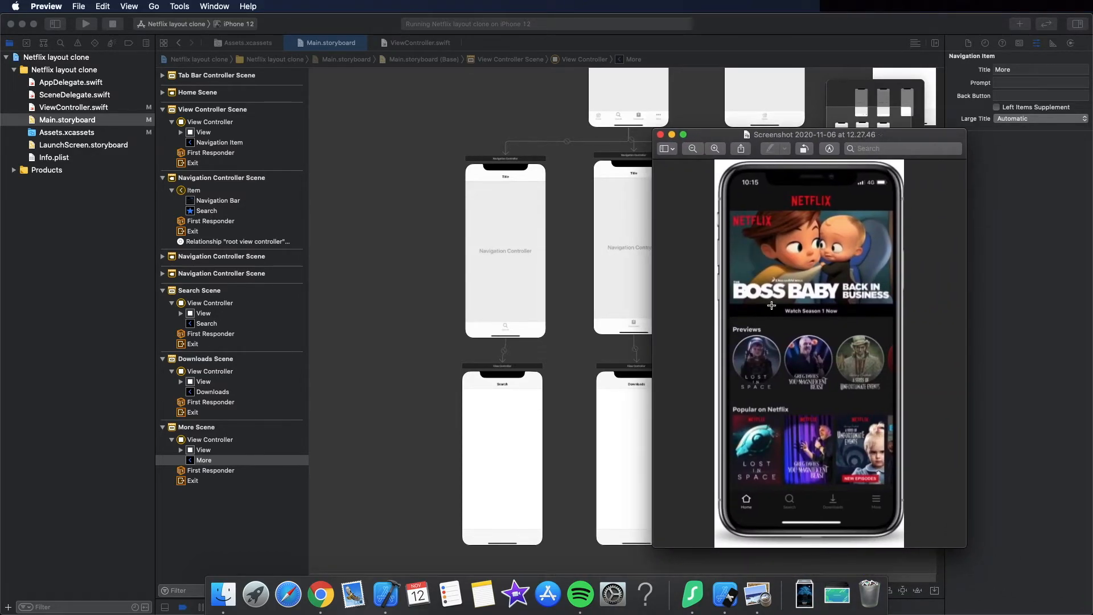
mouse_move(836, 284)
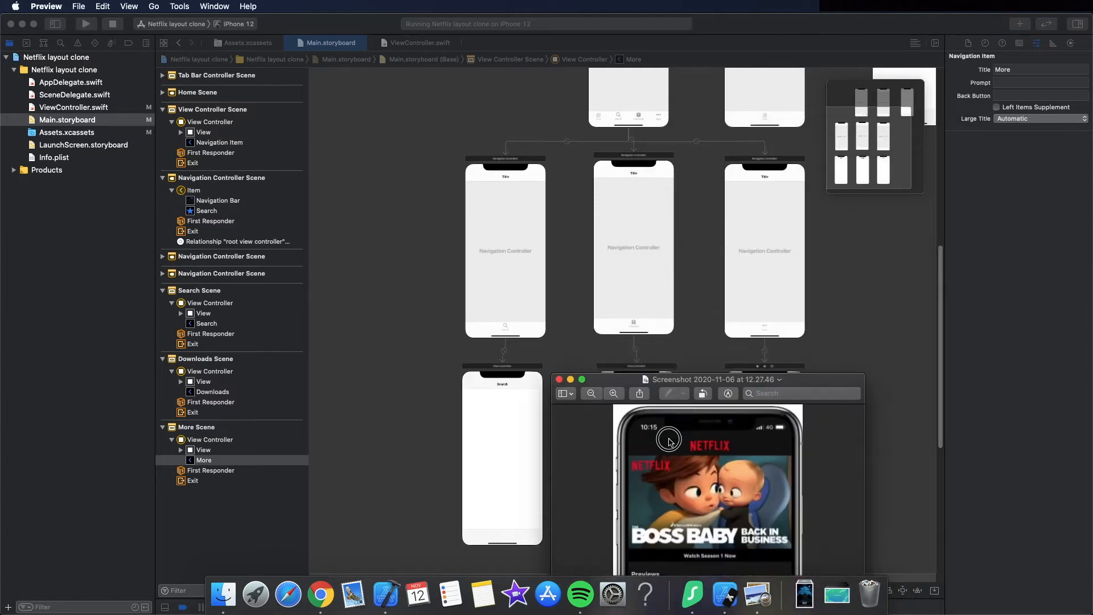
Bring up the Netflix reference home-screen screenshot in Preview
left_click(558, 380)
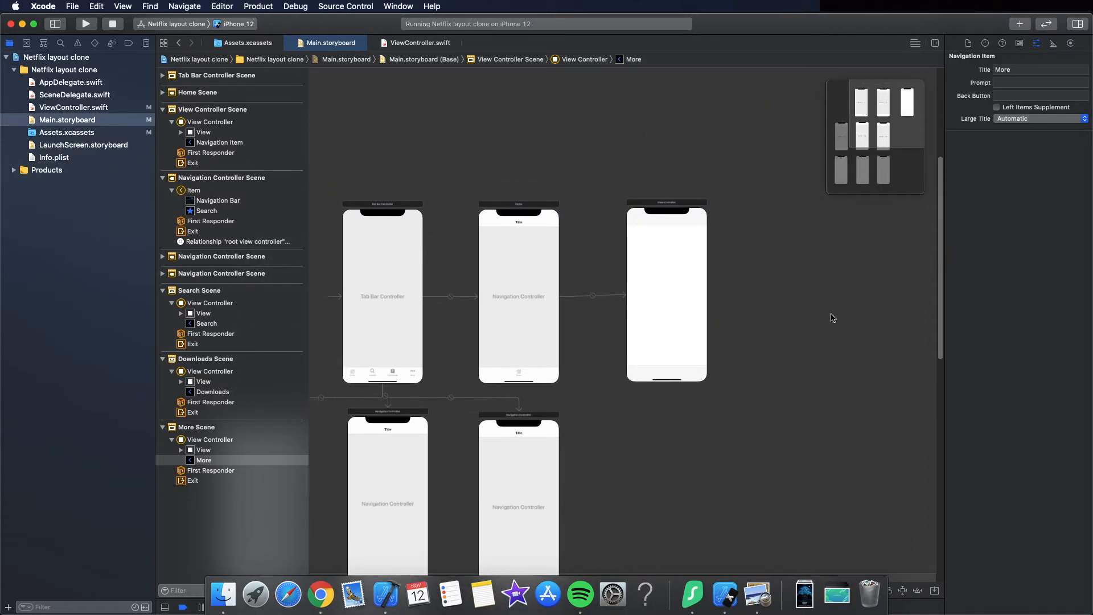
Search the object Library for 'Col' and add a Collection View to the View Controller
left_click(1019, 24)
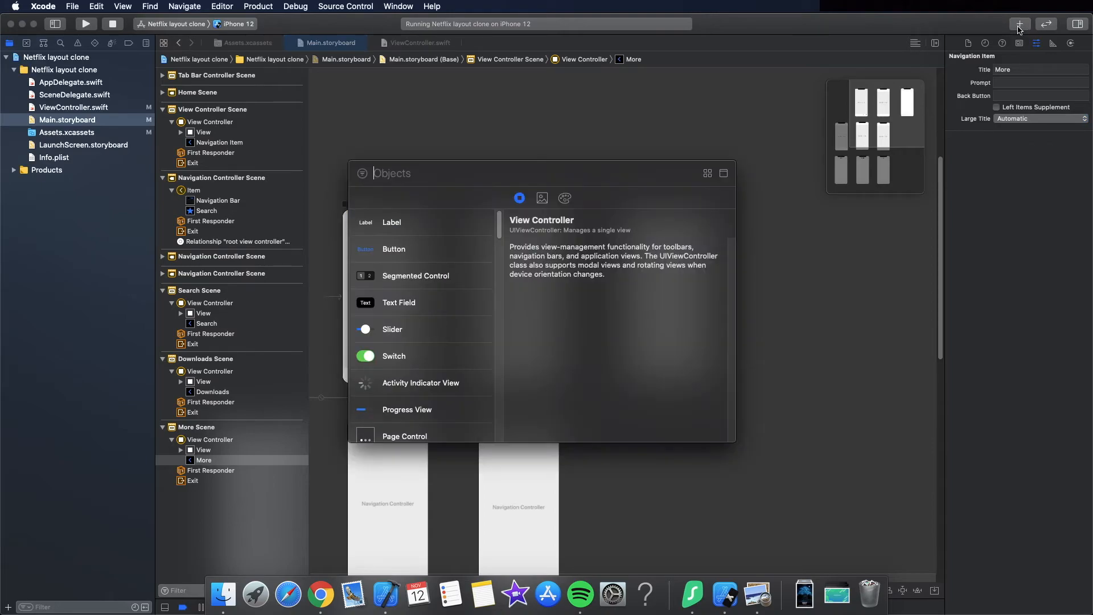
type("Coll")
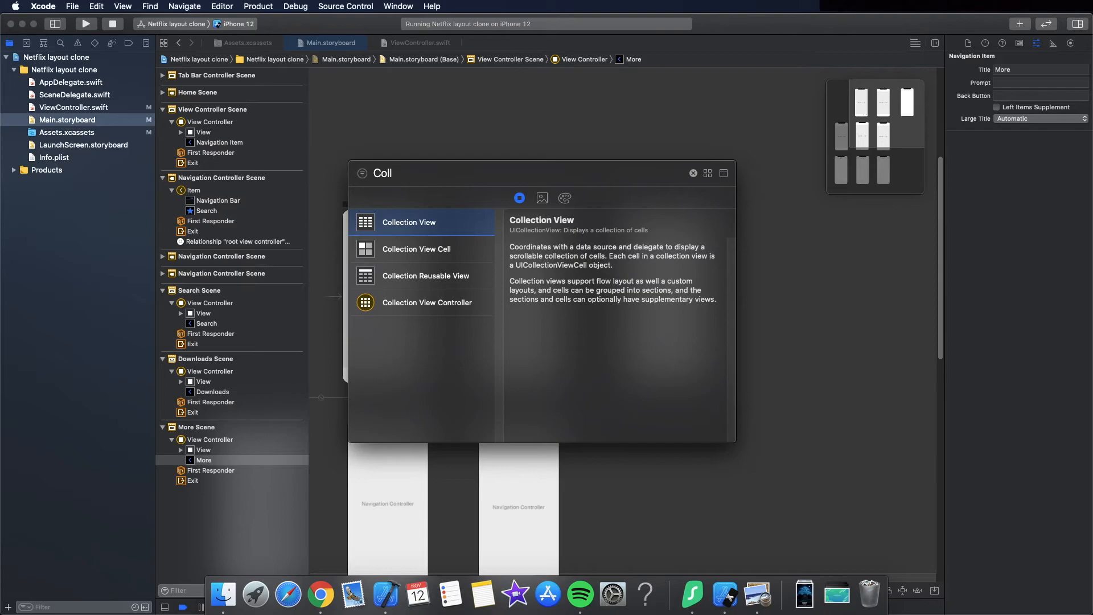
left_click(410, 222)
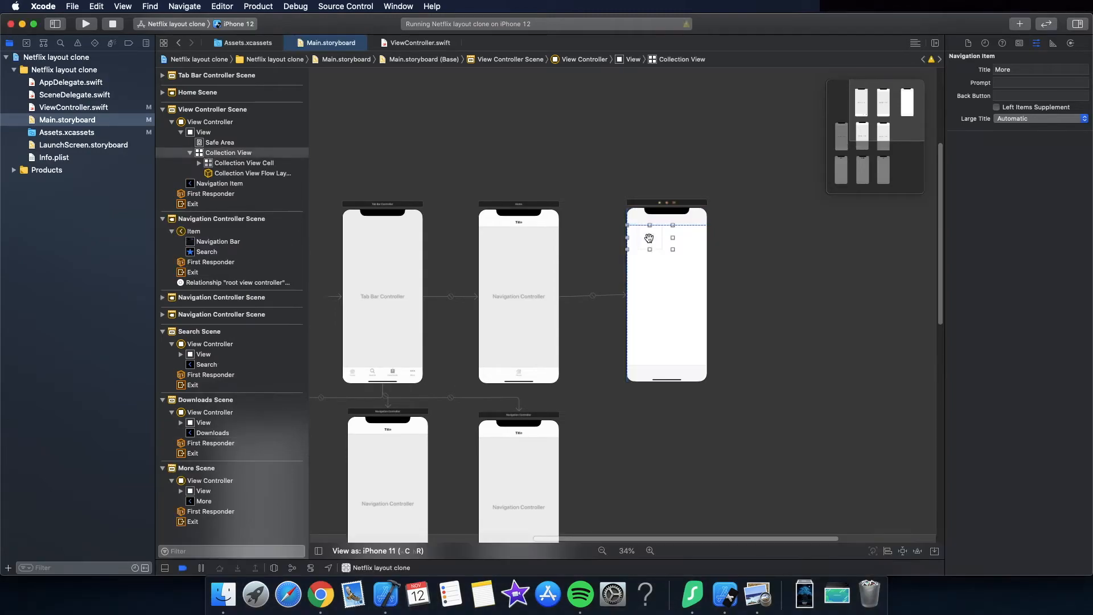
Pin the Collection View with 0 spacing to top, leading, trailing and bottom edges
left_click(647, 235)
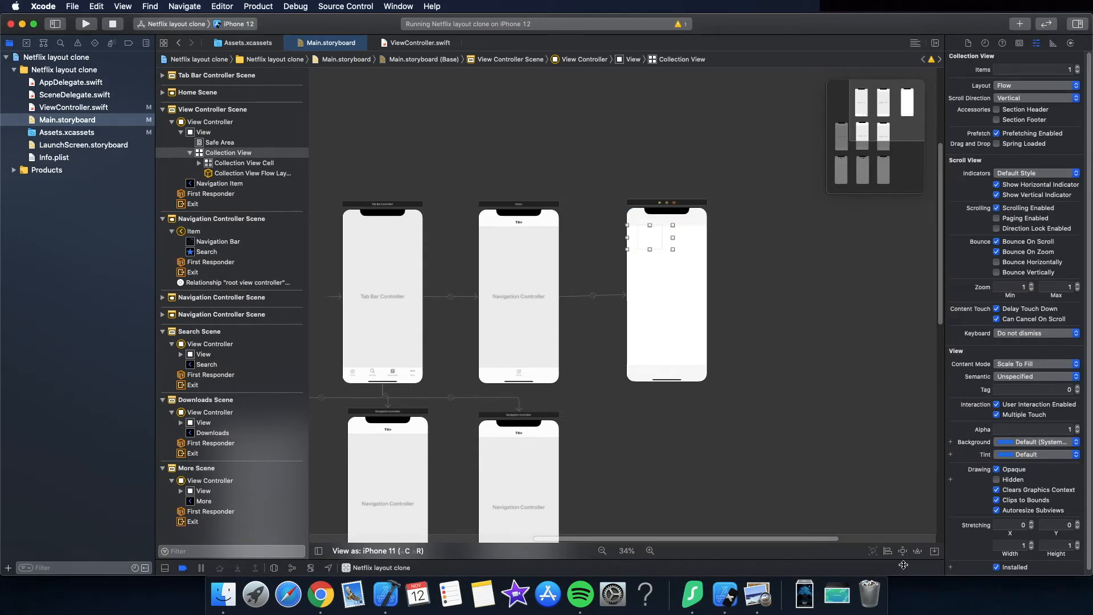
left_click(902, 550)
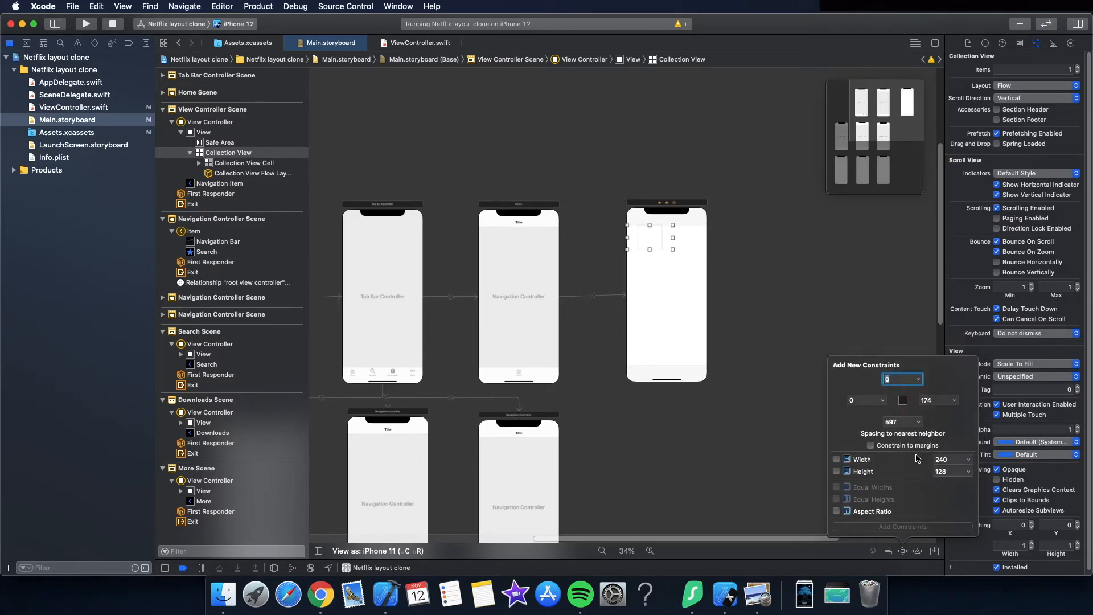
left_click(902, 400)
type("0")
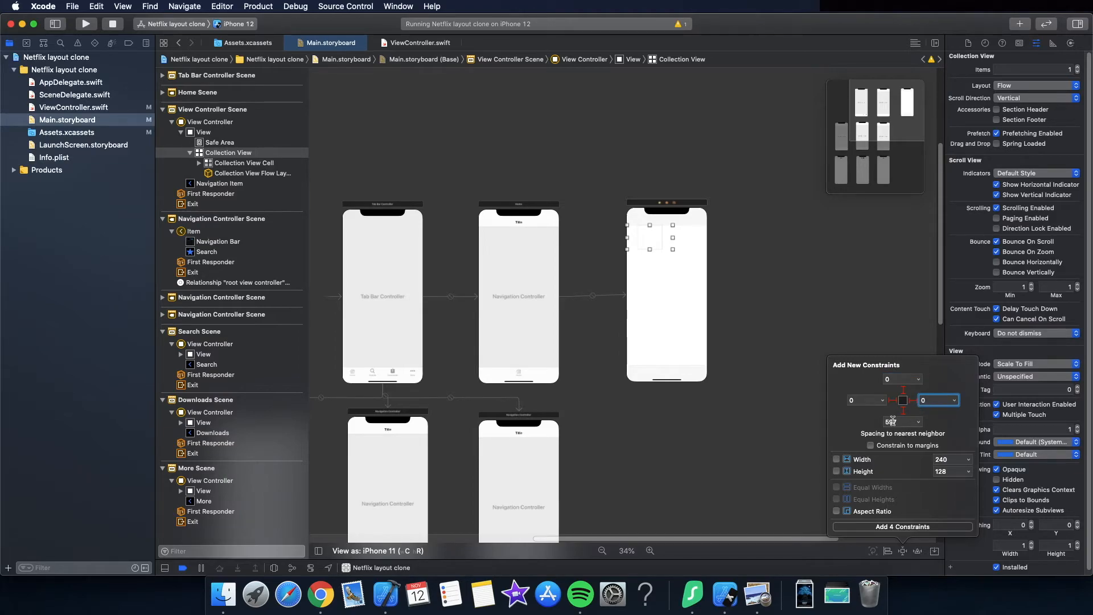
left_click(901, 422)
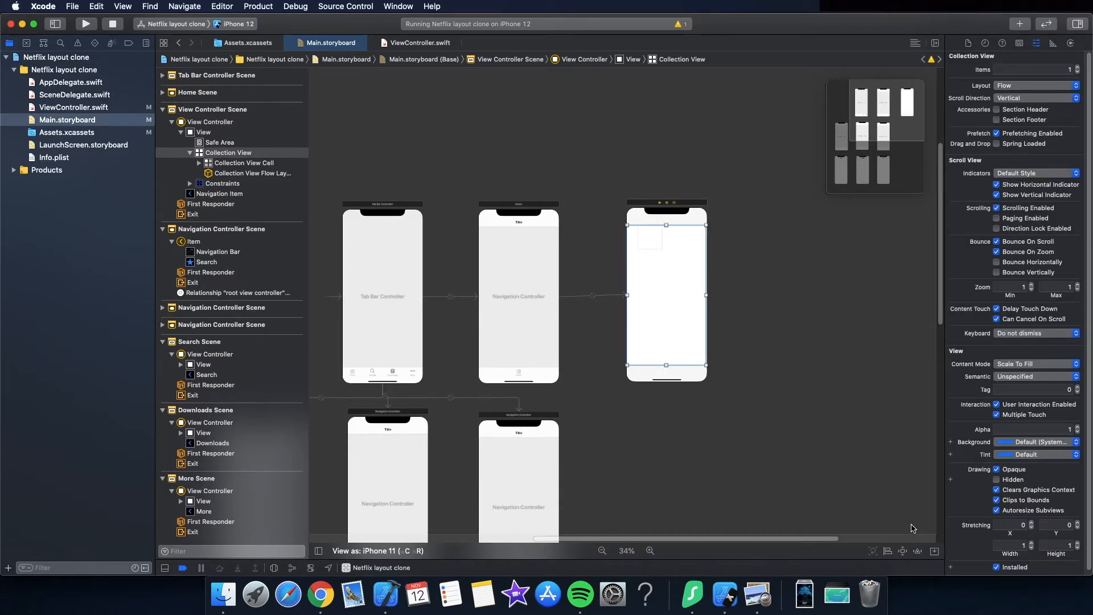
mouse_move(838, 283)
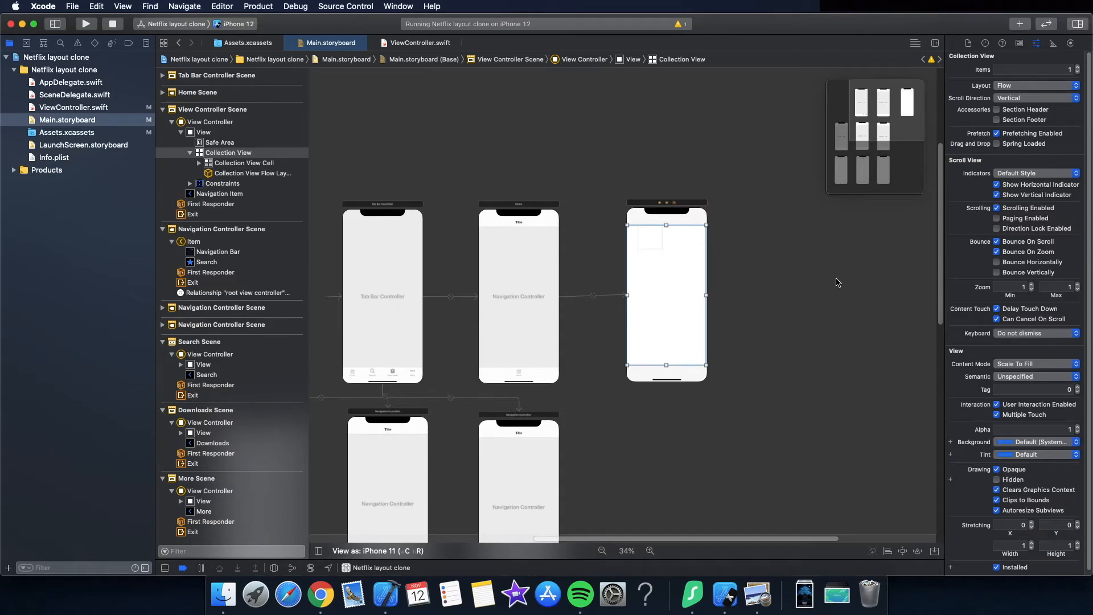
mouse_move(884, 60)
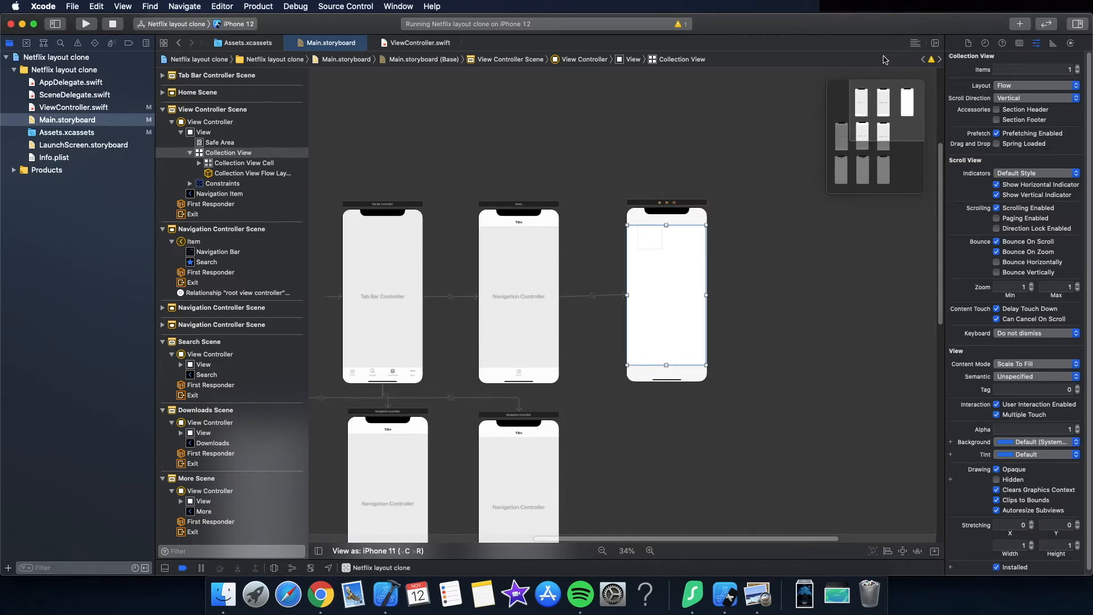
mouse_move(704, 173)
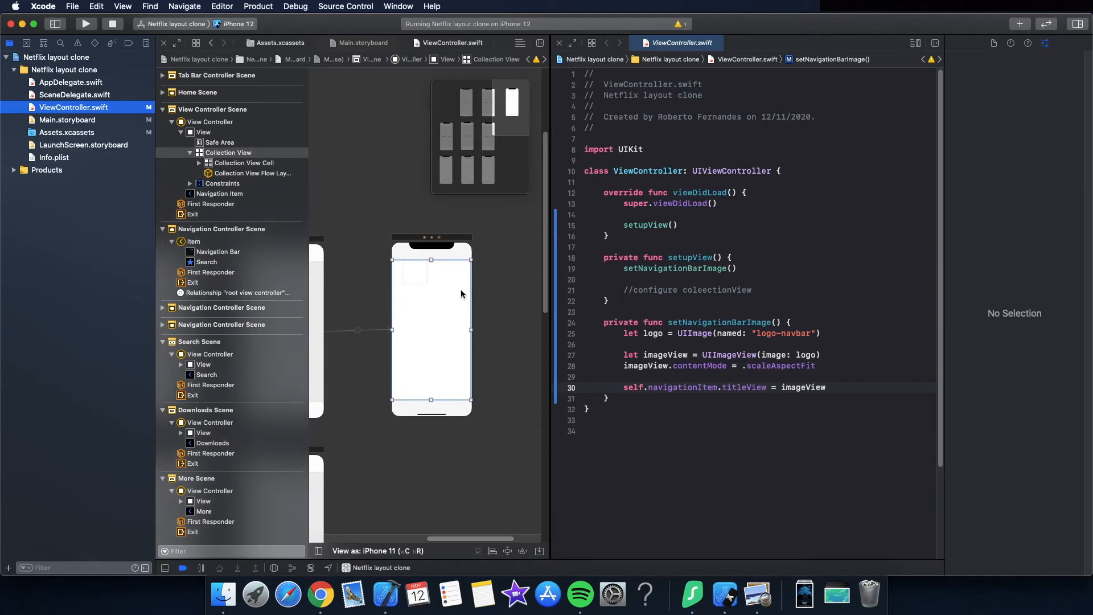
mouse_move(450, 305)
type("c")
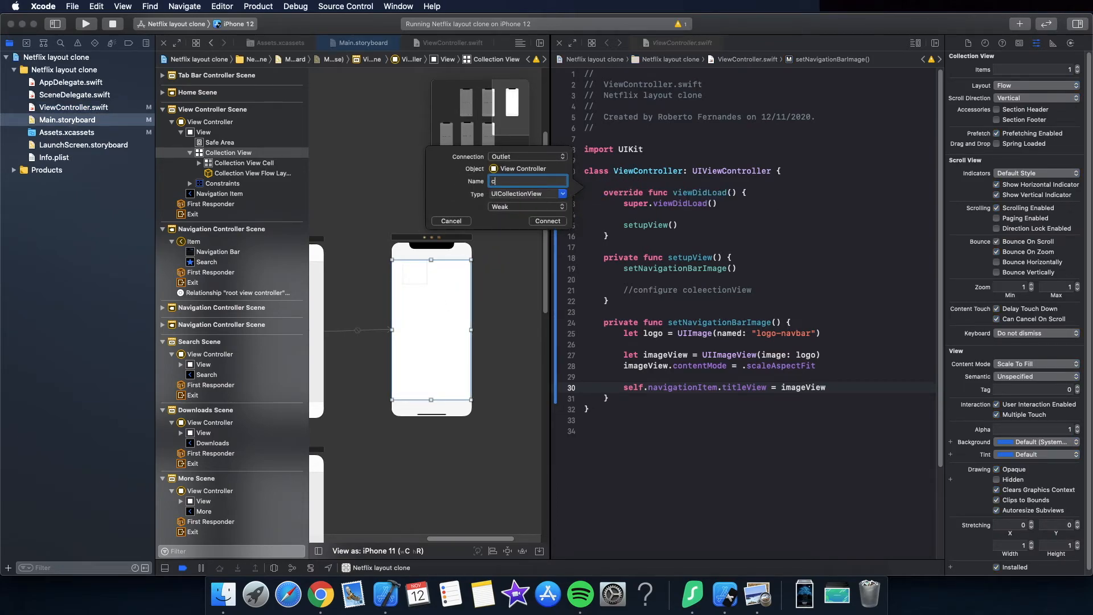
Name the new outlet 'collectionView' and connect it in ViewController.swift
type("ollectionView")
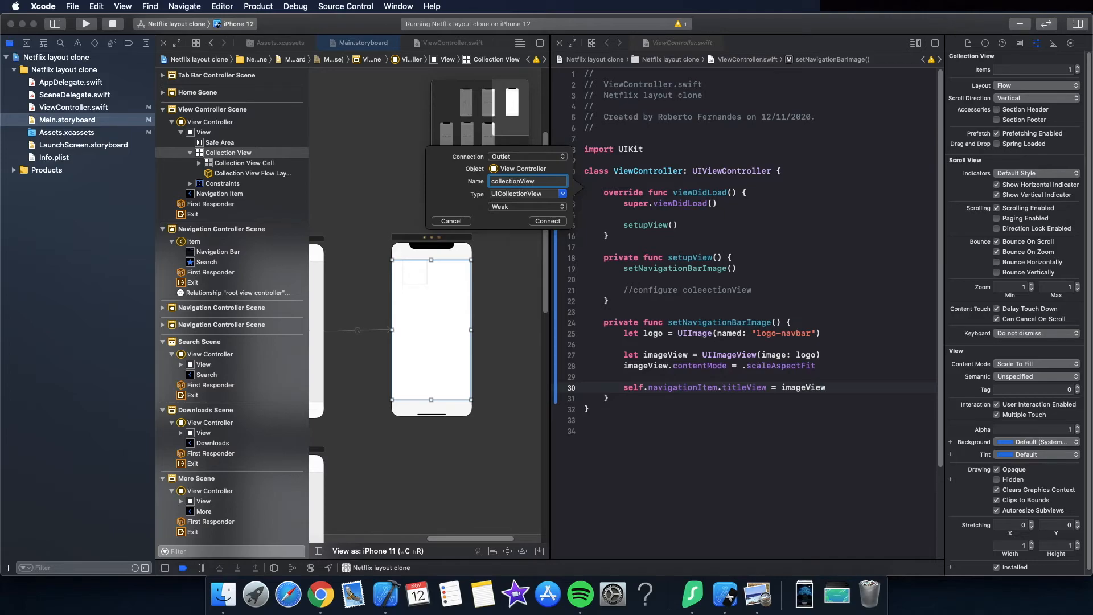
left_click(548, 221)
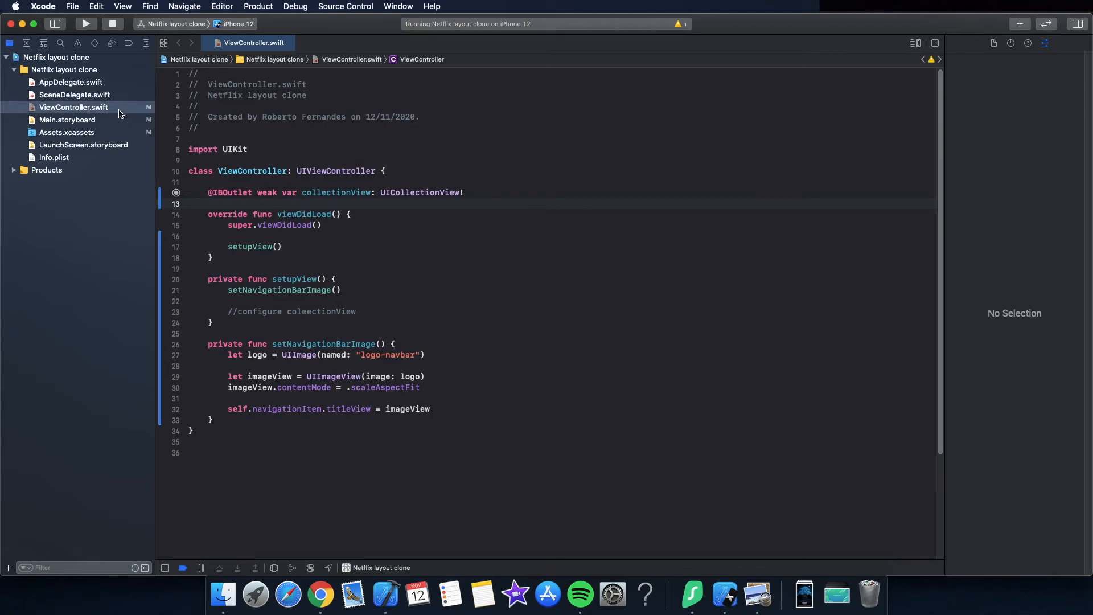
mouse_move(217, 408)
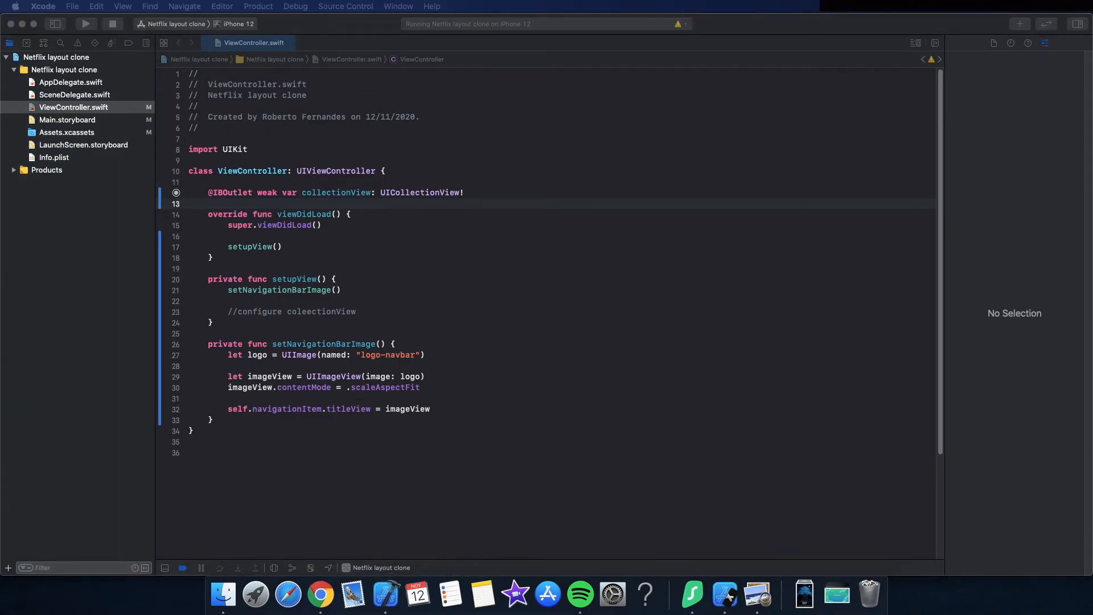
mouse_move(100, 165)
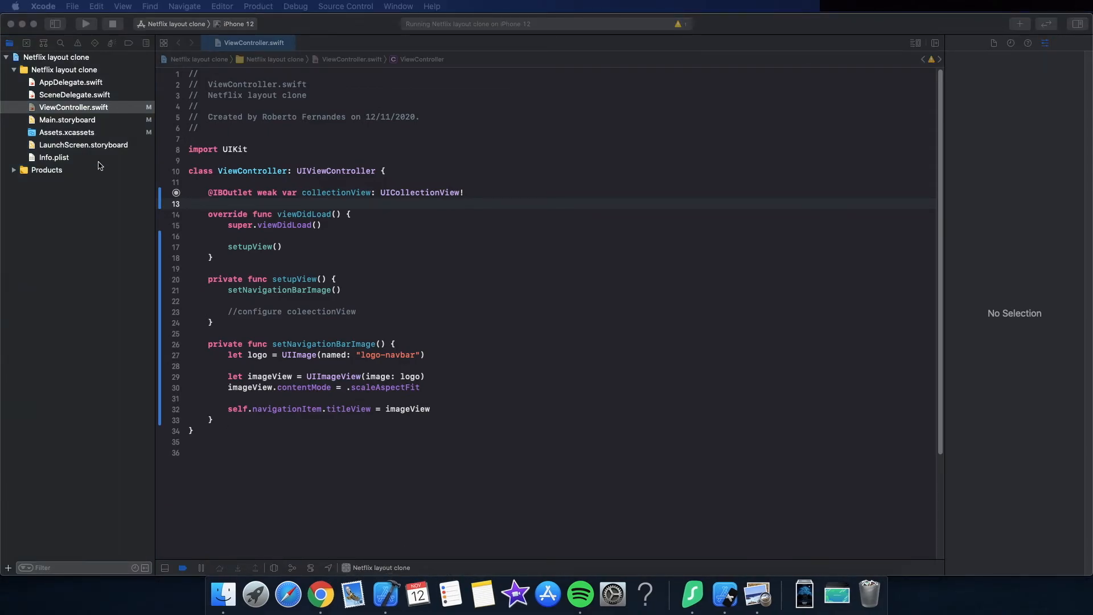
Open the New File template chooser from the project navigator and dismiss it
right_click(74, 94)
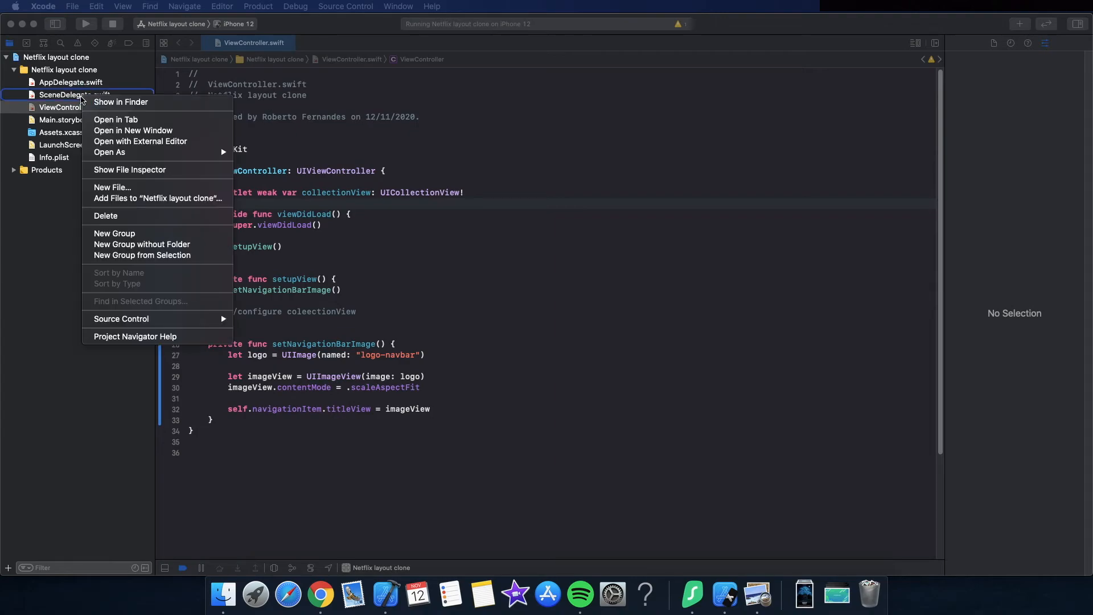
mouse_move(128, 230)
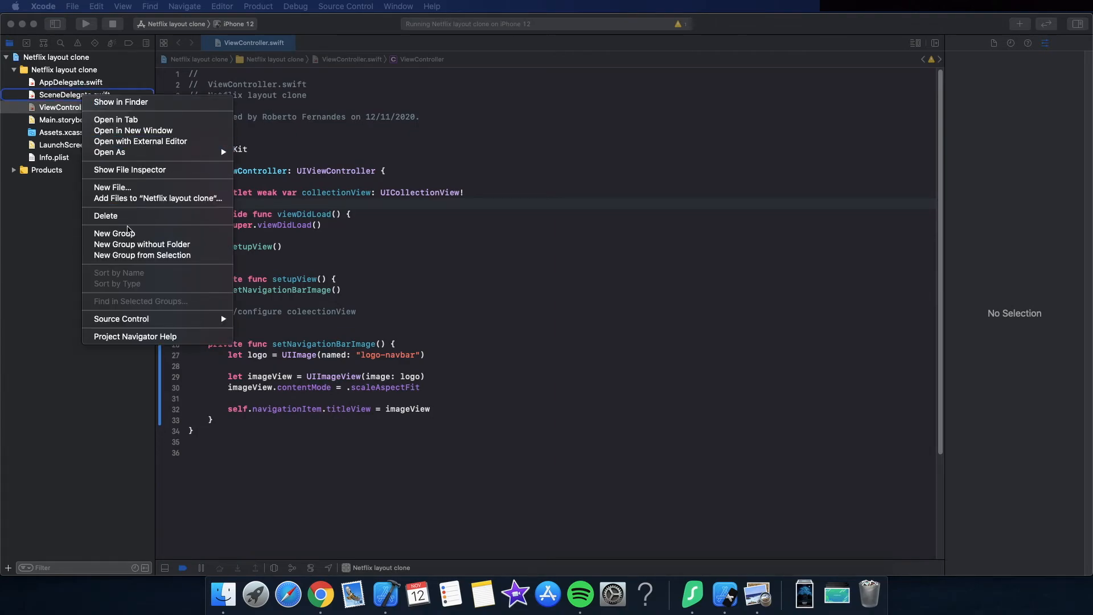
left_click(112, 186)
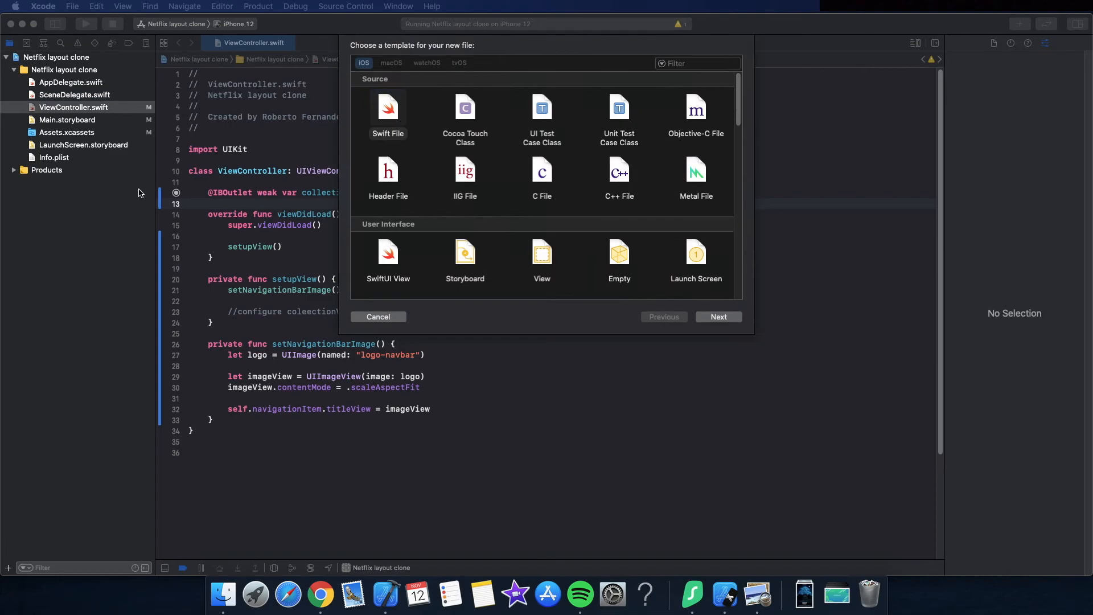
left_click(378, 317)
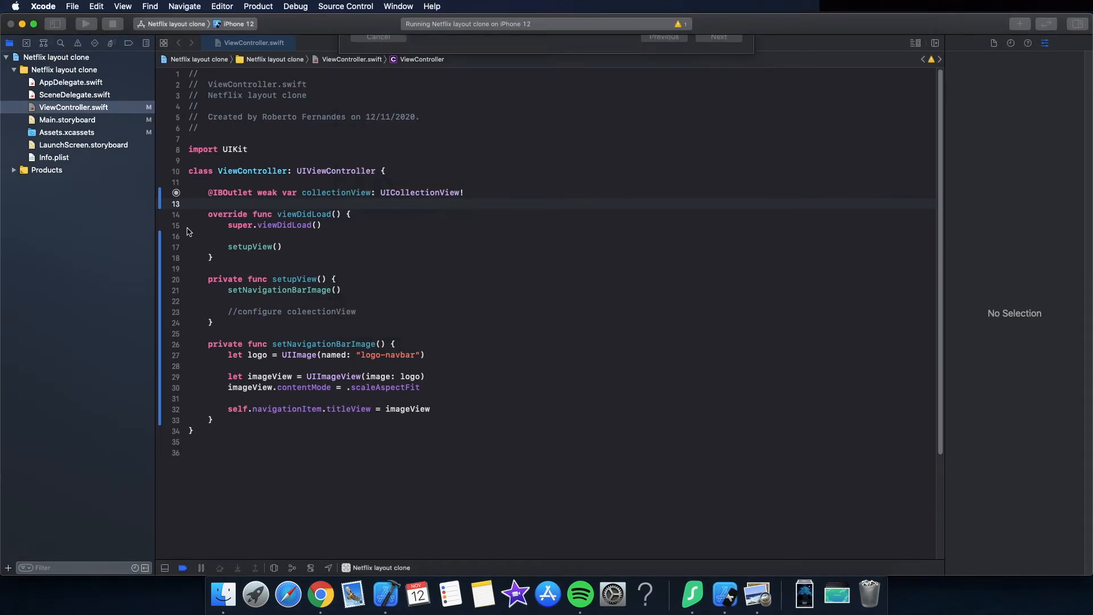
Put Main.storyboard in a Views group and ViewController.swift in a Controllers group
right_click(74, 106)
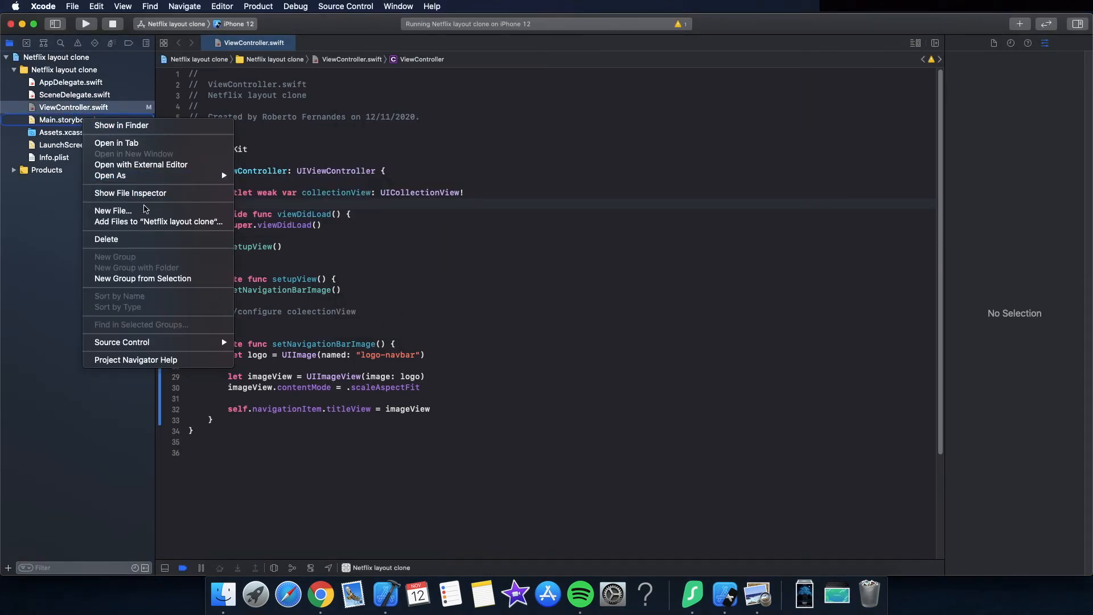
mouse_move(142, 278)
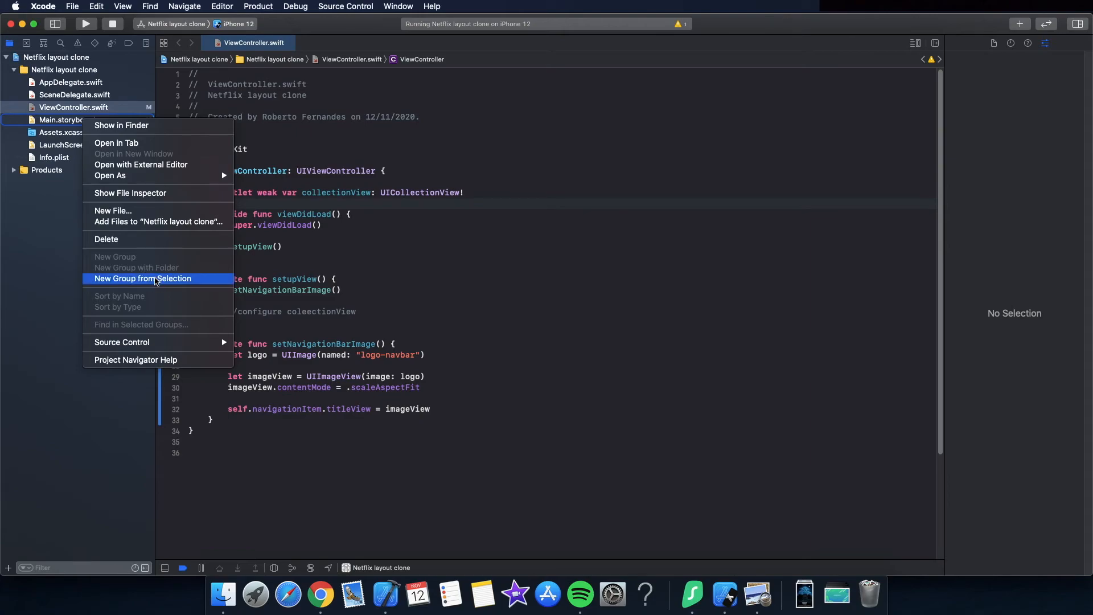
left_click(143, 279)
type("Views")
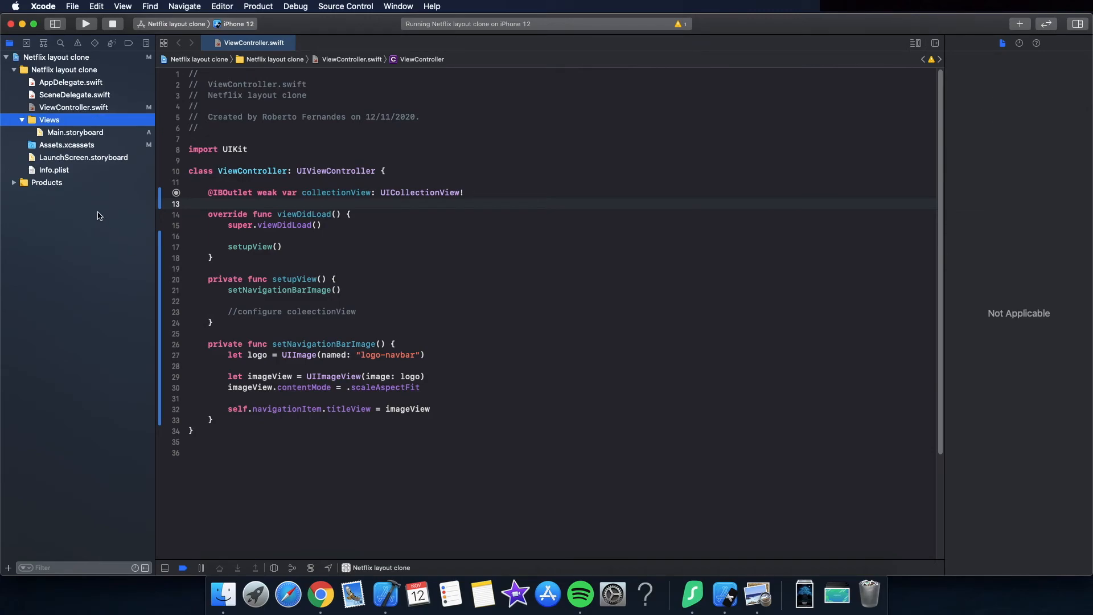
right_click(74, 107)
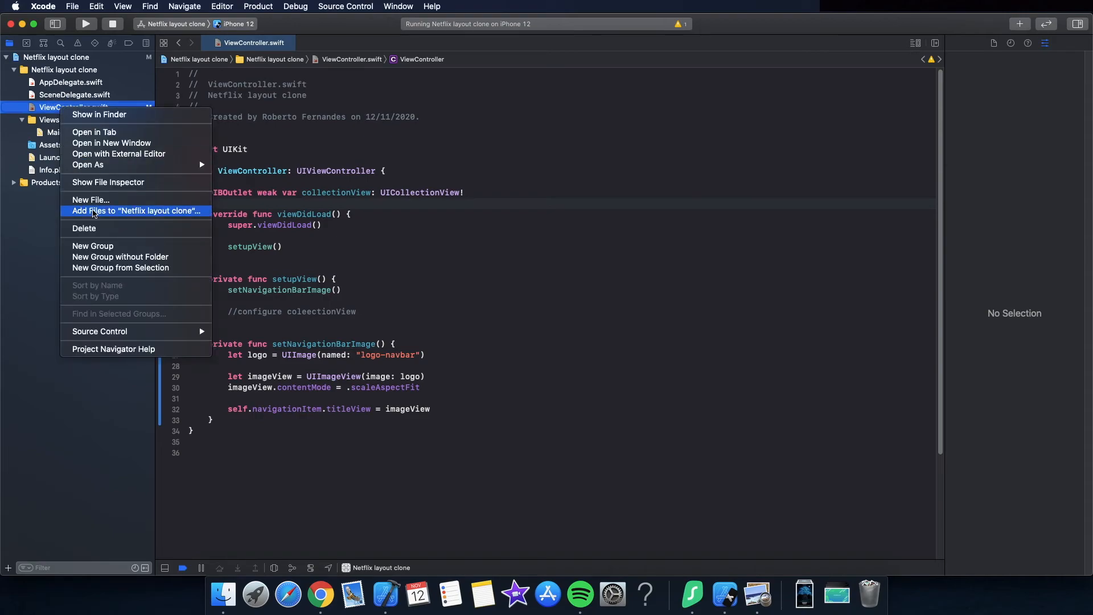
left_click(93, 245)
type("Controllers")
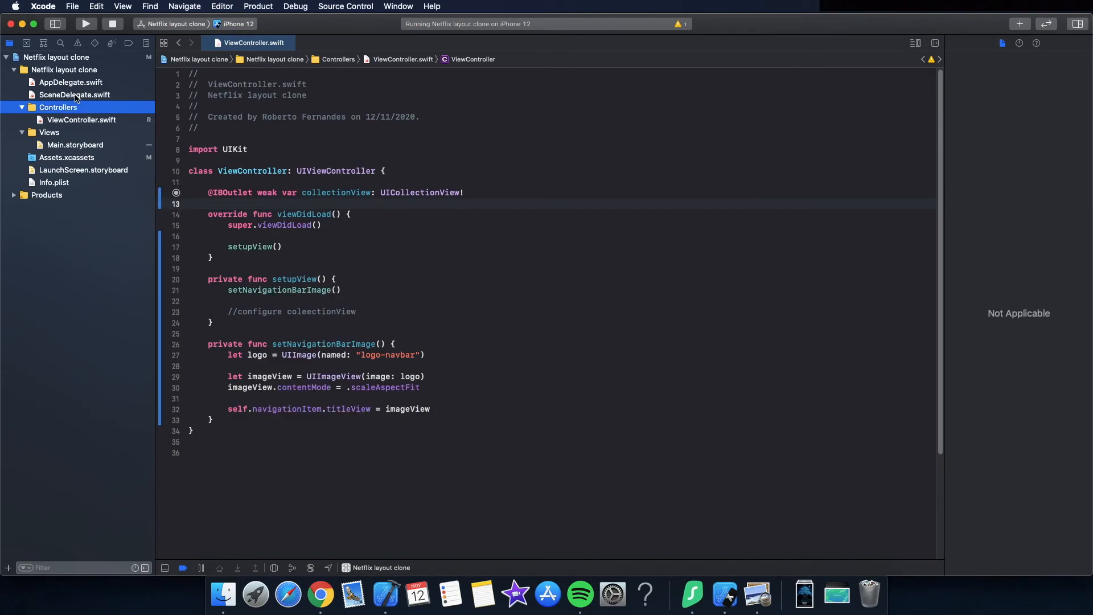
Group AppDelegate.swift and SceneDelegate.swift together in a new 'Delegats' group
left_click(74, 94)
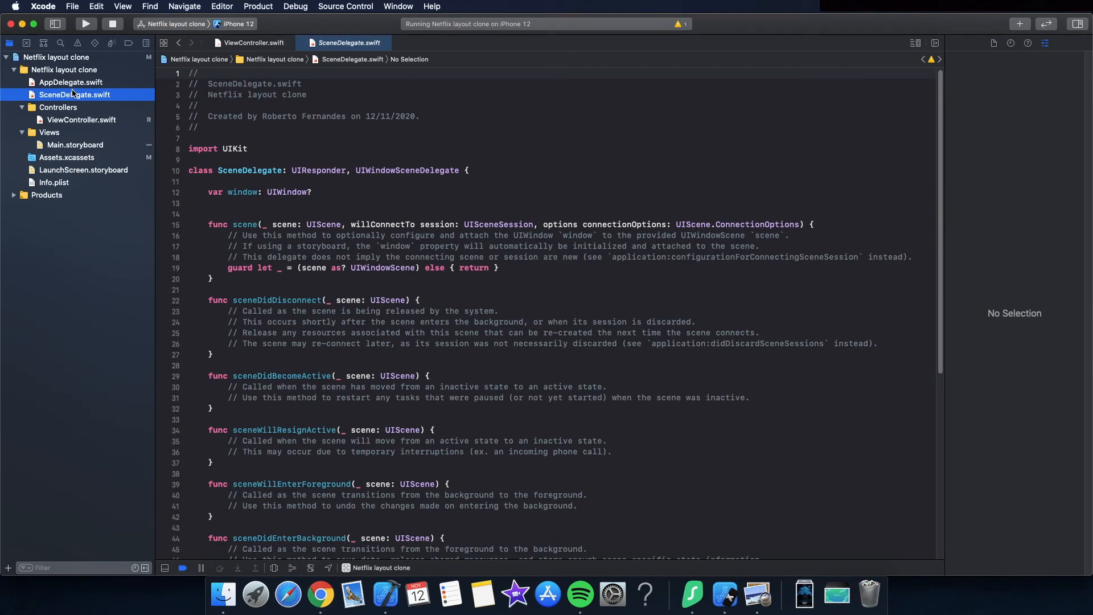
right_click(75, 94)
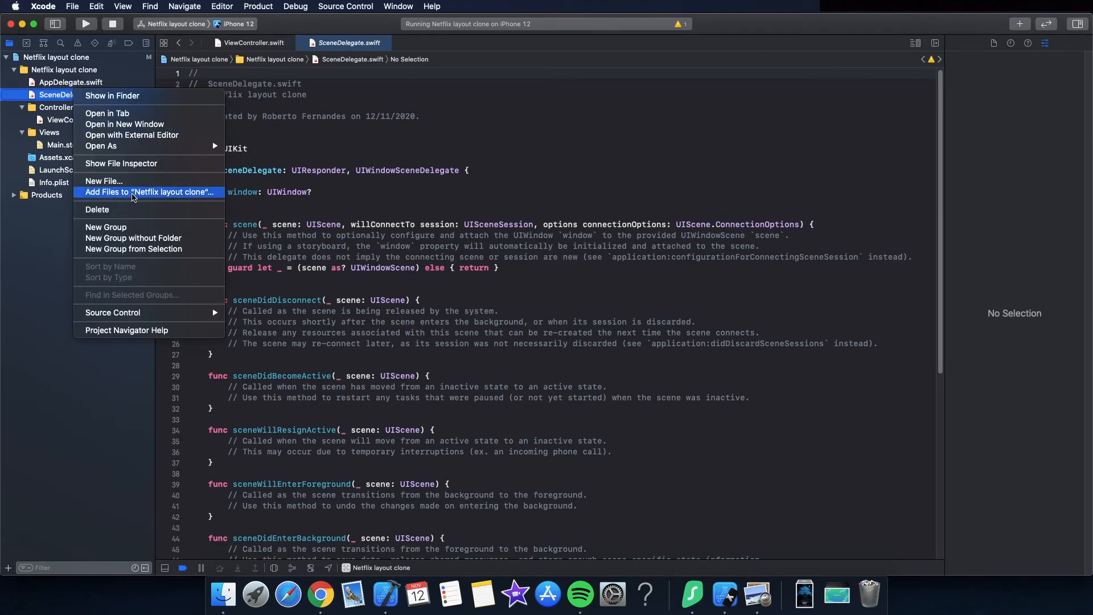
mouse_move(149, 249)
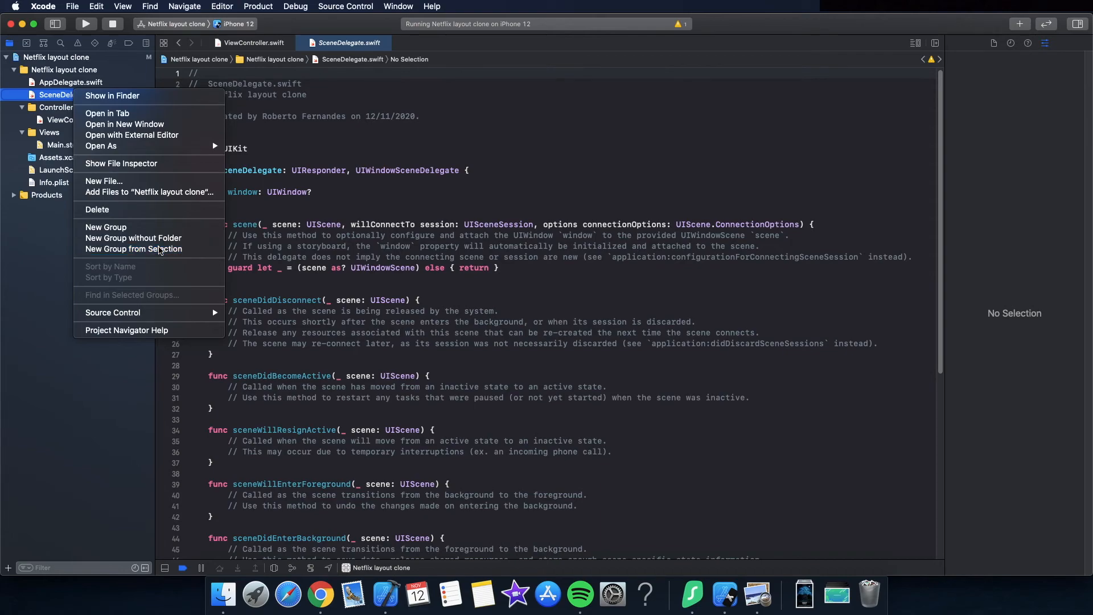
left_click(134, 249)
type("Delegats")
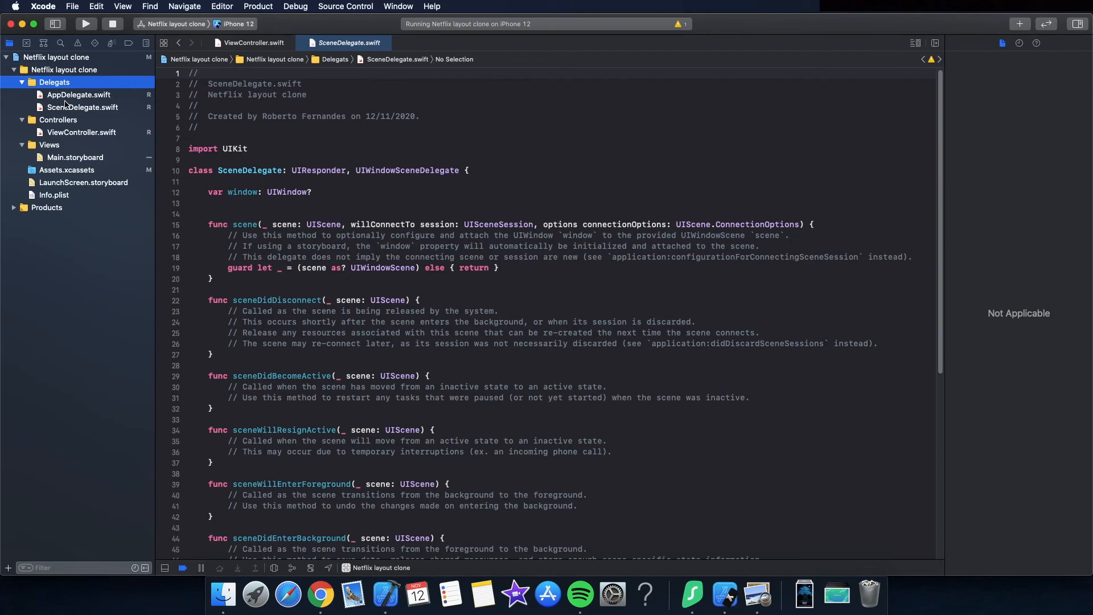
mouse_move(66, 189)
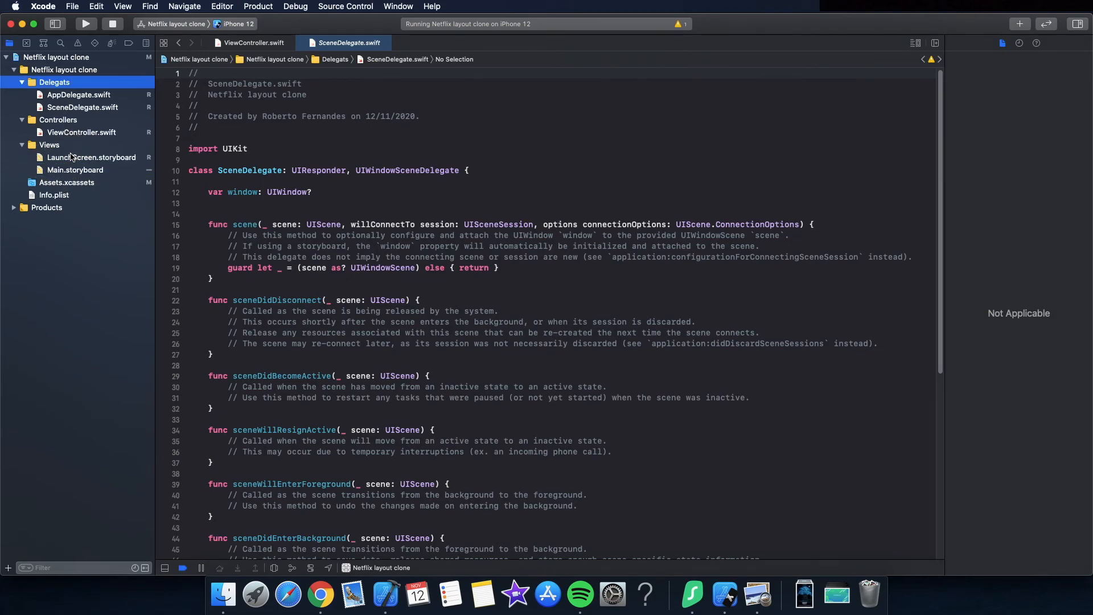
mouse_move(46, 189)
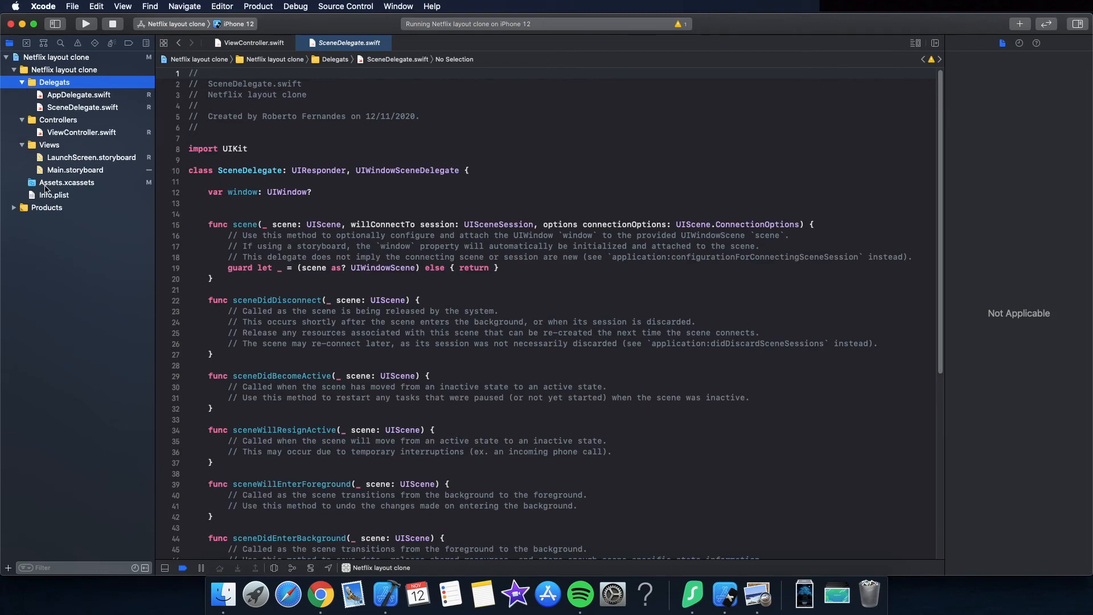
mouse_move(55, 185)
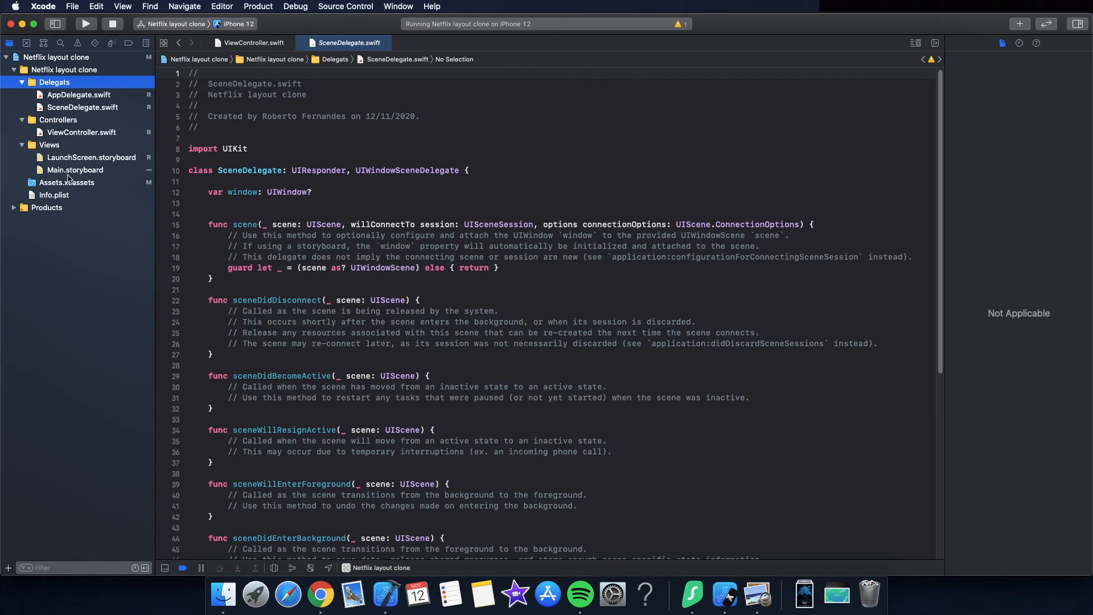
Wrap Assets.xcassets in a new Resources group and add a Models group
right_click(52, 182)
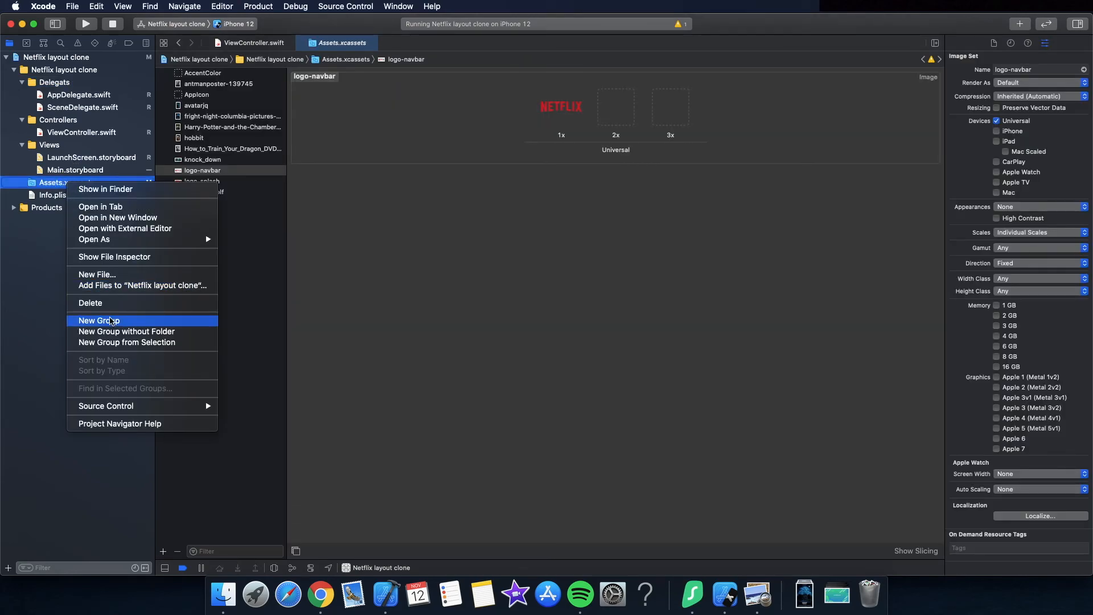
left_click(99, 320)
type("Resources")
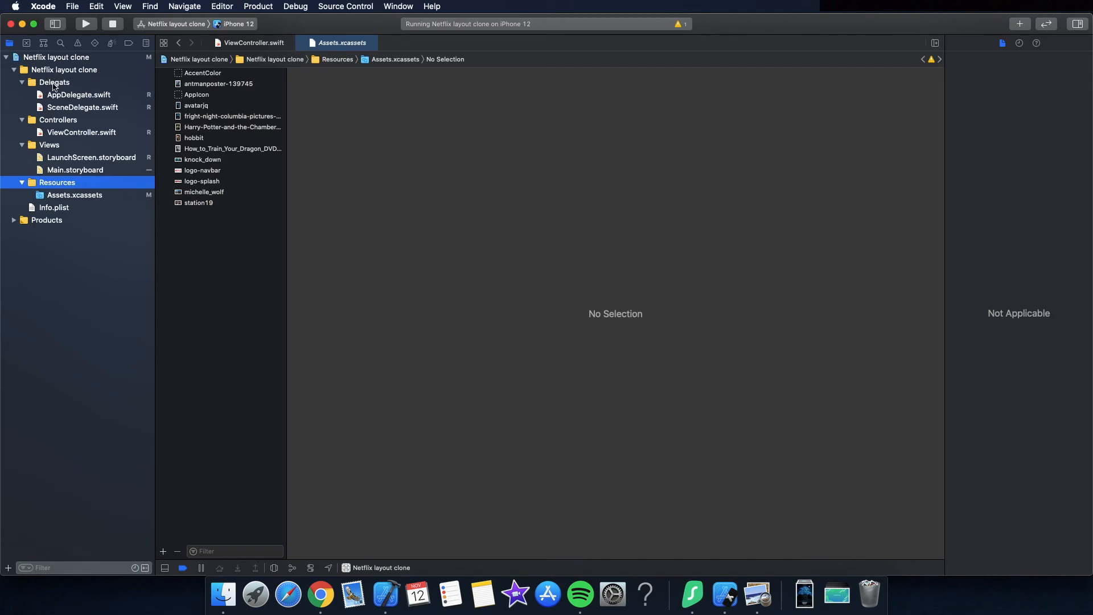
right_click(55, 82)
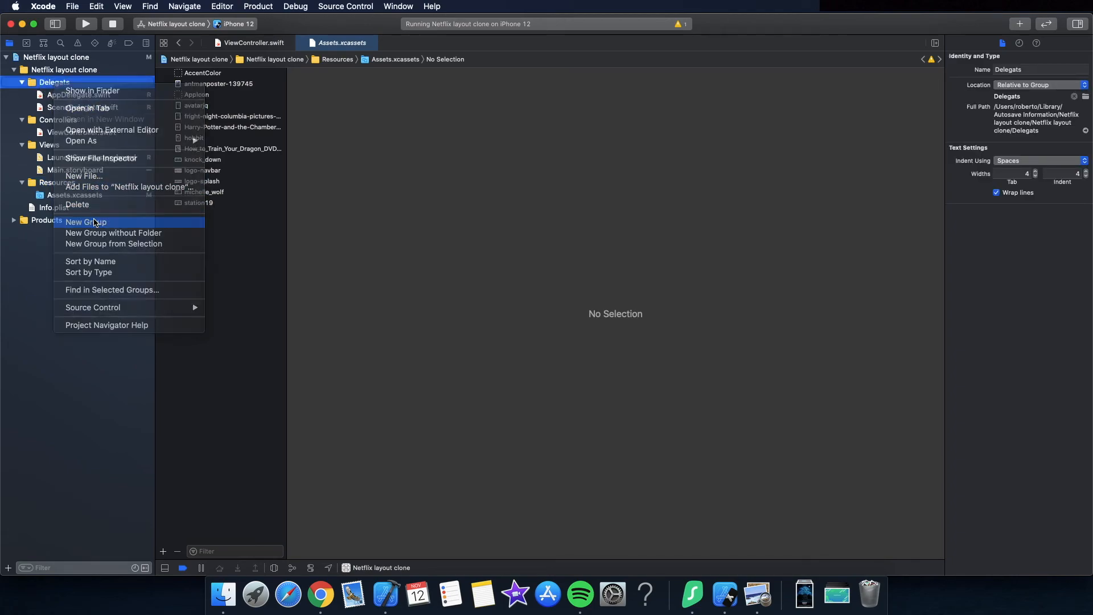
left_click(85, 222)
type("Models")
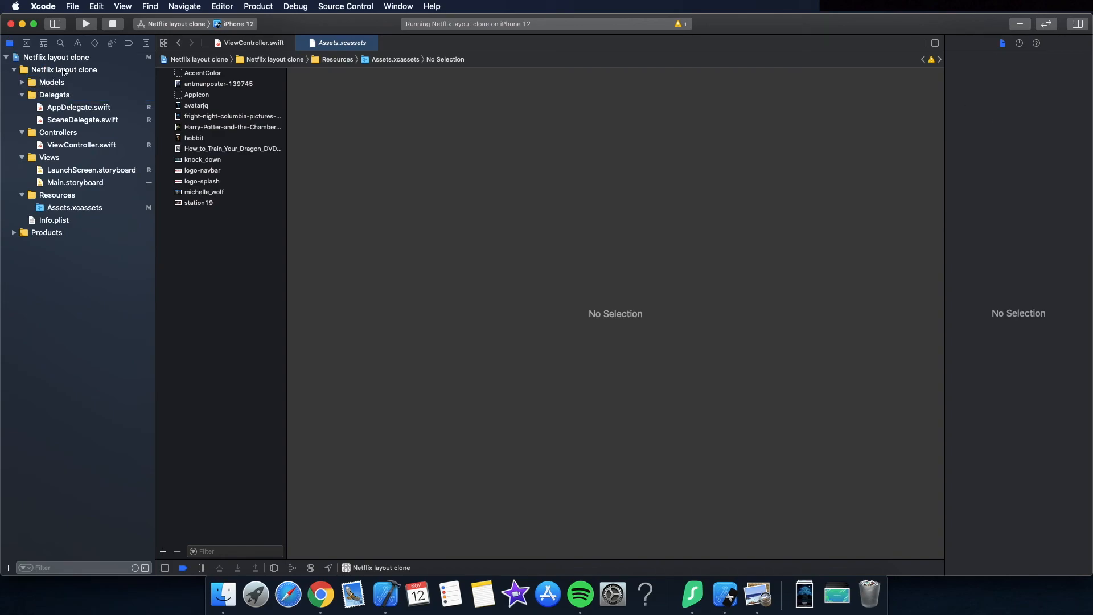
Add Extensions and DataManagers groups to the project folder
right_click(63, 69)
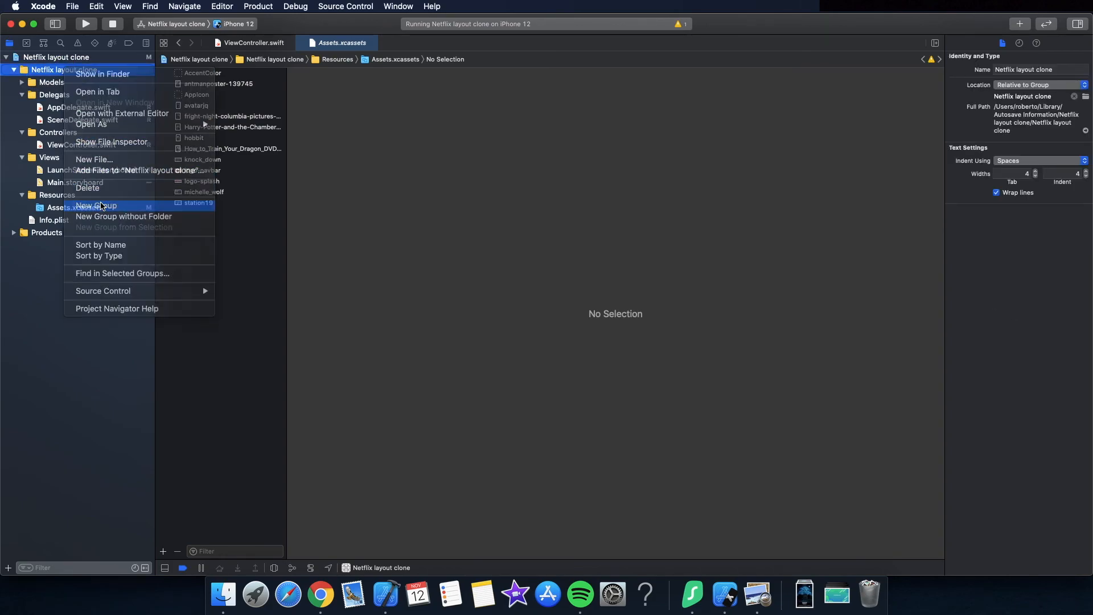
left_click(97, 205)
type("Extensions")
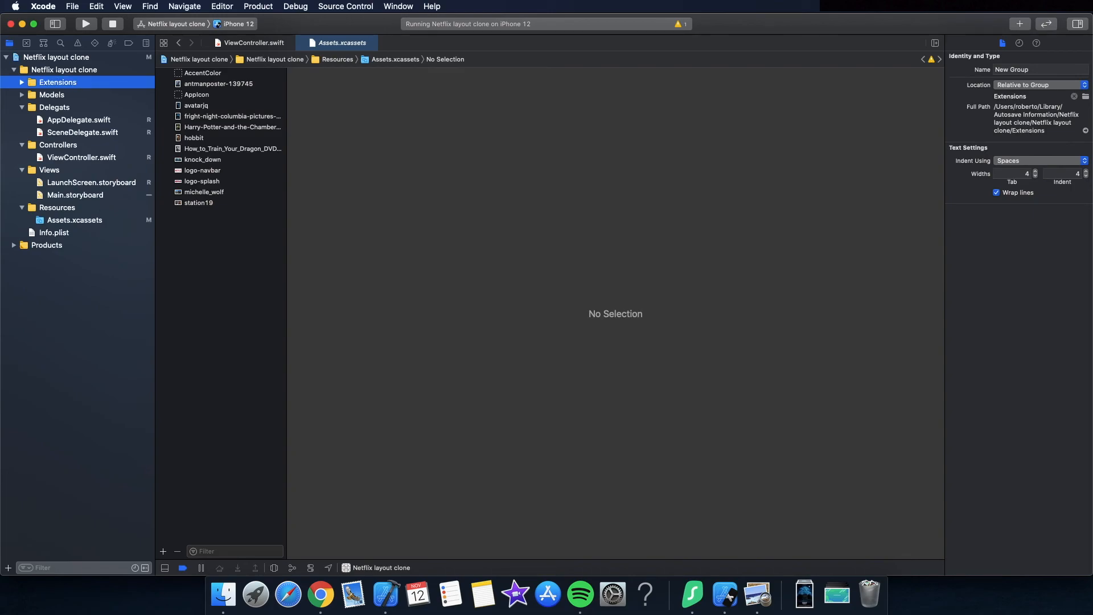
right_click(56, 69)
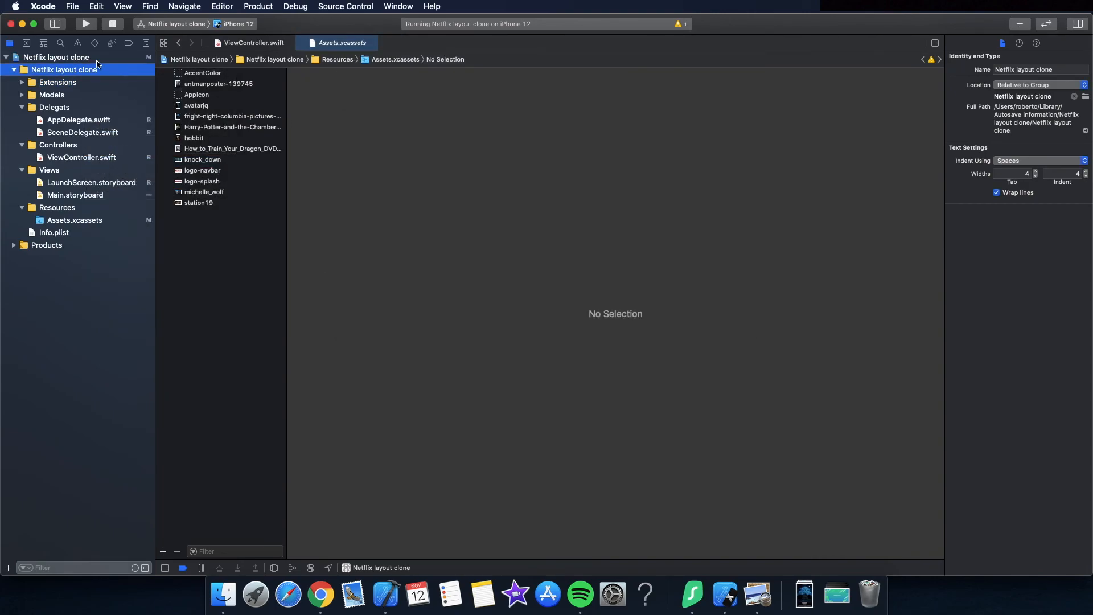
right_click(65, 70)
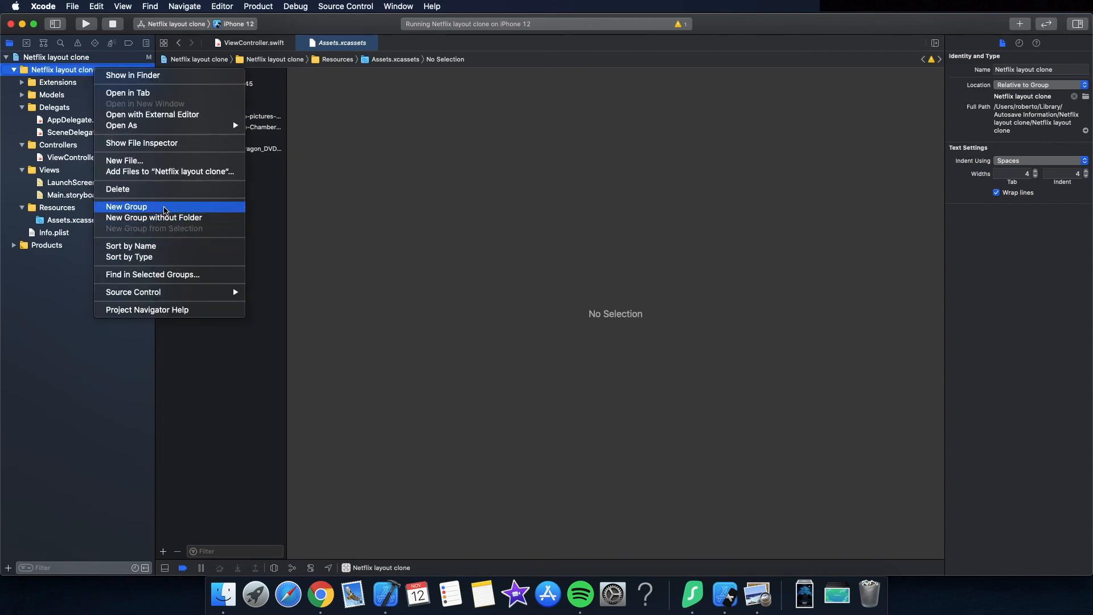
left_click(127, 206)
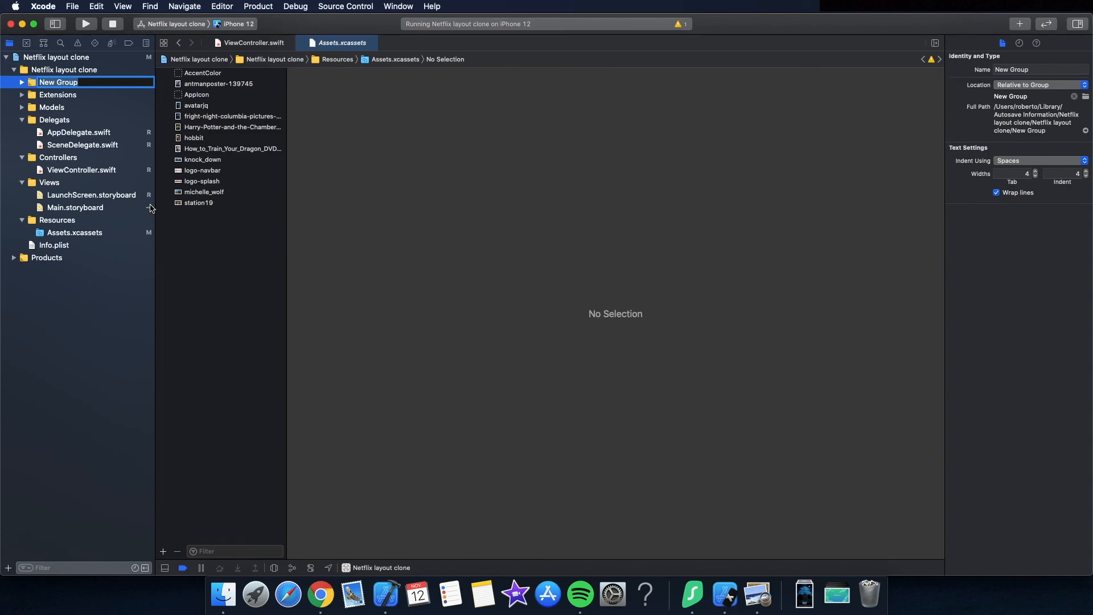
type("DataManagers")
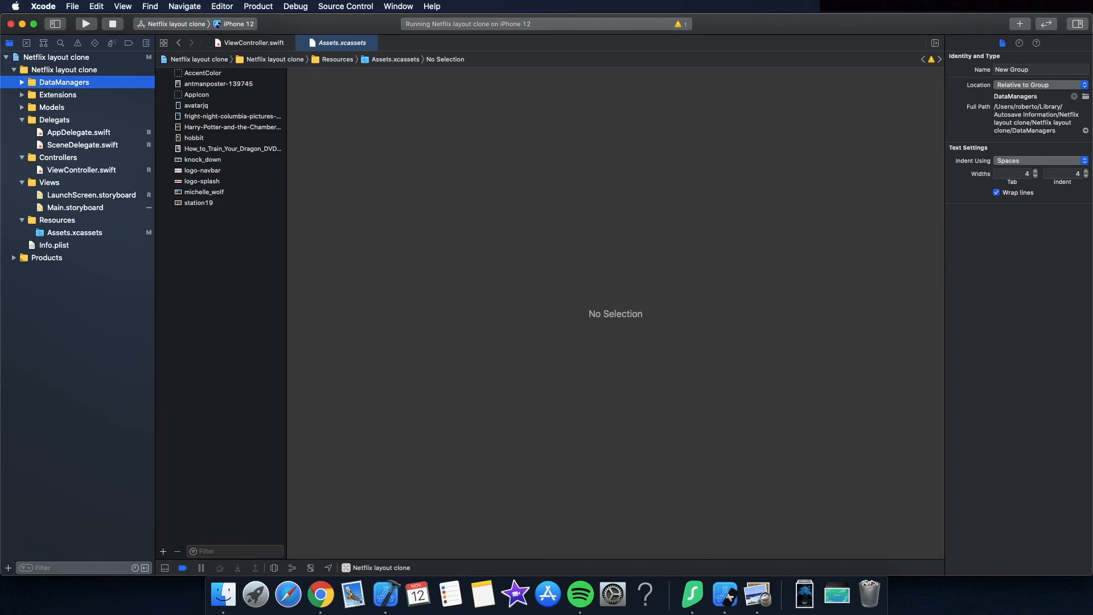
Build and run the app in the iPhone 12 Simulator
left_click(59, 157)
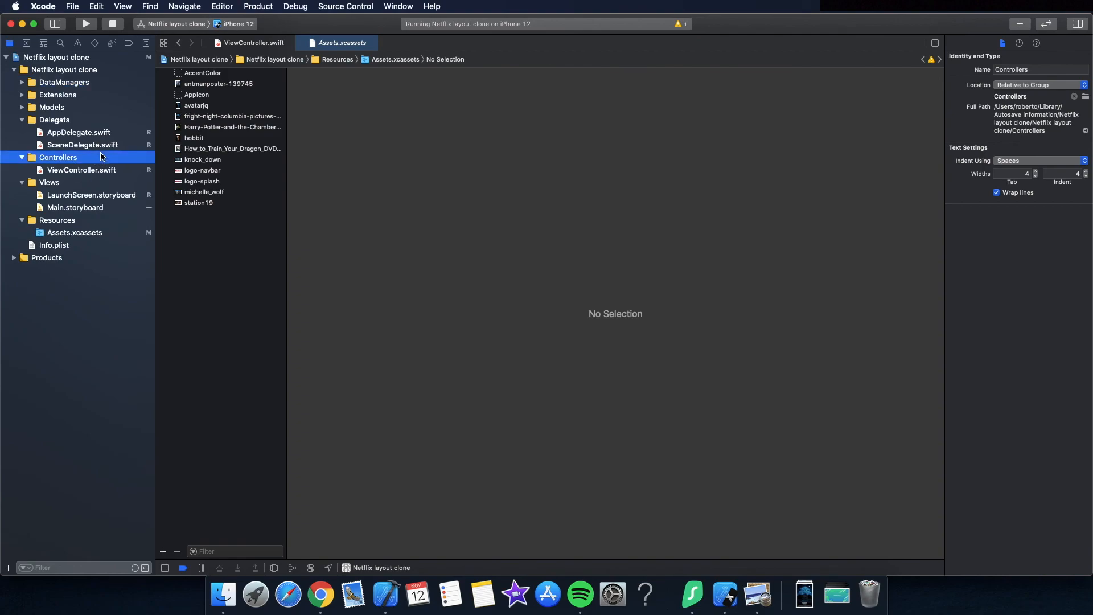
left_click(84, 22)
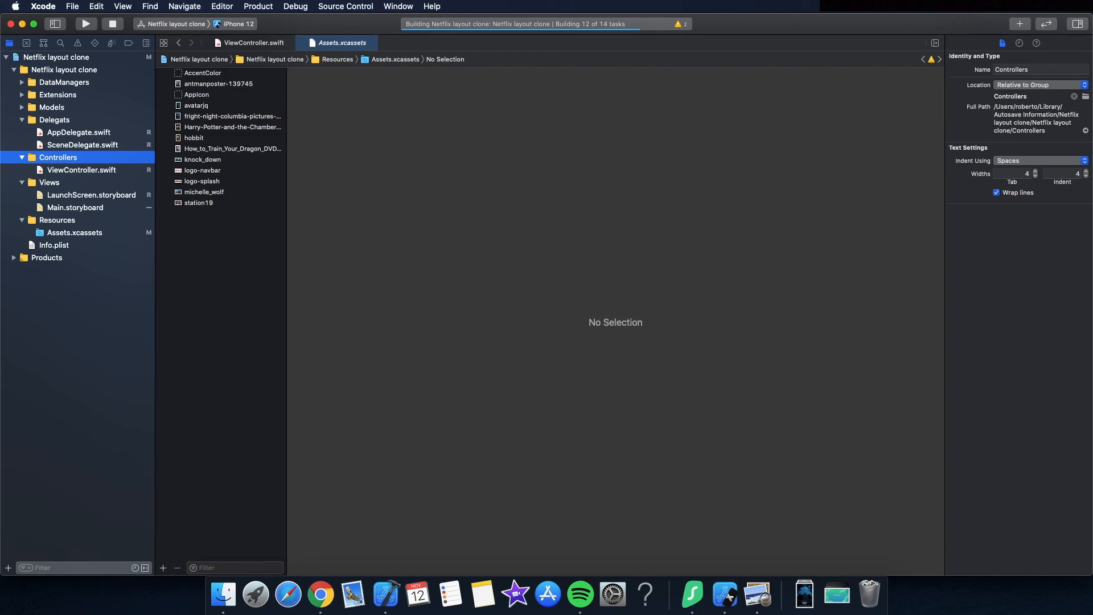
left_click(85, 23)
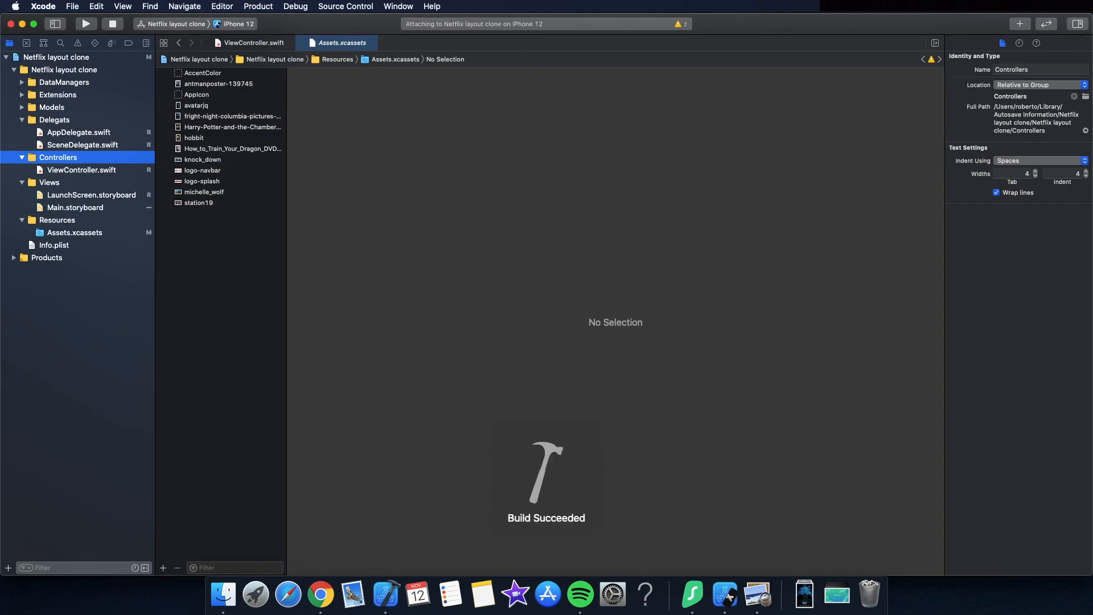
left_click(85, 22)
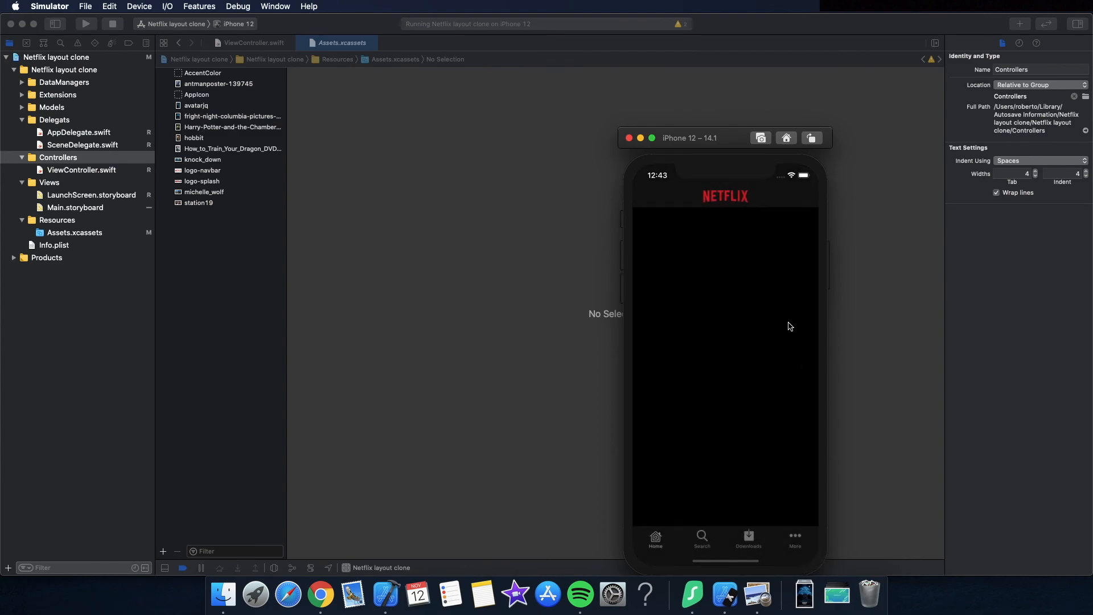
left_click(702, 540)
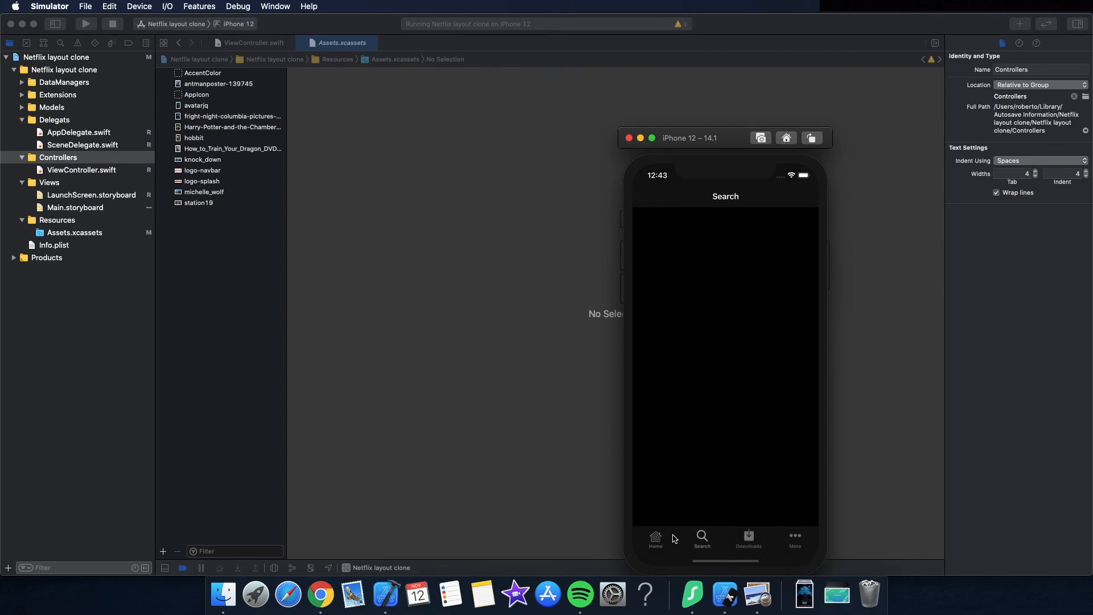
left_click(654, 537)
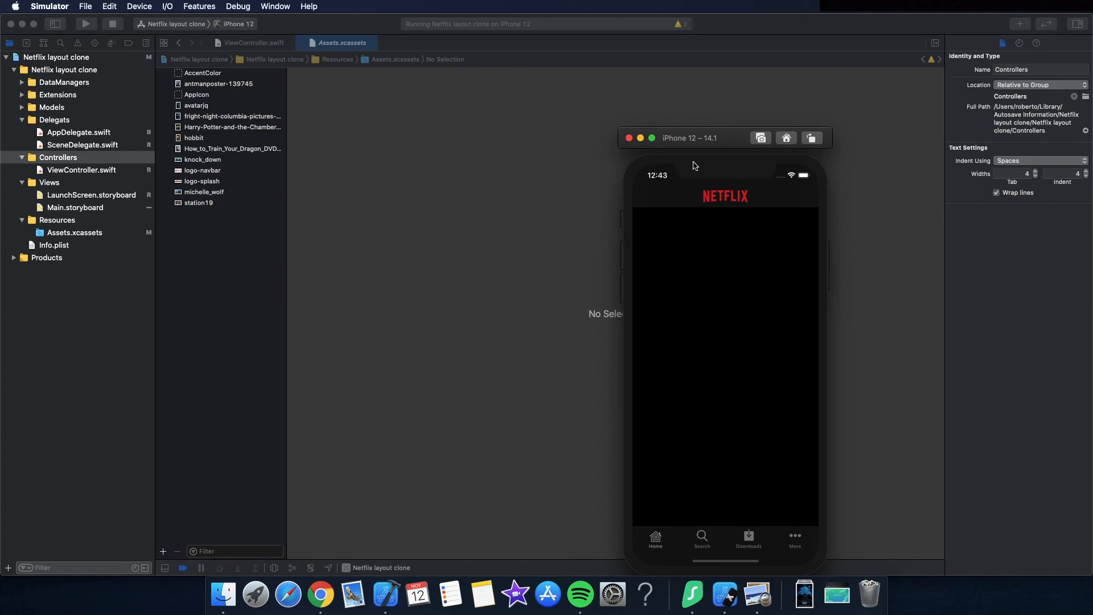
mouse_move(708, 140)
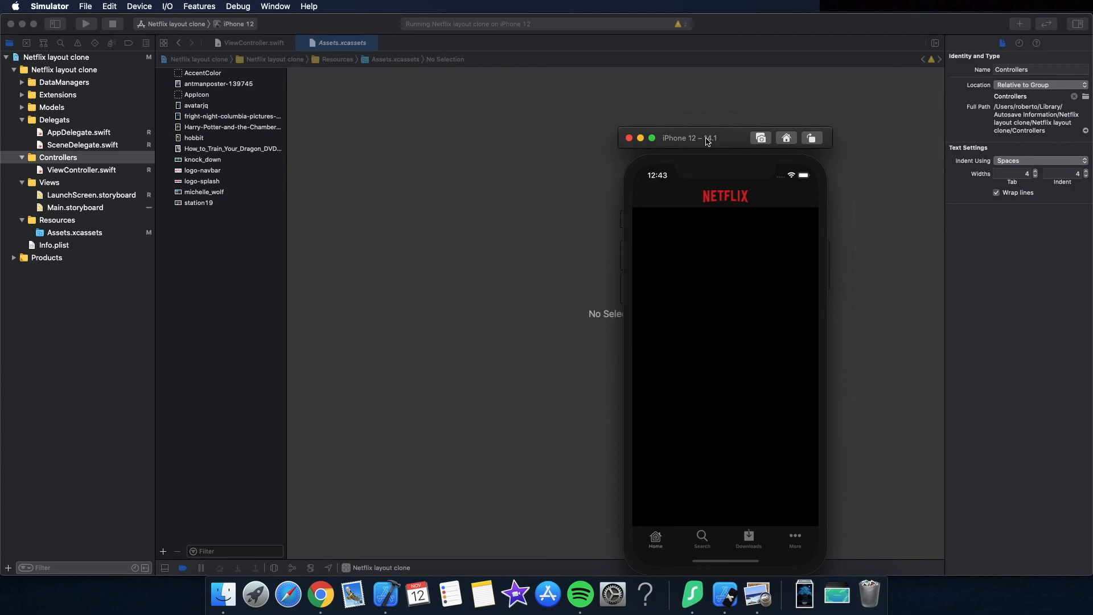
mouse_move(709, 140)
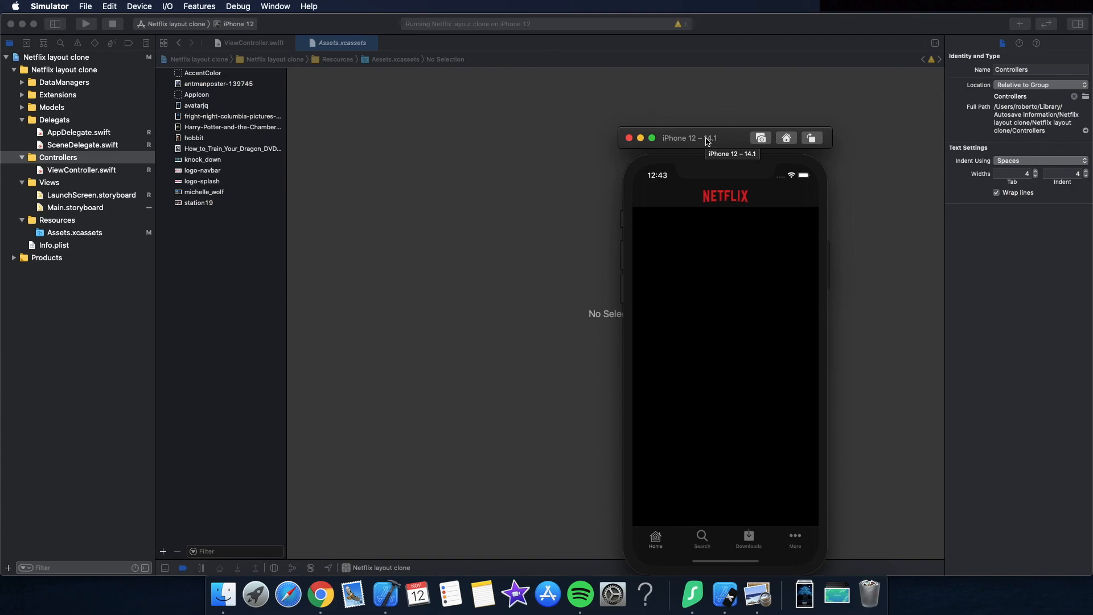